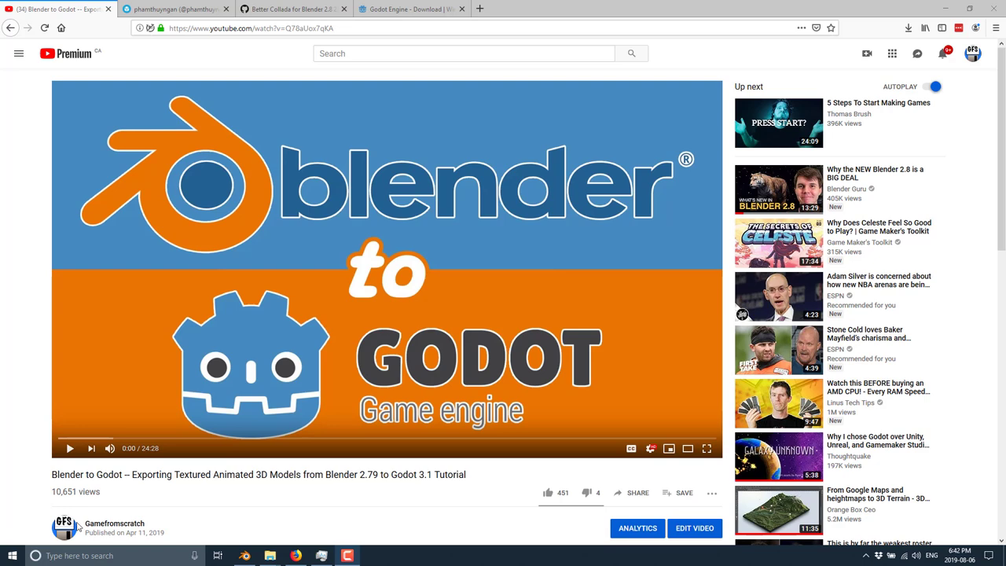
Switch to the Sketchfab tab with the animated Laiku model and let it play.
click(175, 10)
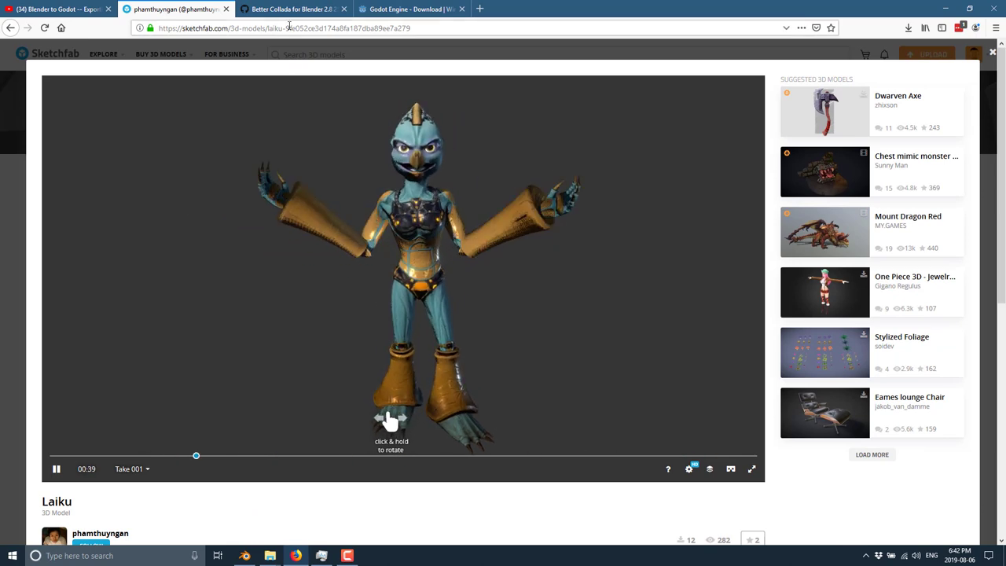
Review the GitHub issue #107 comments about Better Collada failing in Blender 2.8.
click(291, 9)
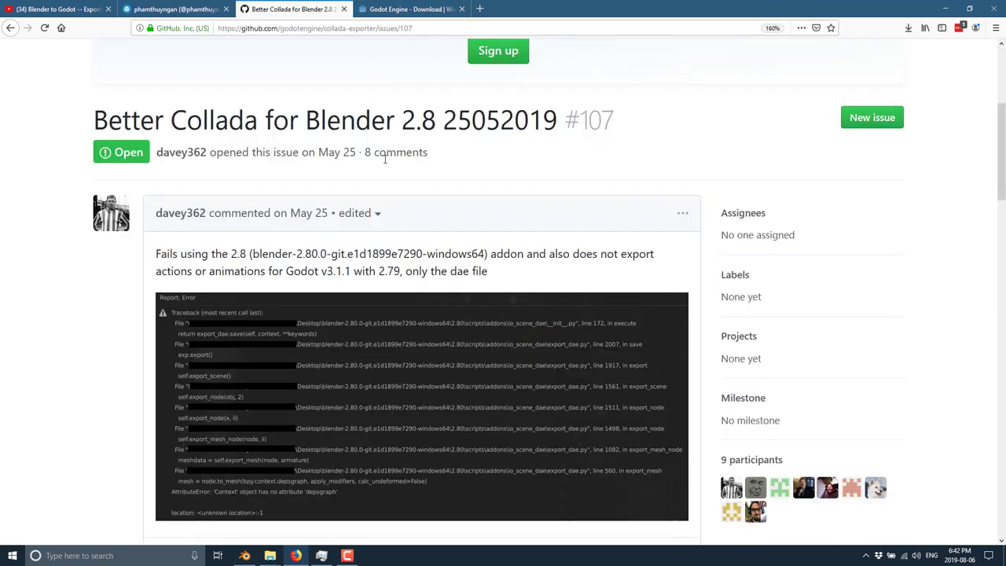
mouse_move(512, 355)
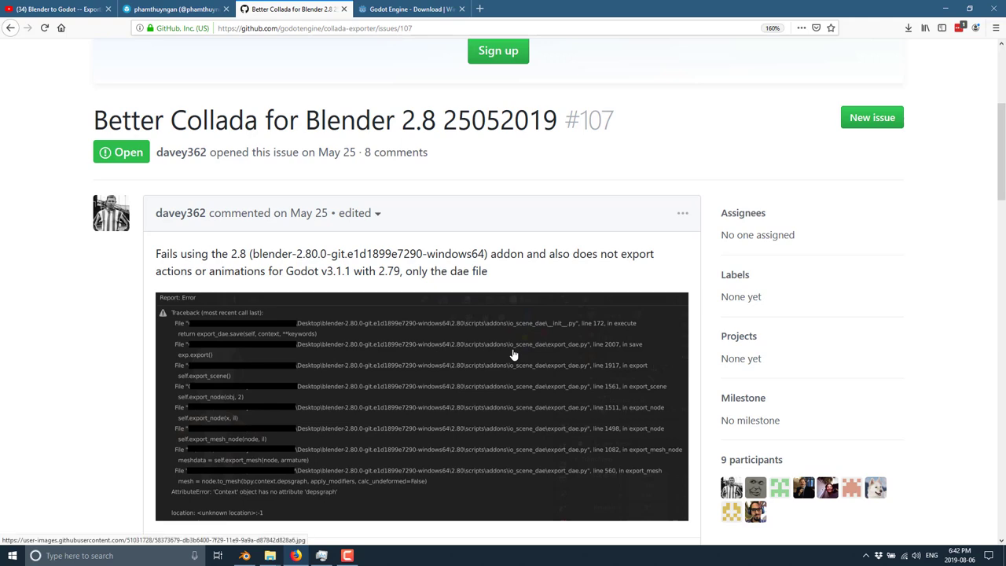
scroll(down, 3)
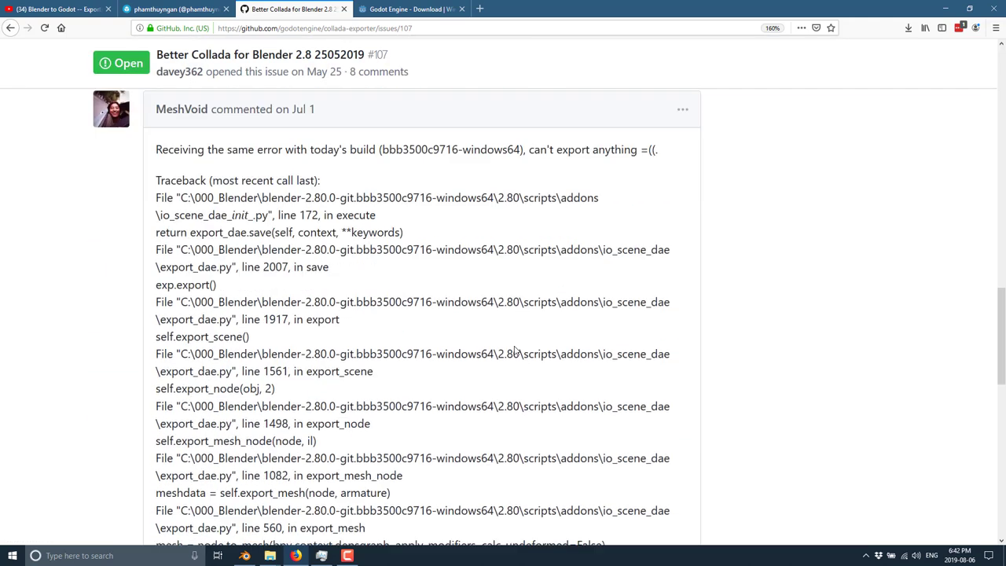
scroll(down, 3)
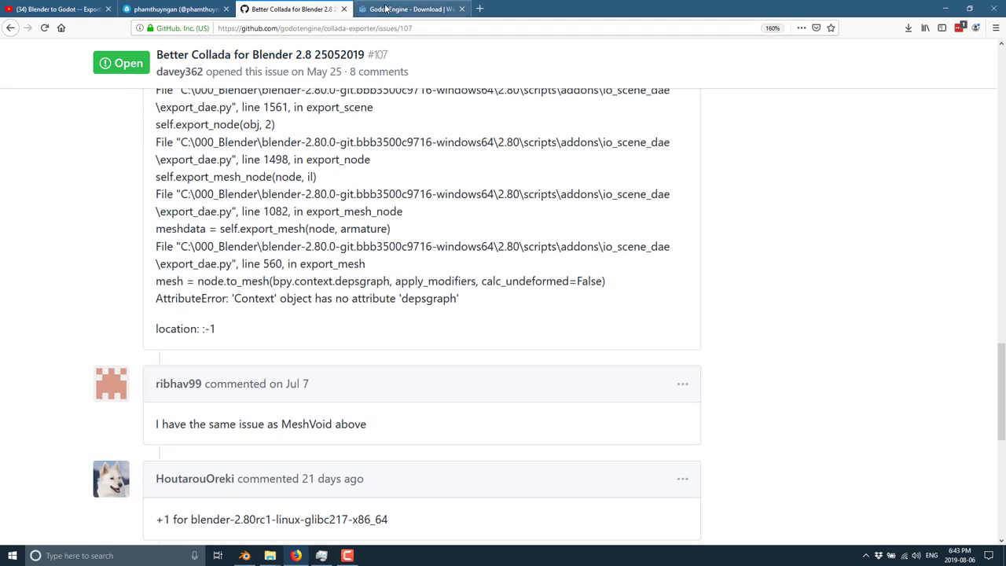
Reach the Better Collada Exporter entry on Godot's downloads page.
click(409, 10)
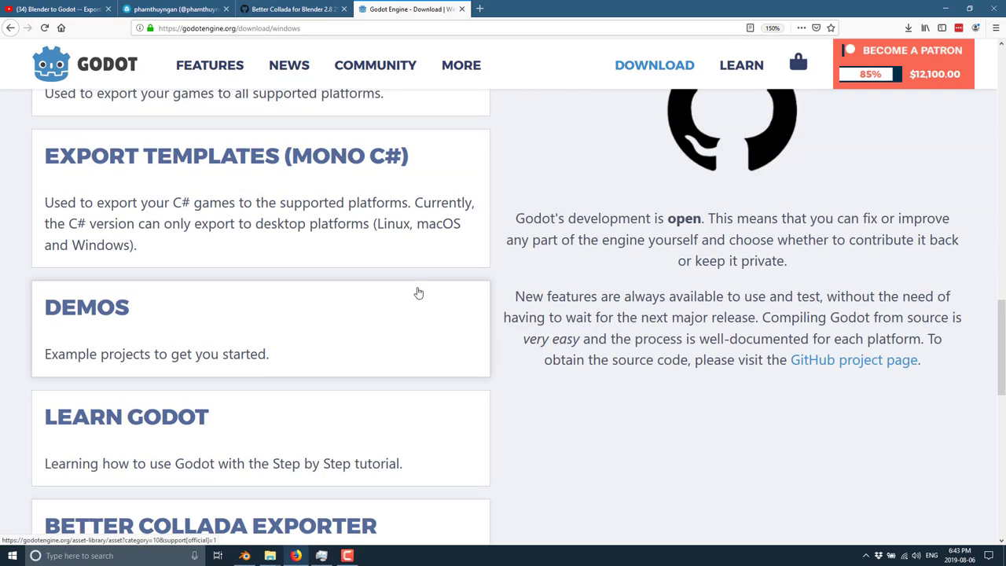
scroll(down, 3)
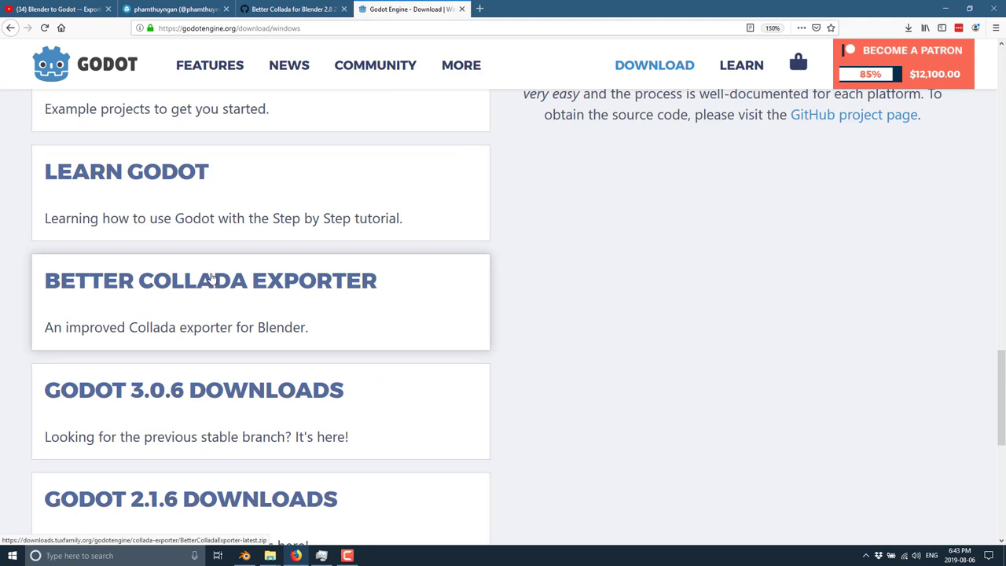
mouse_move(264, 288)
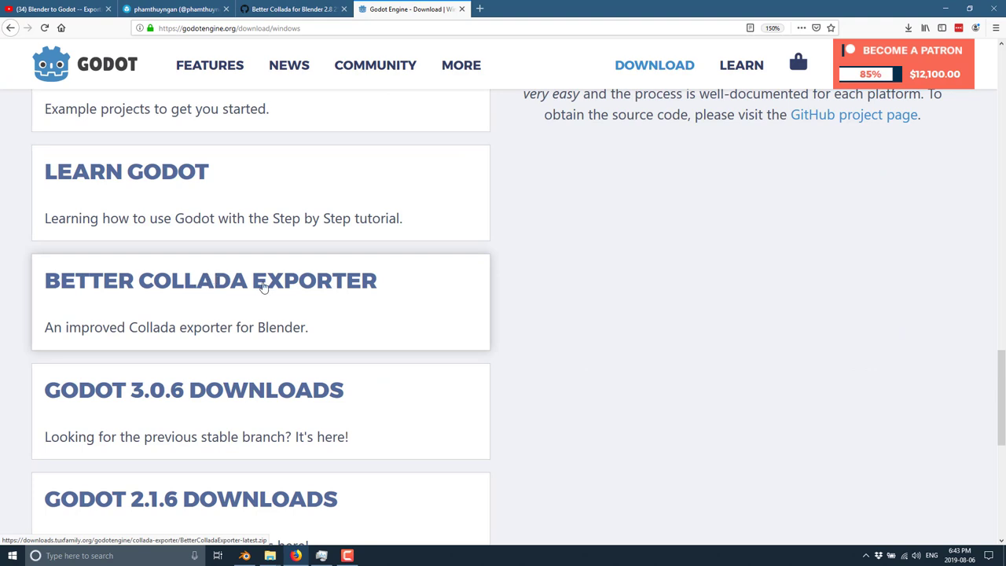
click(245, 557)
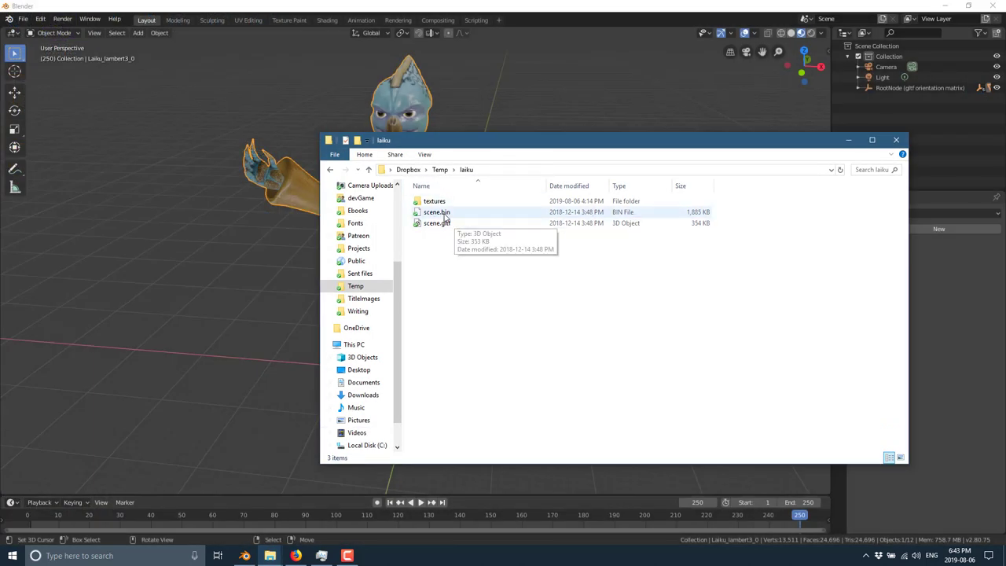
Inspect the Laiku scene.gltf source file, then play and stop the character's animation in Blender.
click(437, 211)
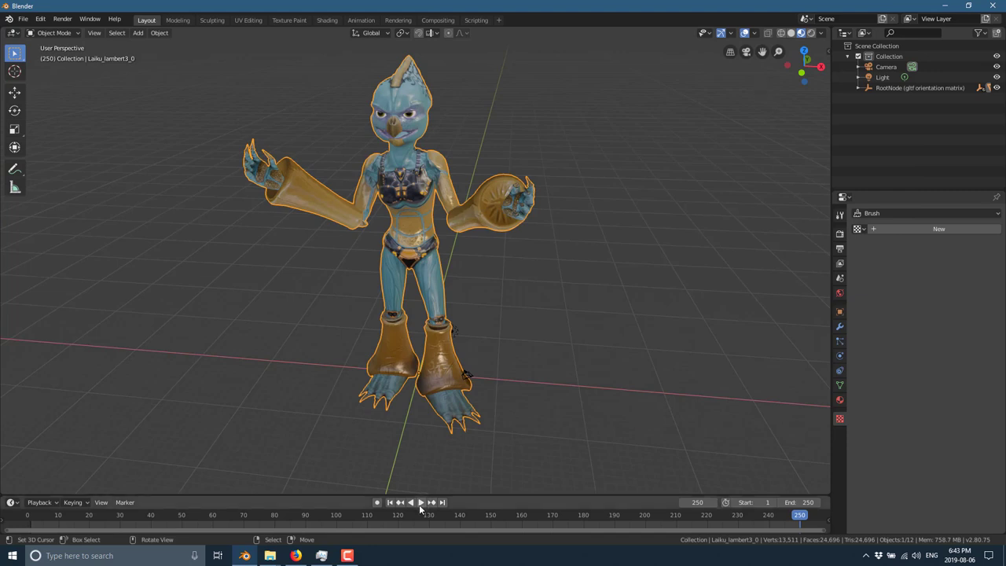
click(422, 503)
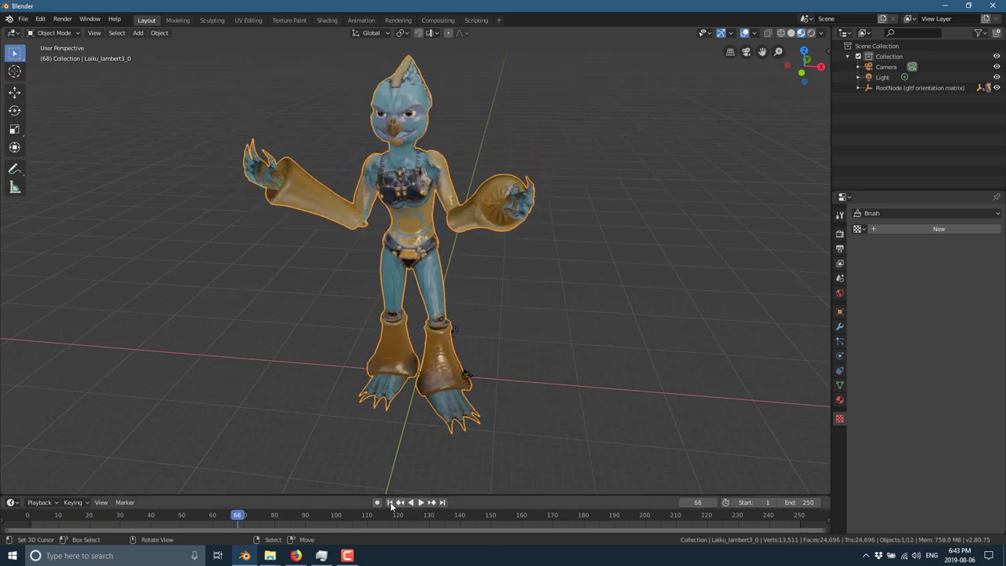
click(390, 503)
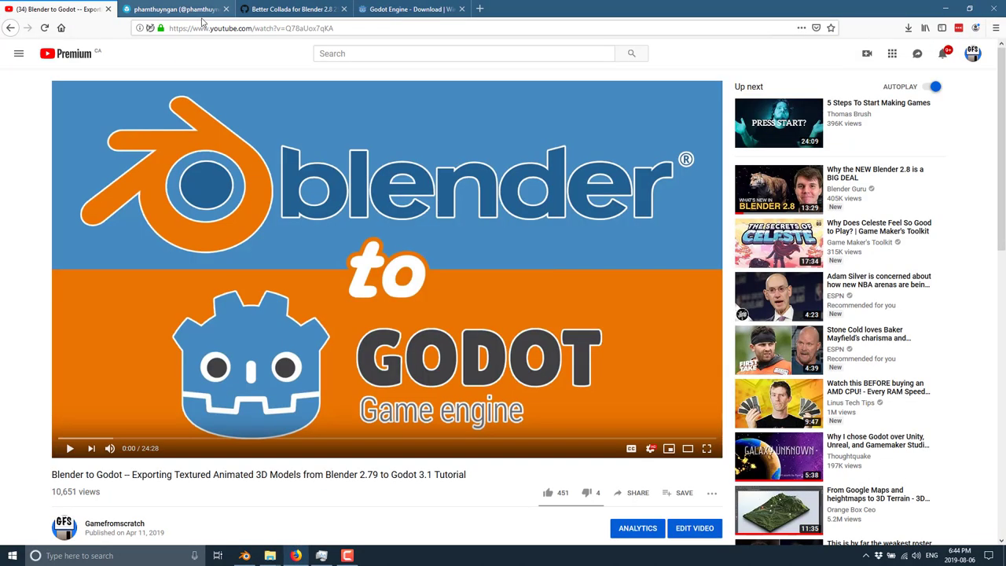
Return to the online Laiku animation in Sketchfab to compare it with Blender.
click(173, 10)
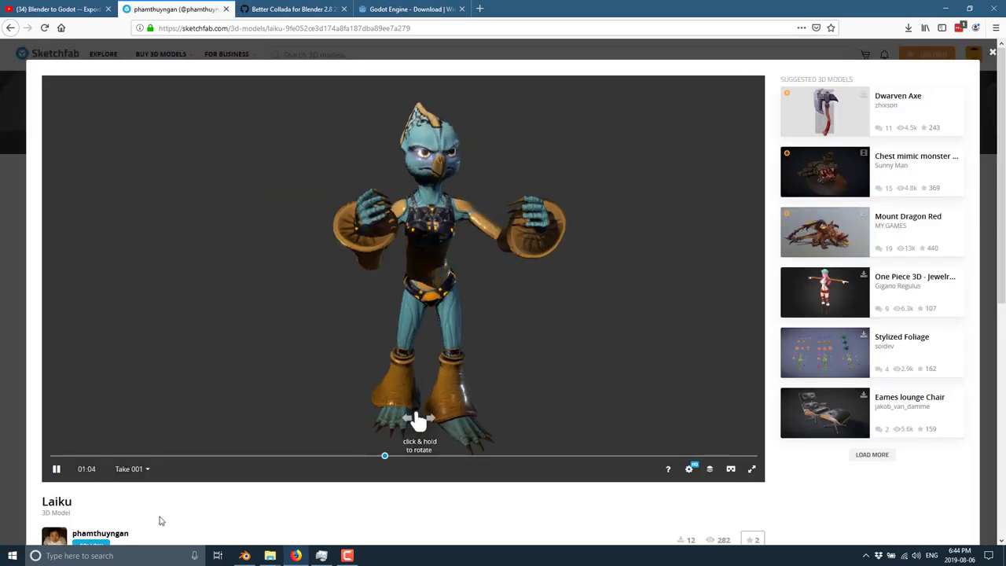
scroll(down, 3)
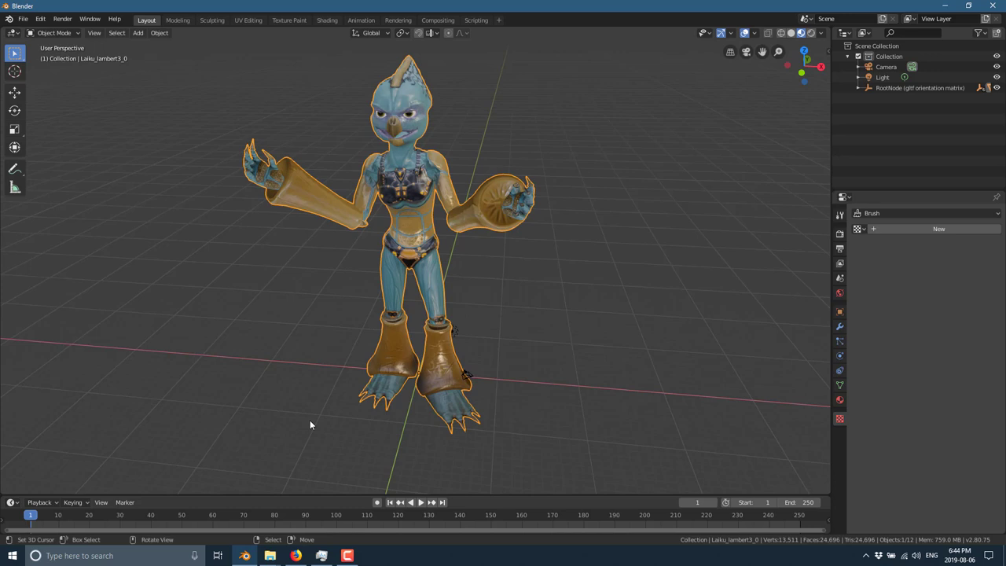
mouse_move(248, 395)
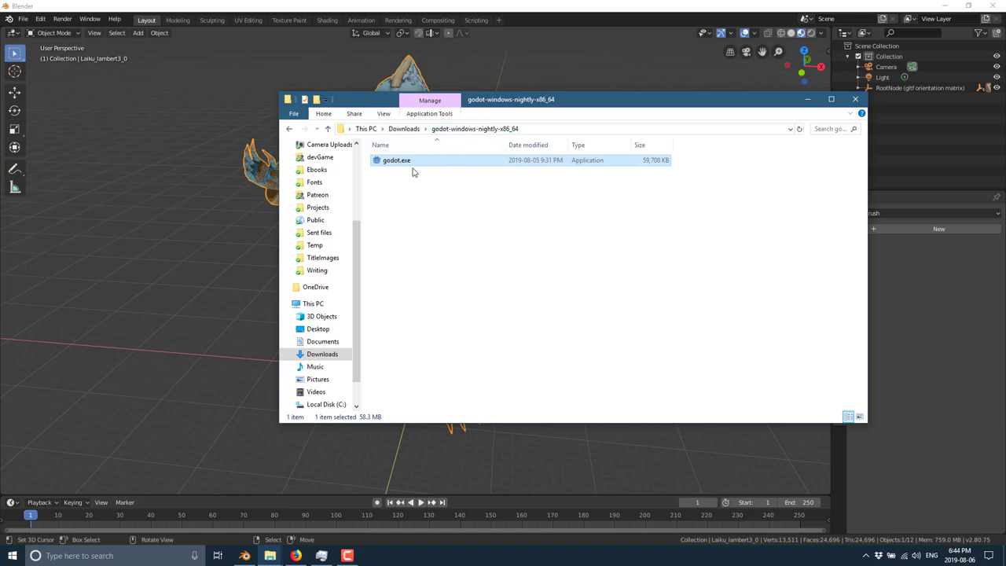
Launch the Godot nightly build and create project c:\temp\BlendToGodot2, opening it for editing.
double_click(396, 160)
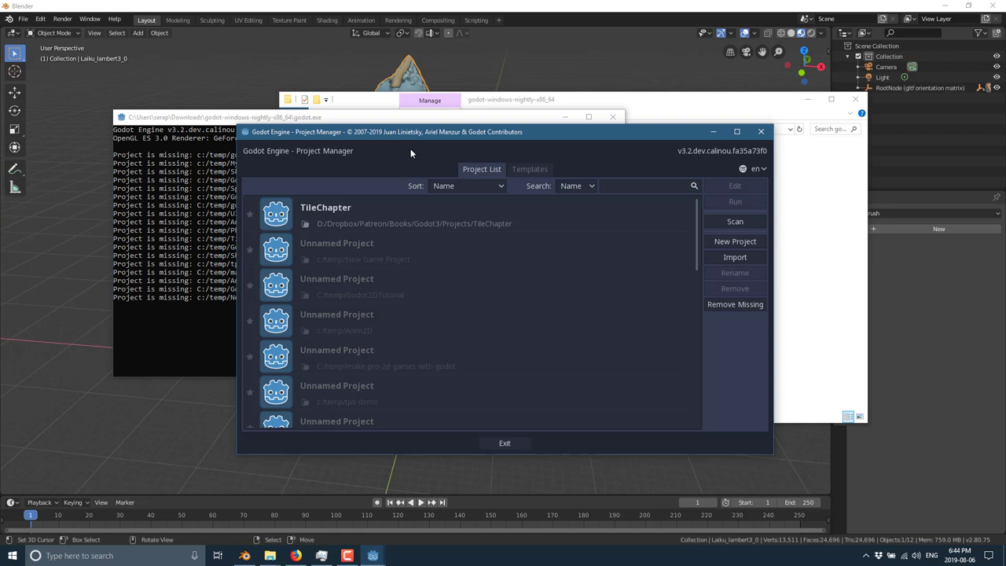
click(734, 242)
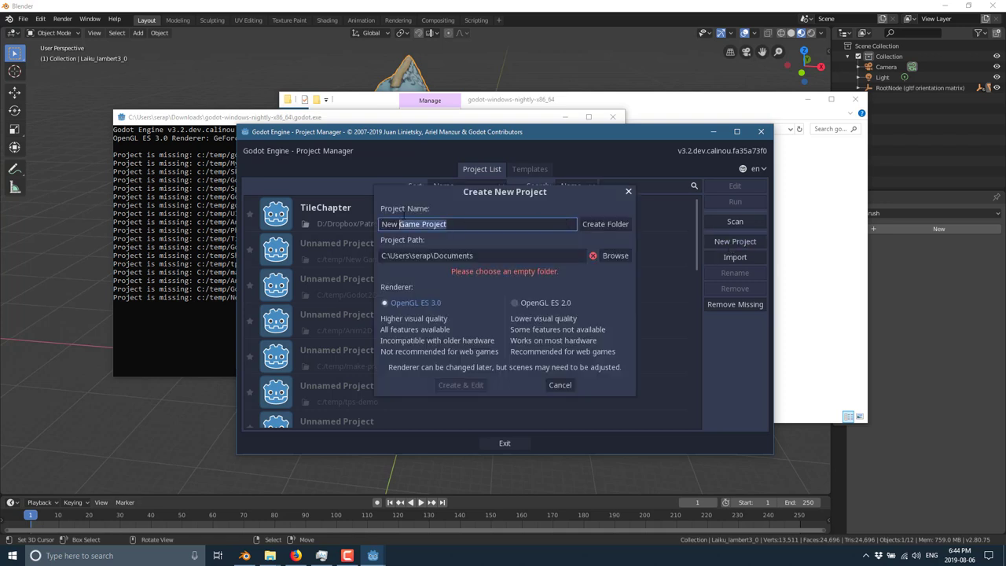
text(c:\)
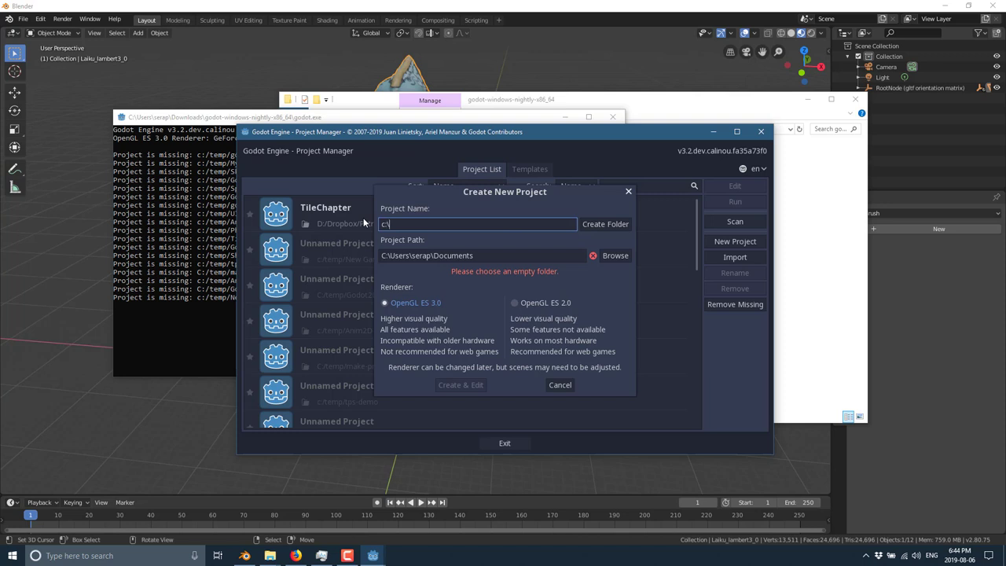
text(temp\)
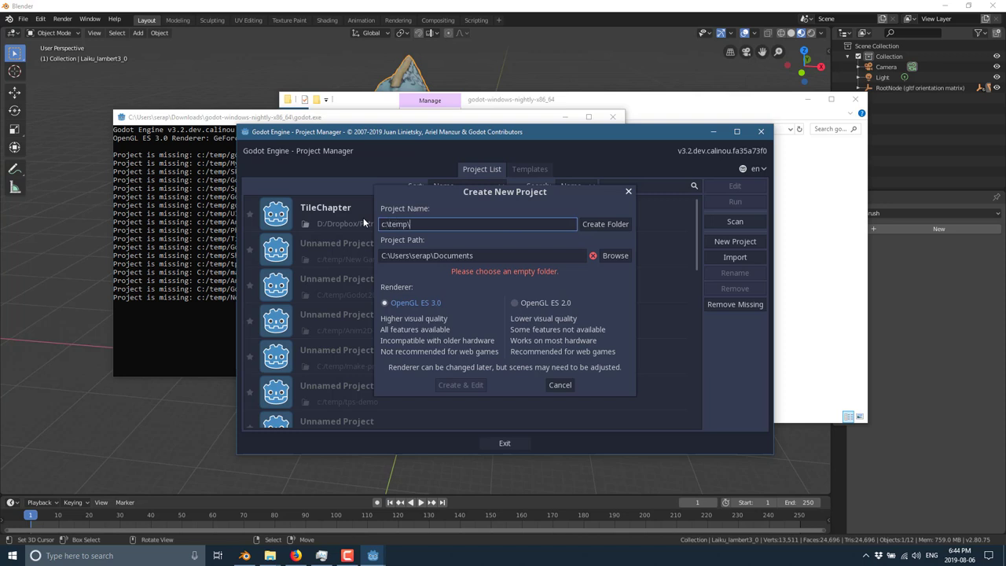
text(BlendToGodot2)
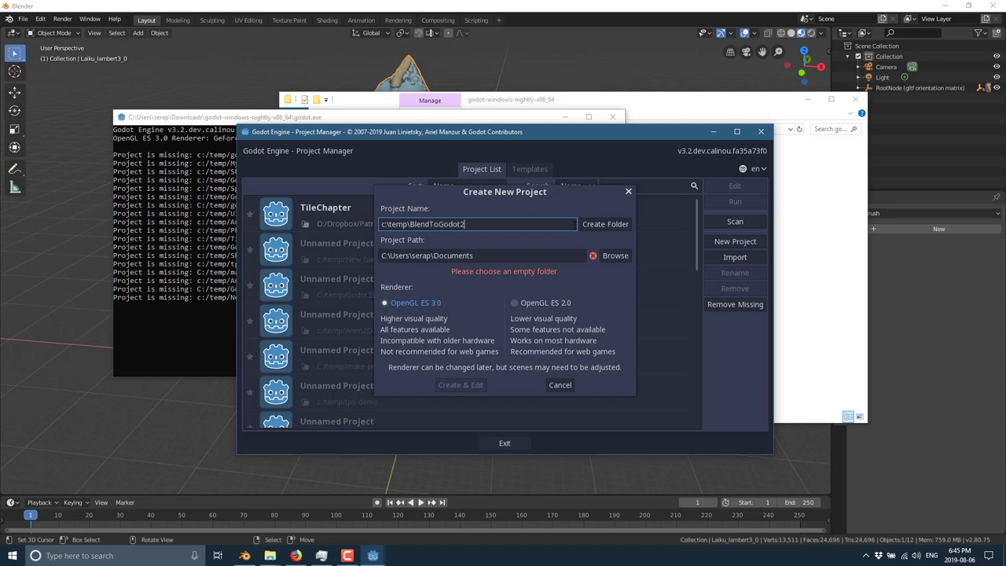
click(604, 224)
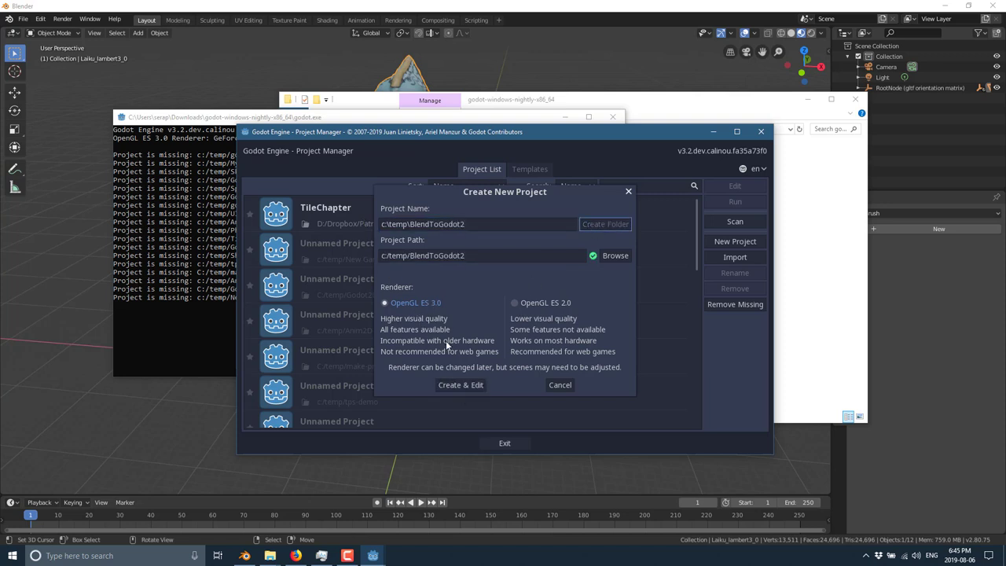
click(461, 383)
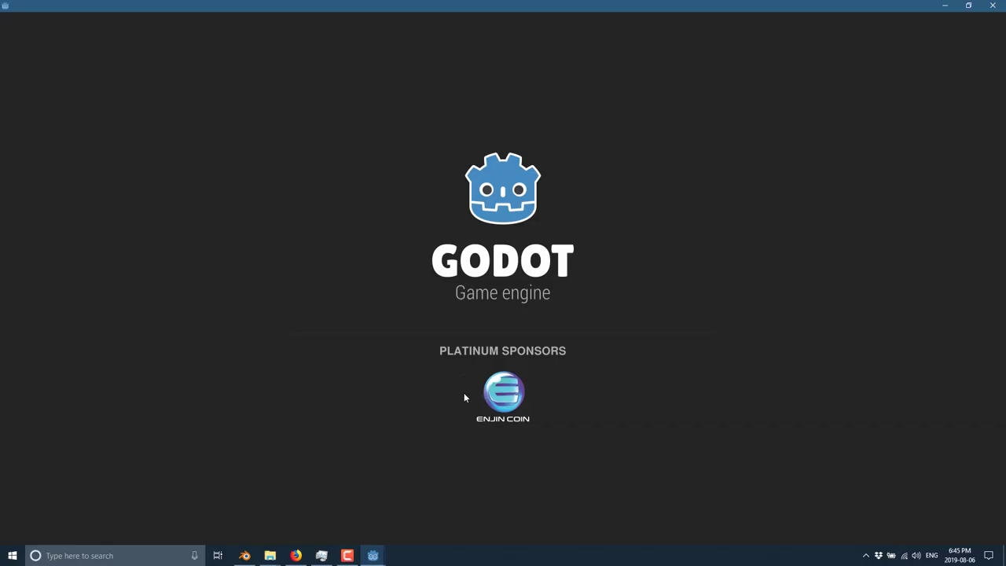
mouse_move(471, 431)
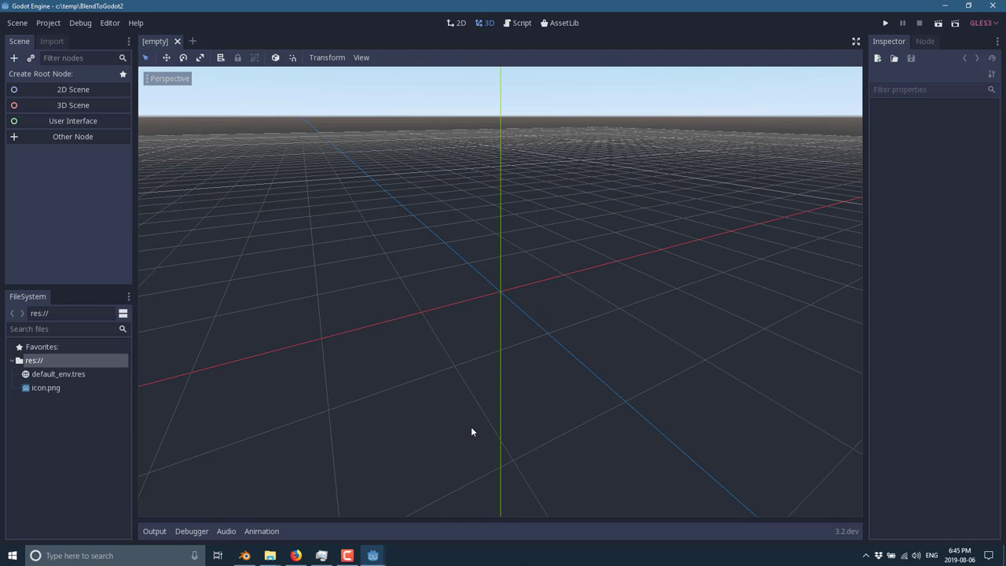
Give the new scene a 3D Scene root node, then return to Blender.
click(73, 104)
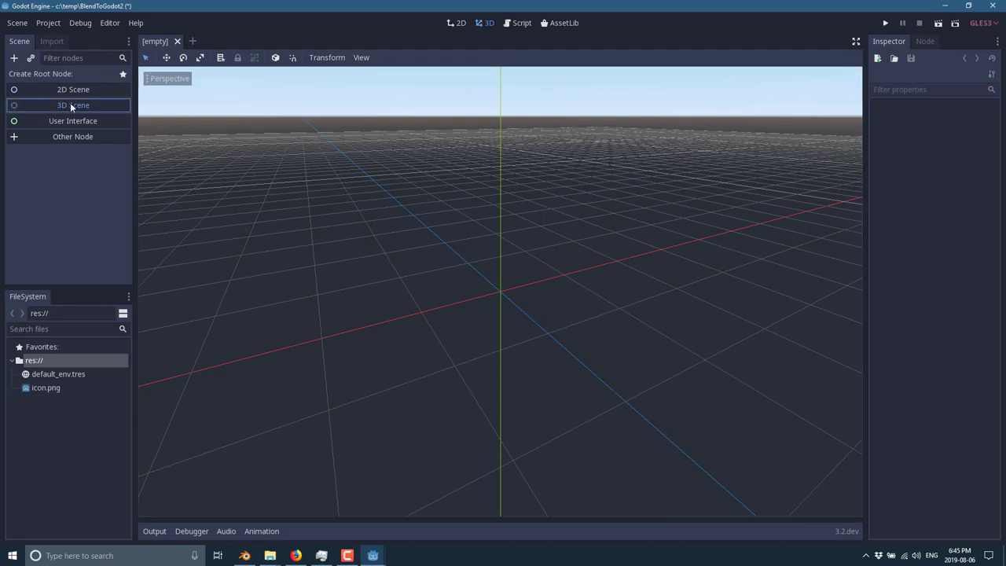
click(73, 104)
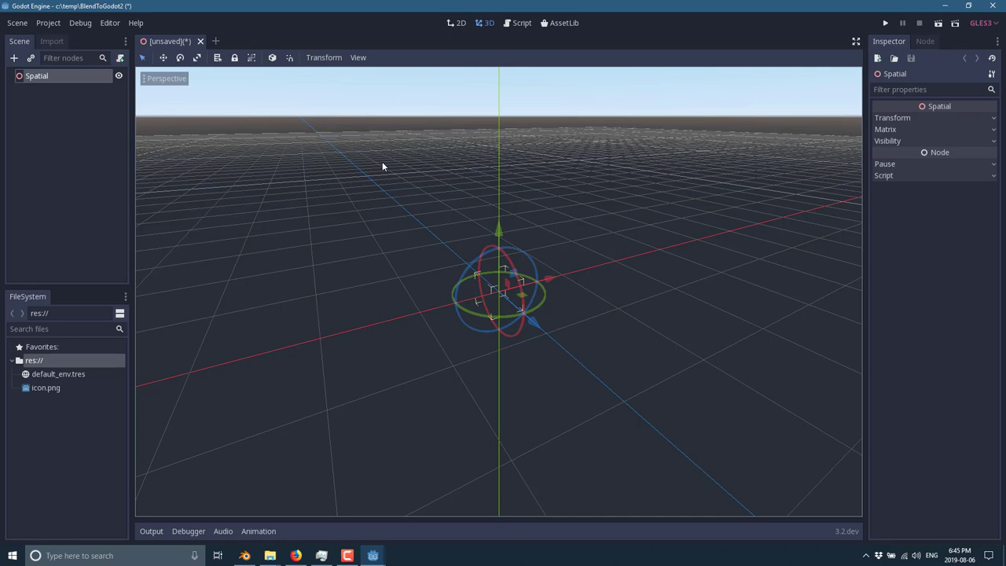
key(alt+tab)
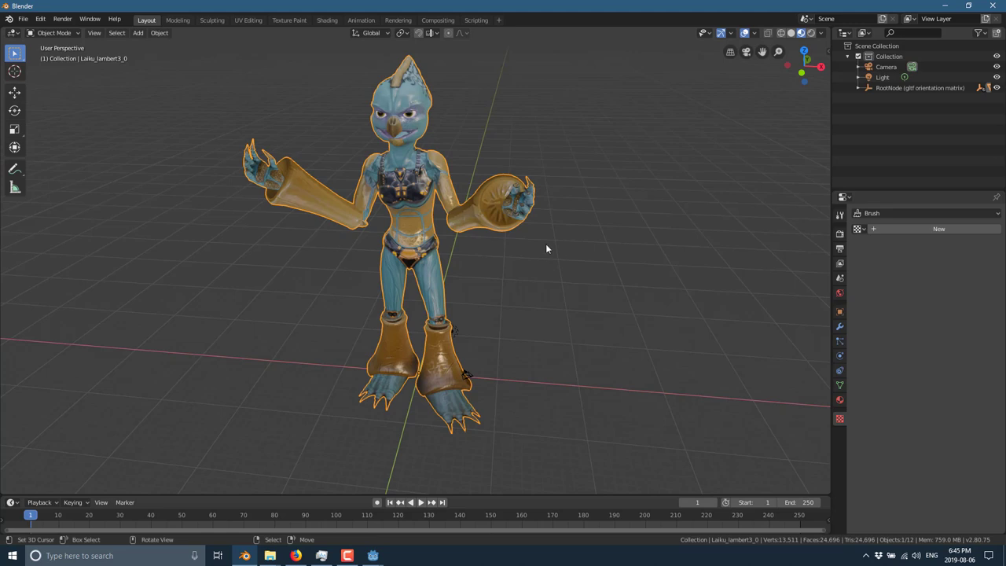
mouse_move(547, 241)
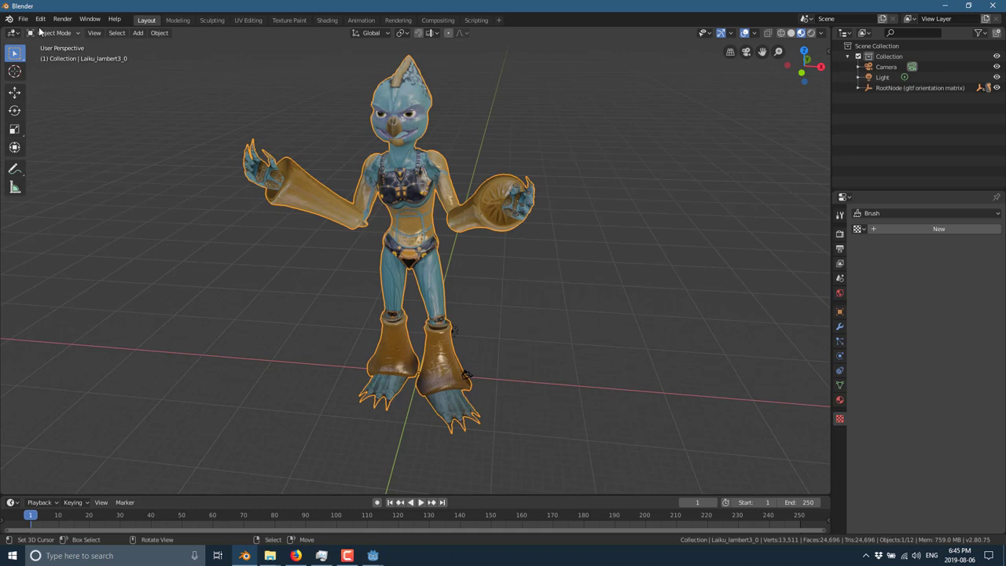
Start a glTF 2.0 export pointed at the C:\temp\BlendToGodot2 project folder.
click(22, 19)
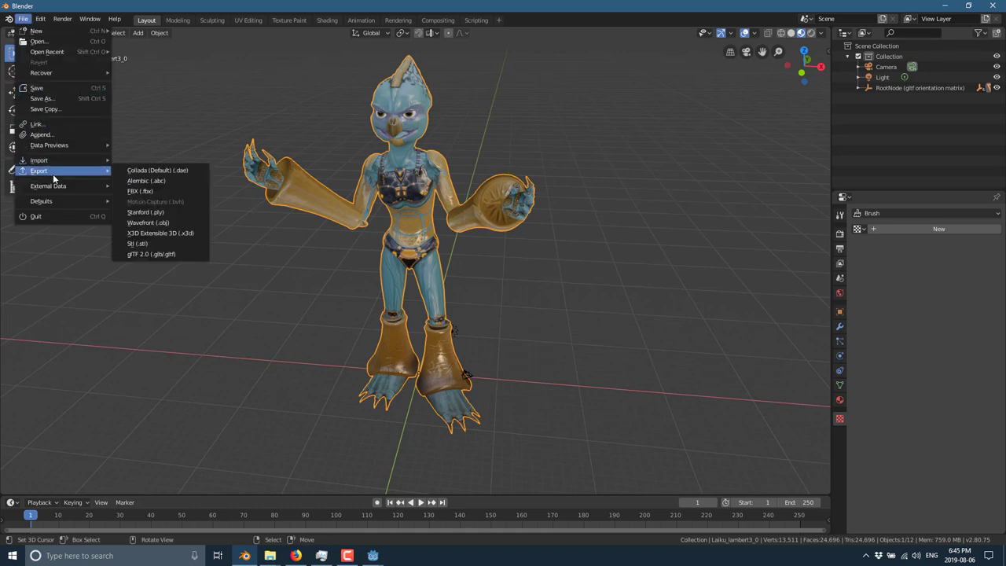
mouse_move(150, 253)
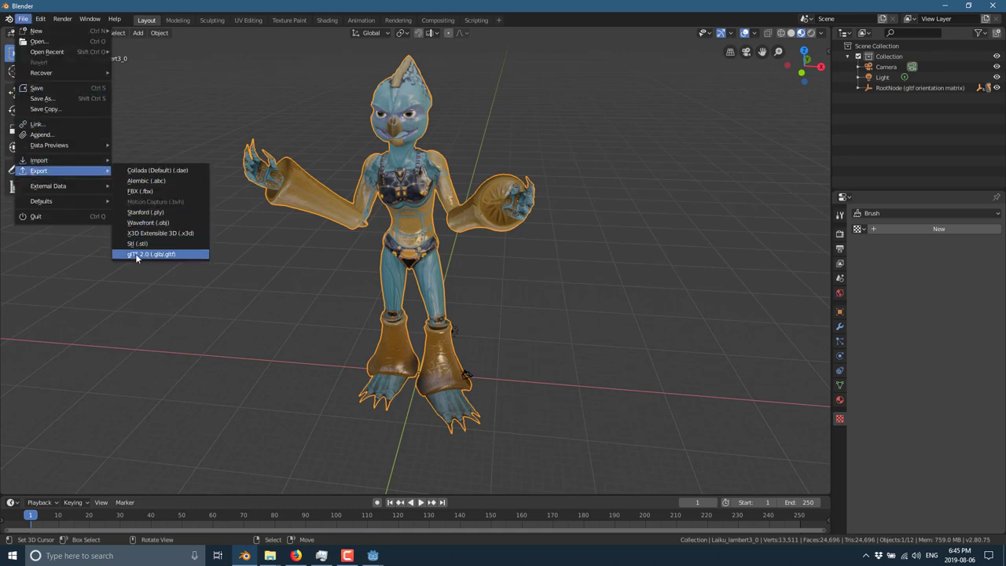
click(151, 253)
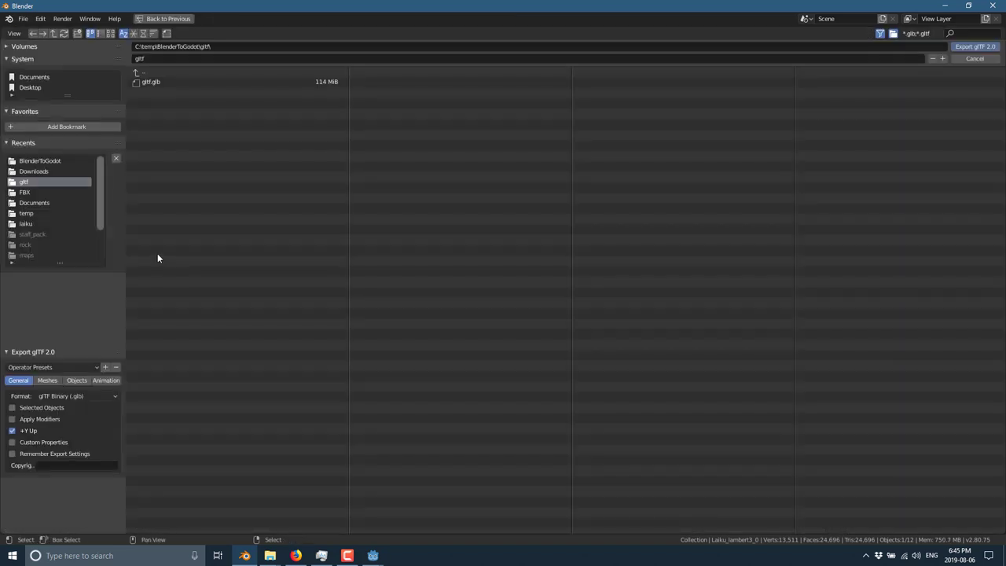
click(151, 81)
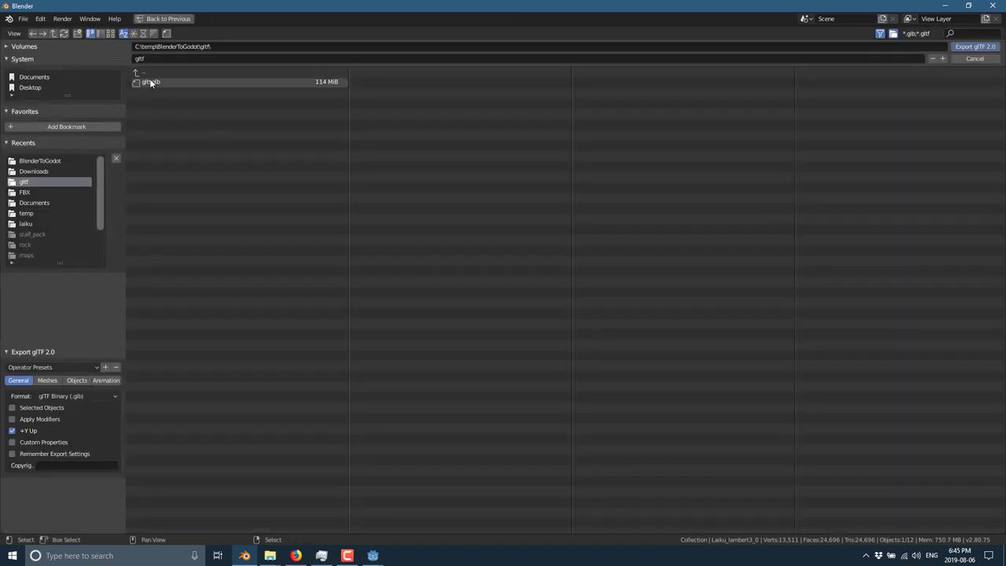
click(135, 72)
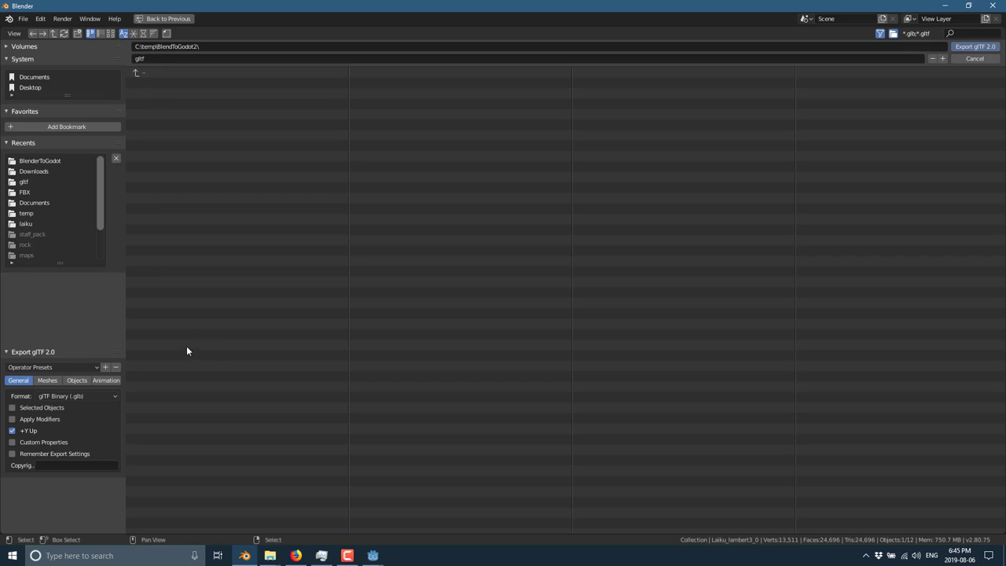
mouse_move(77, 418)
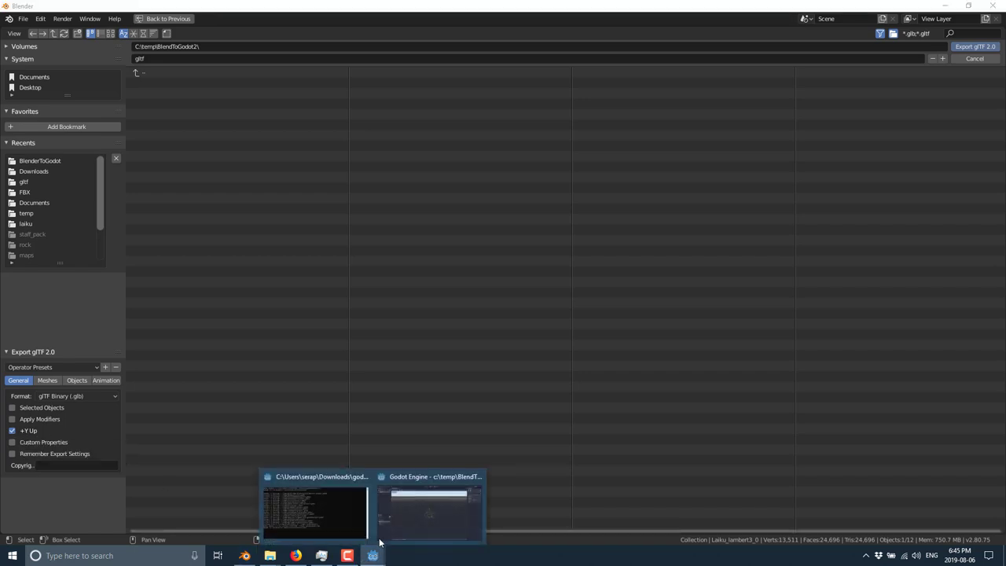
Glance at the Godot project, then review the Animation export options and return to General.
click(431, 506)
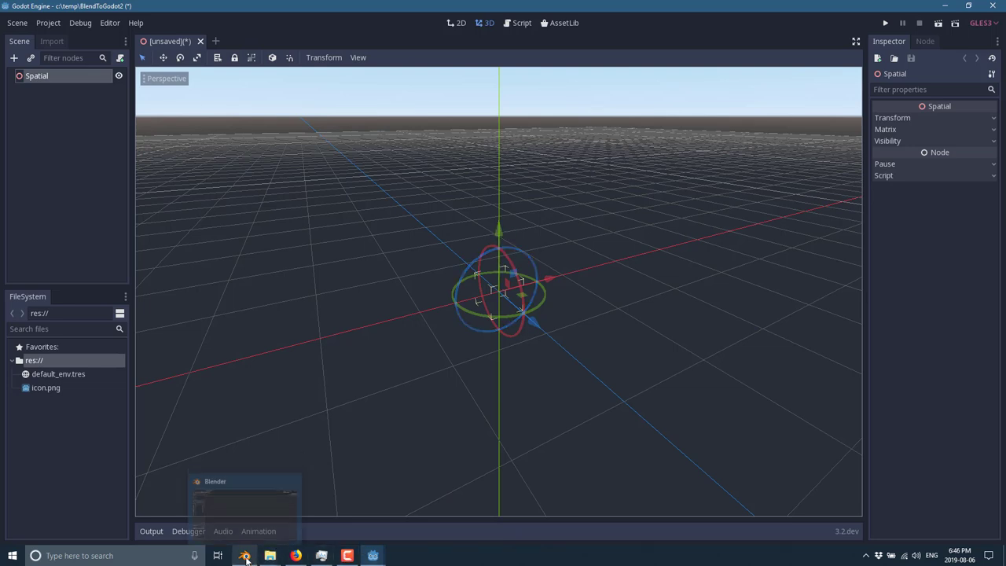
click(245, 556)
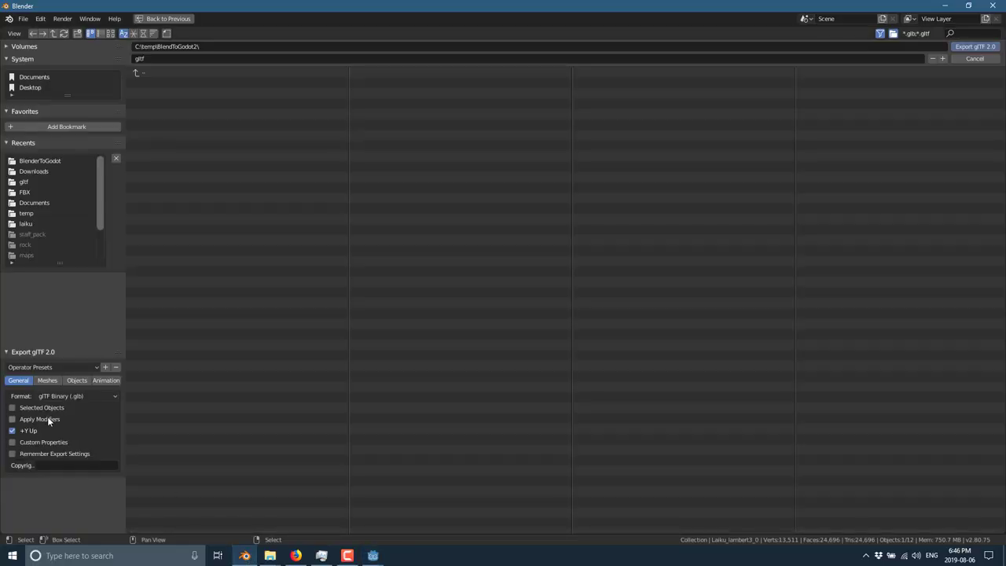
mouse_move(75, 396)
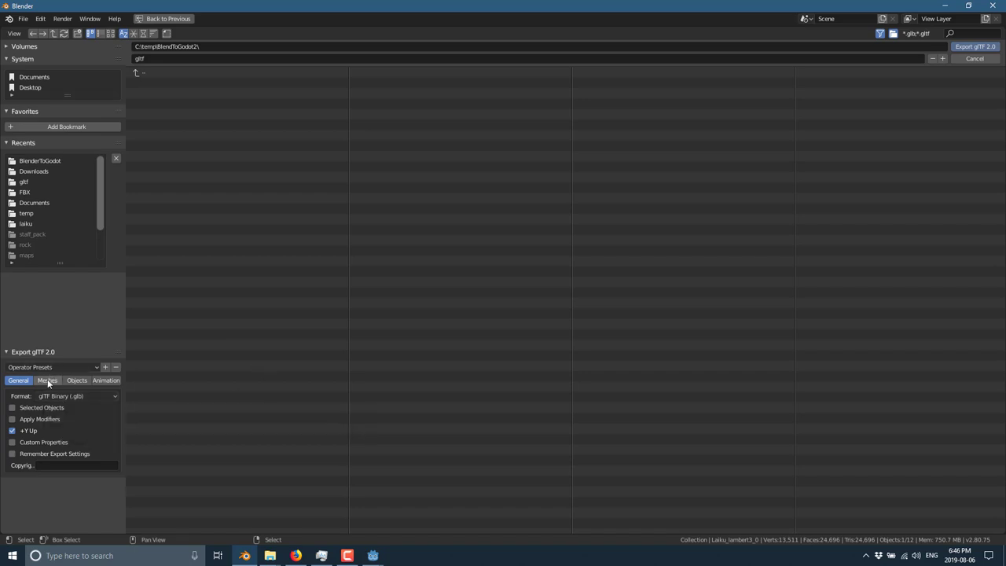
click(106, 380)
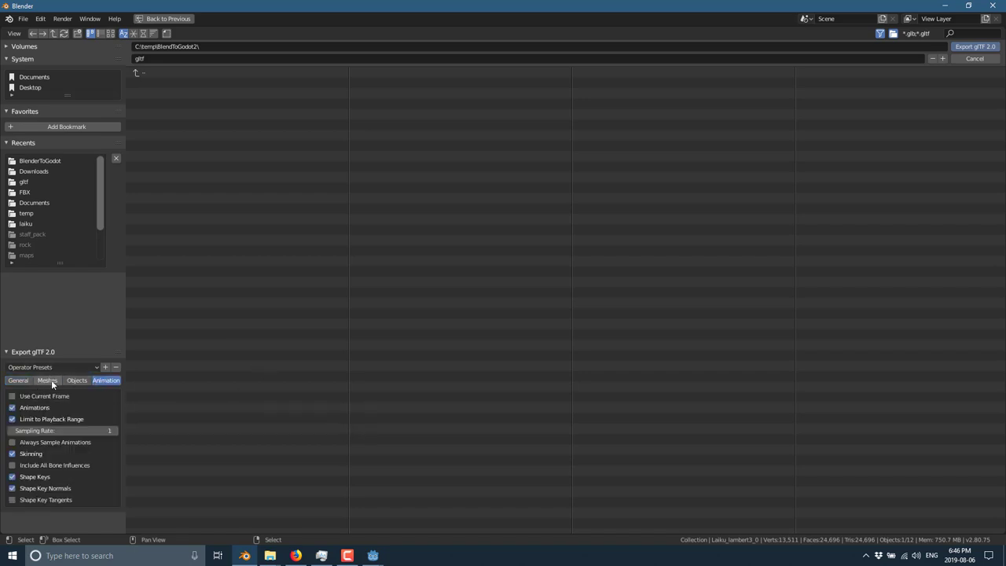
click(17, 381)
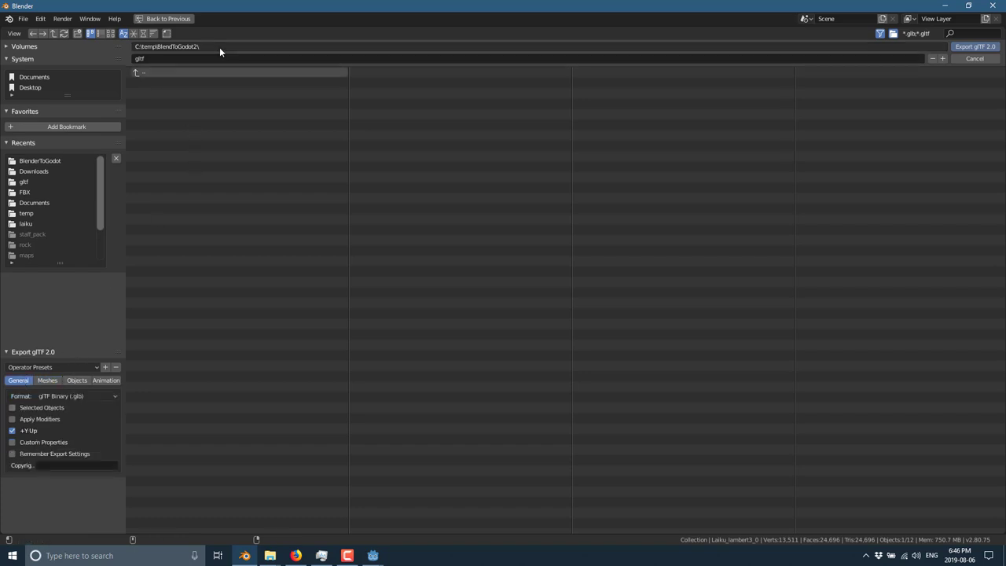
mouse_move(975, 48)
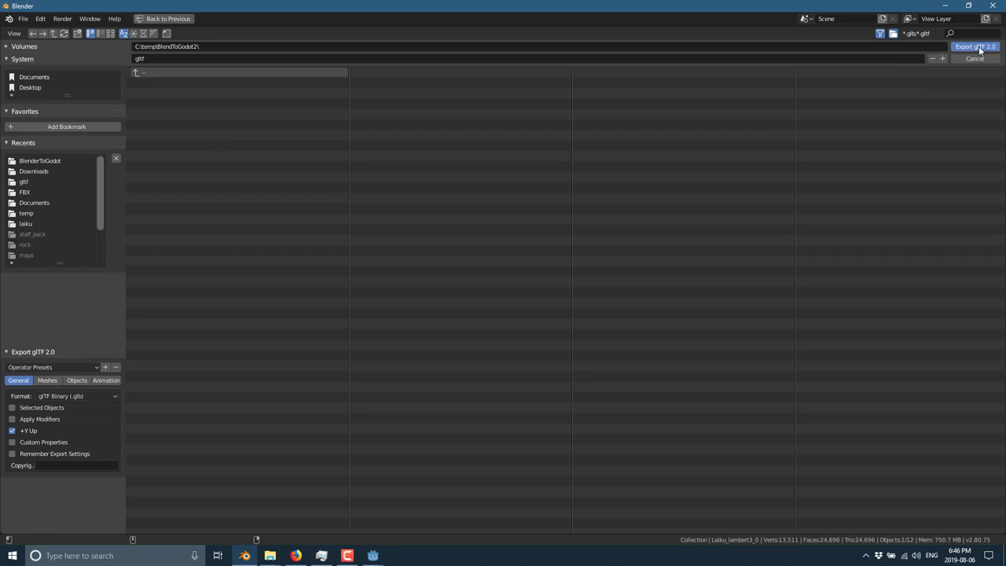
mouse_move(327, 563)
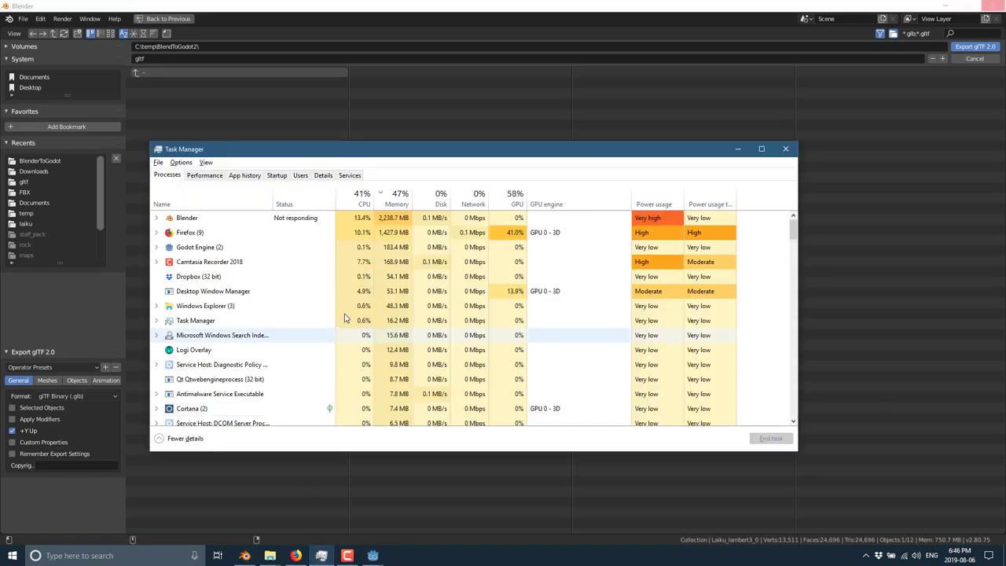
click(396, 193)
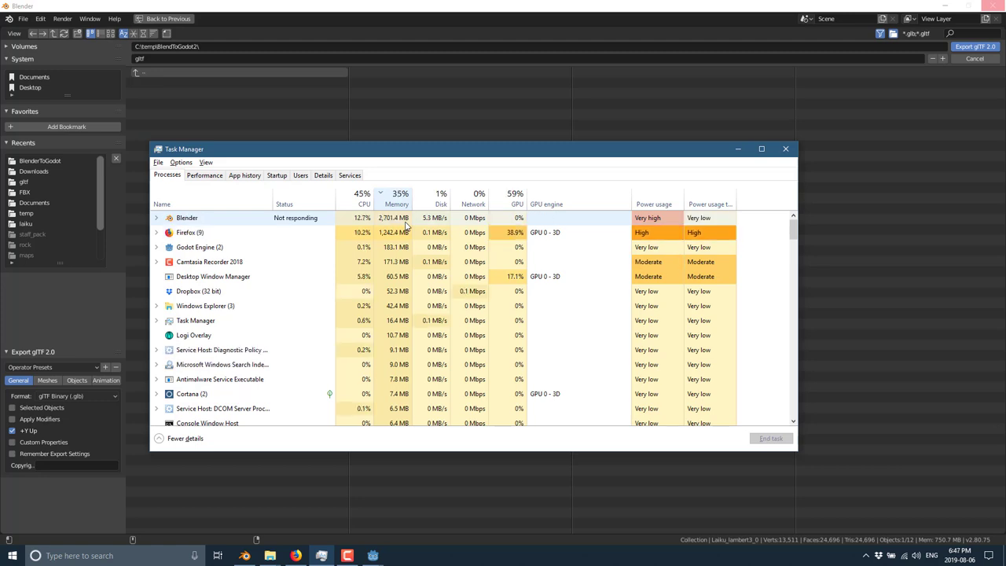
Check the PC's system properties and performance settings, then close Task Manager once Blender recovers.
text(compu)
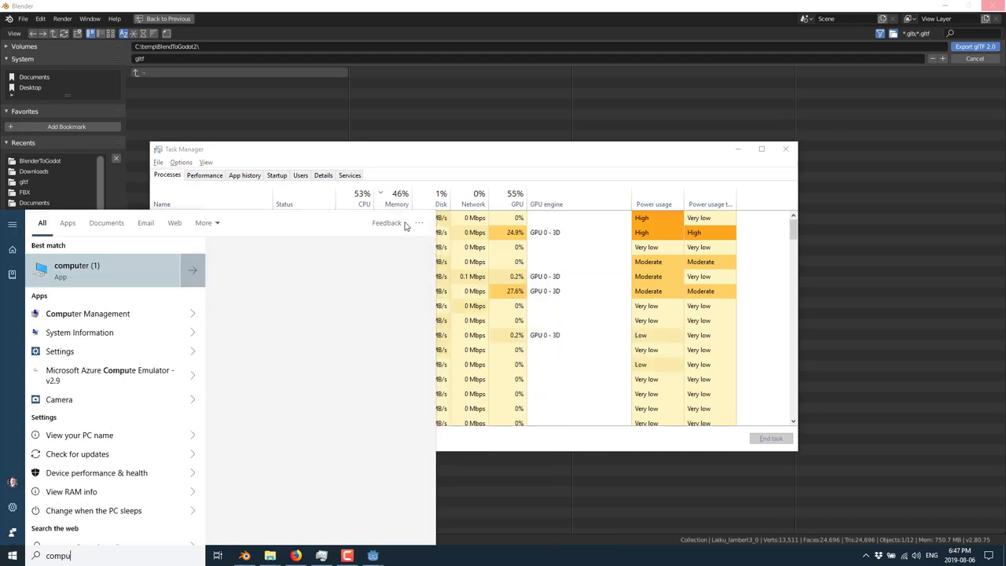
right_click(77, 271)
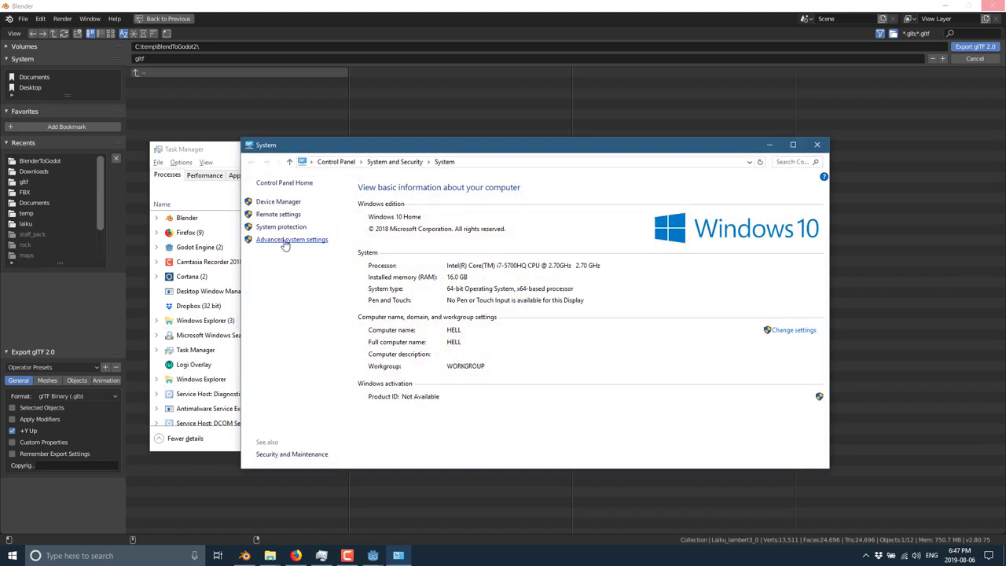
click(293, 239)
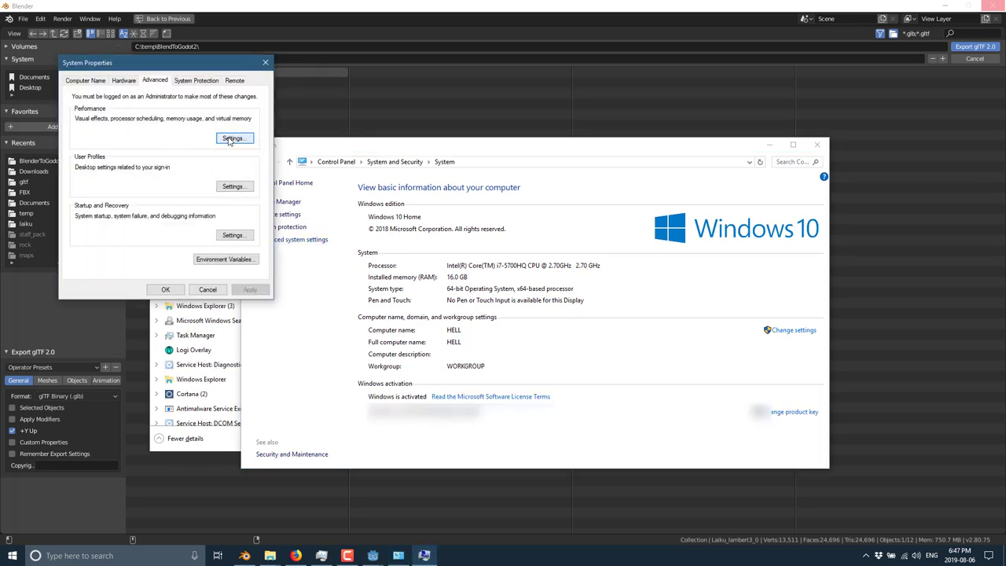
click(232, 138)
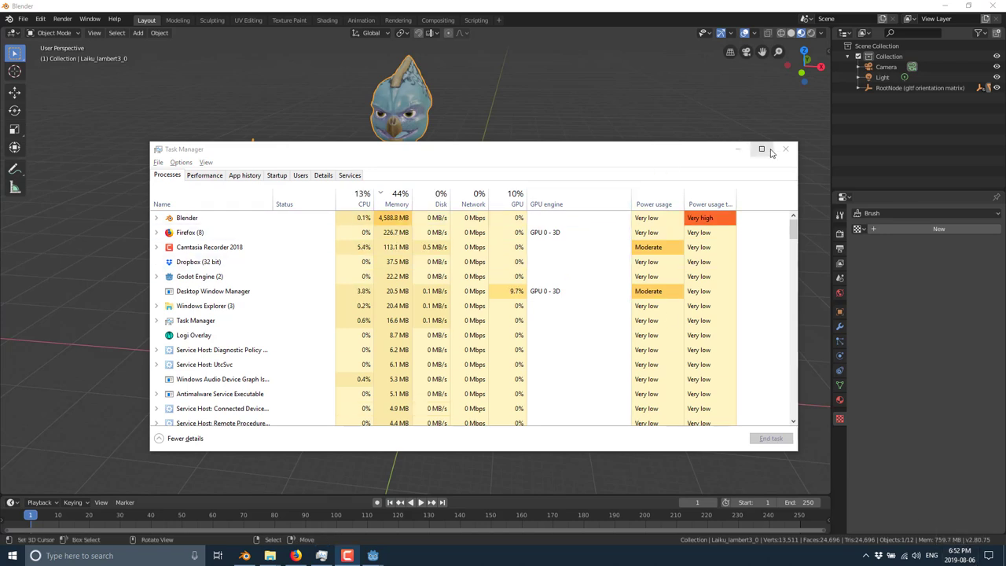
click(786, 147)
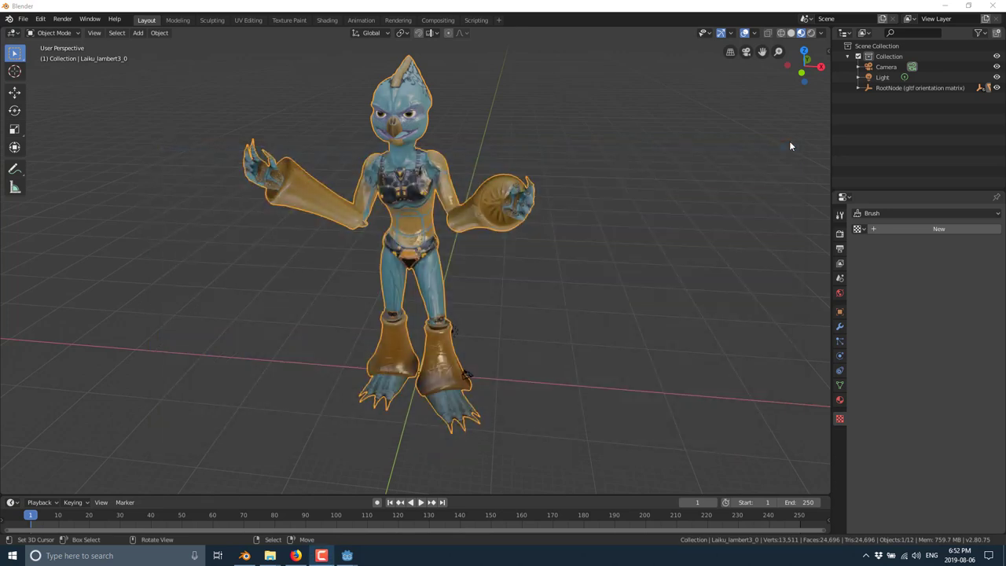
mouse_move(495, 460)
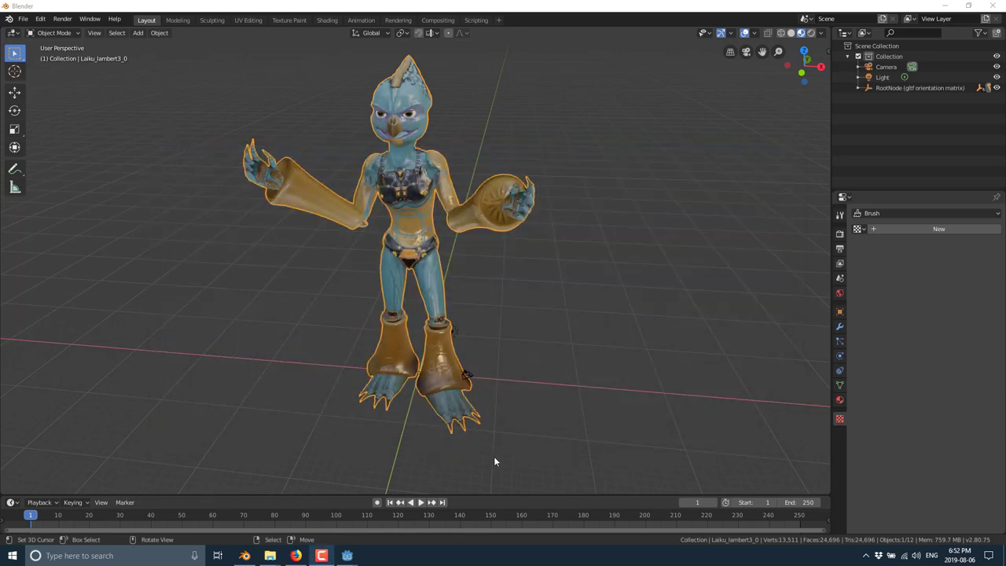
mouse_move(346, 556)
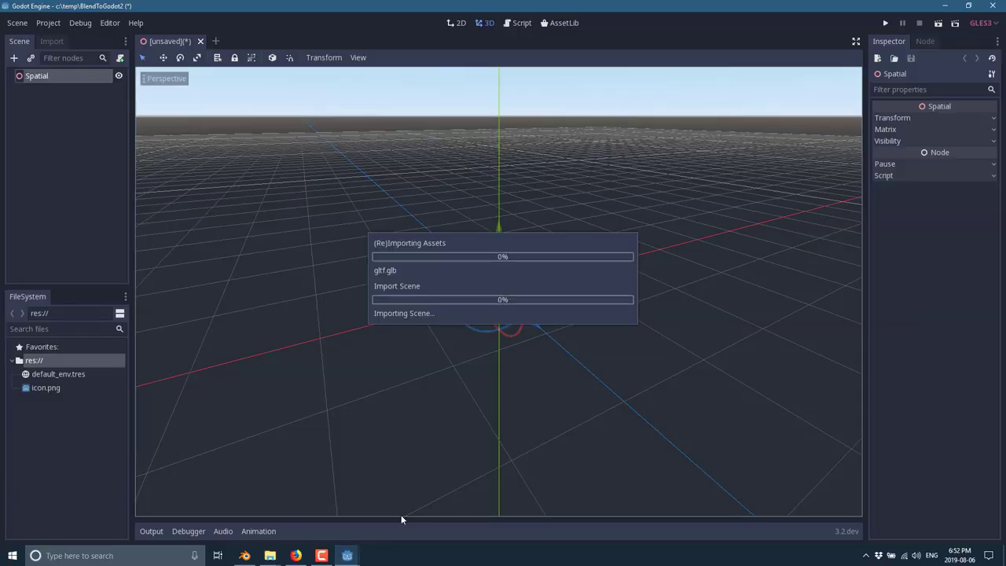
mouse_move(78, 347)
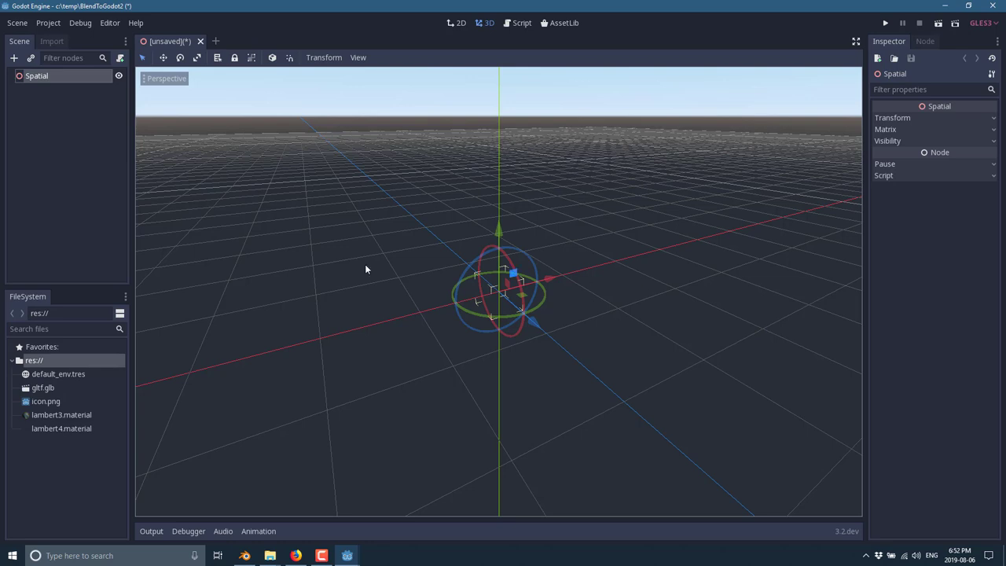
Request to open the imported gltf.glb from the FileSystem dock as a scene.
click(43, 387)
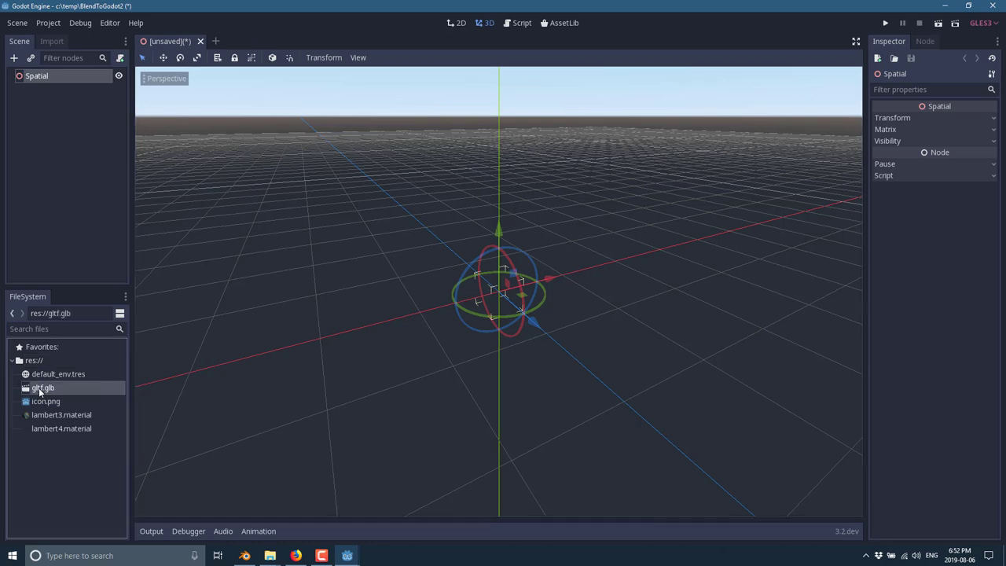
double_click(42, 387)
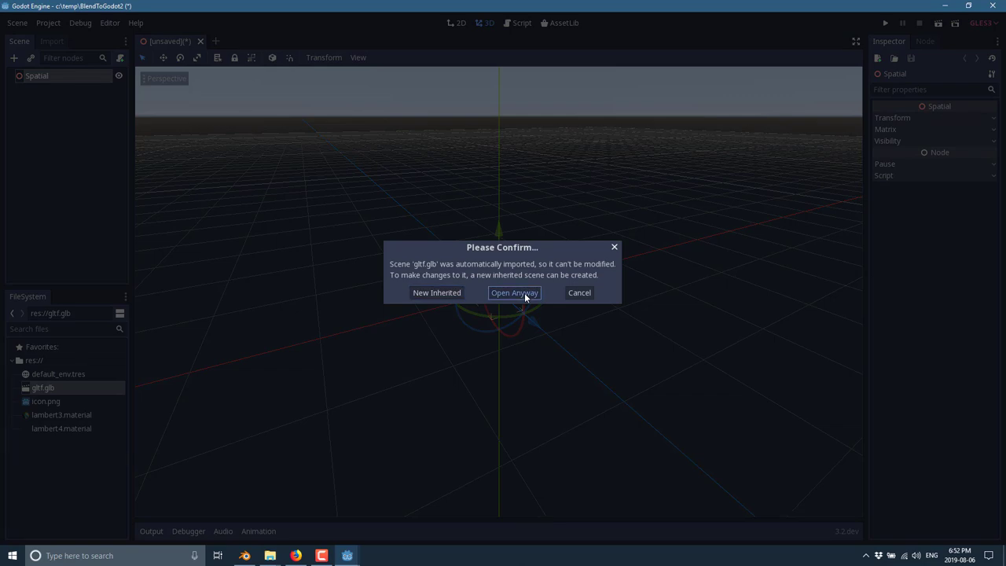
Open the gltf.glb scene anyway, select its root and AnimationPlayer nodes, and orbit to face the character.
click(514, 292)
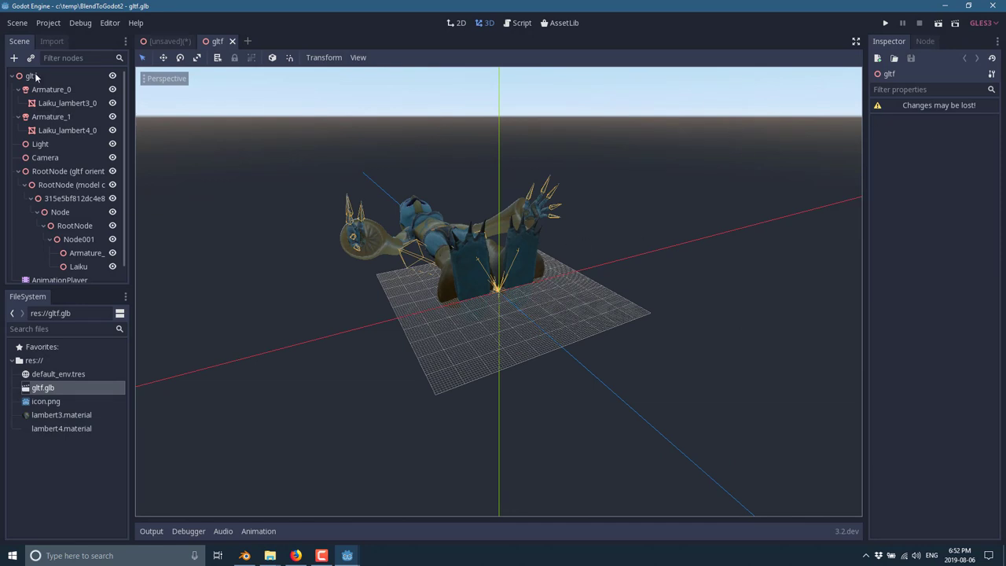
click(32, 75)
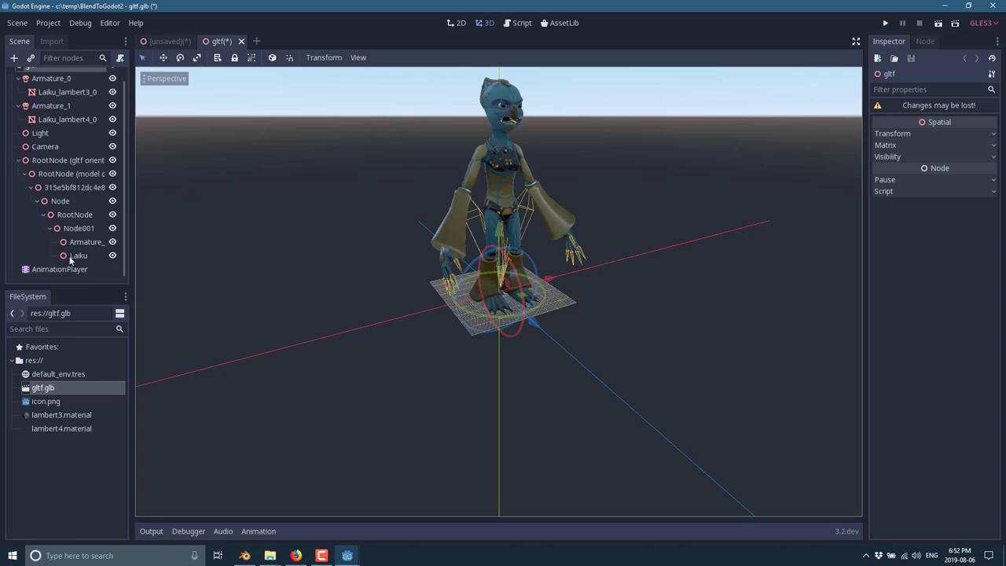
click(60, 269)
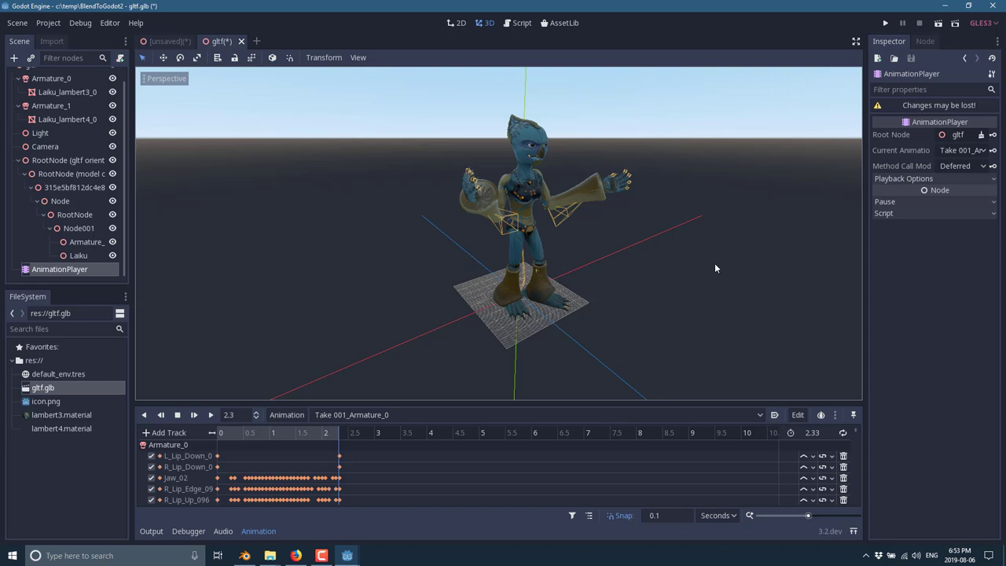
mouse_move(617, 219)
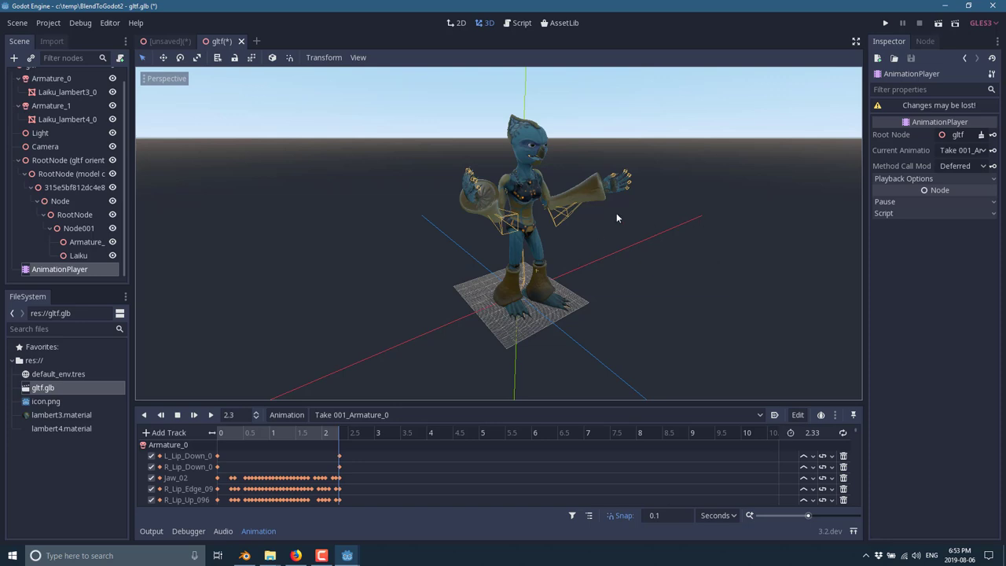
drag(616, 217, 581, 220)
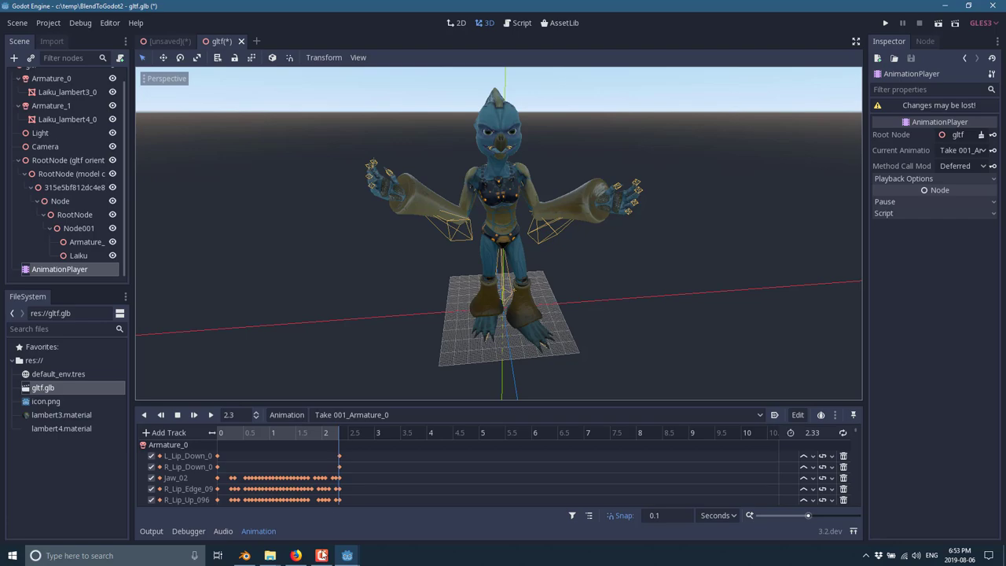
Return to Blender and start a glTF 2.0 export of the character scene.
click(321, 556)
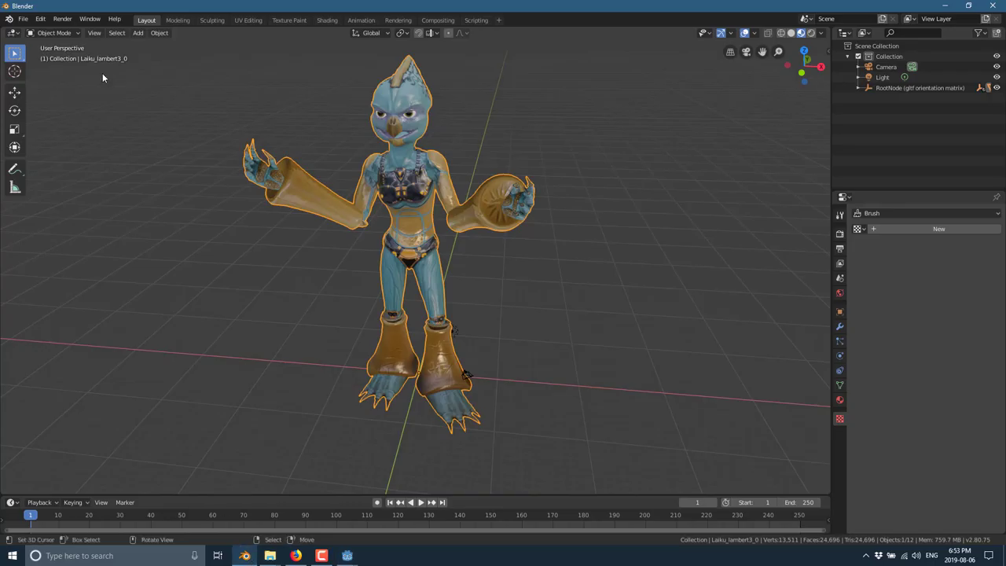
click(22, 19)
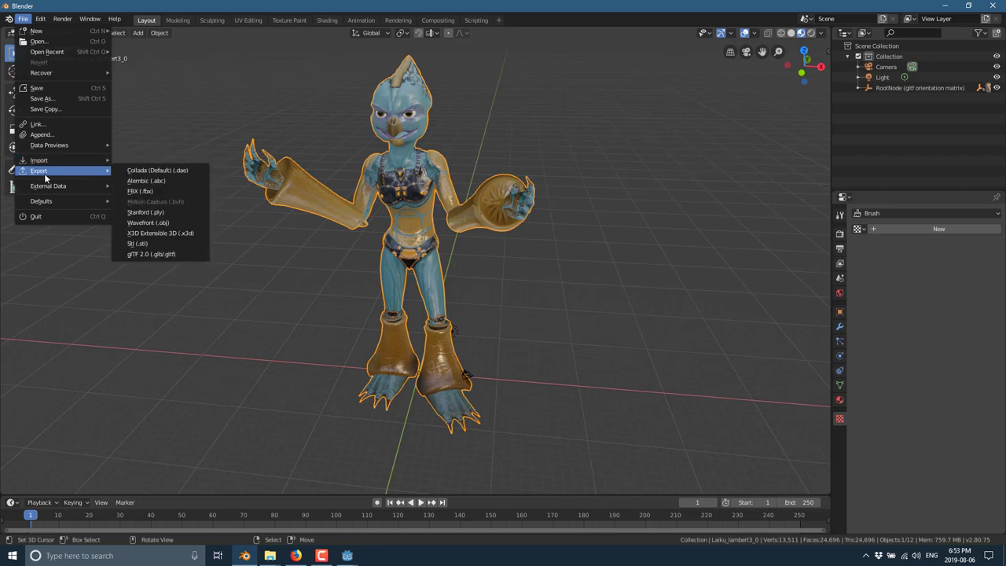
click(151, 255)
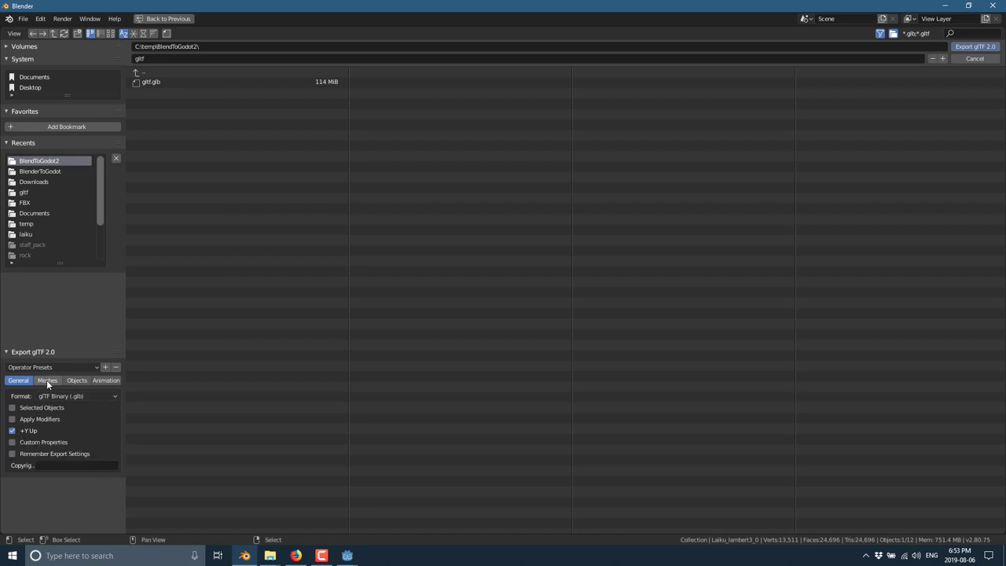
Review the glTF export's object and animation option groups.
click(75, 380)
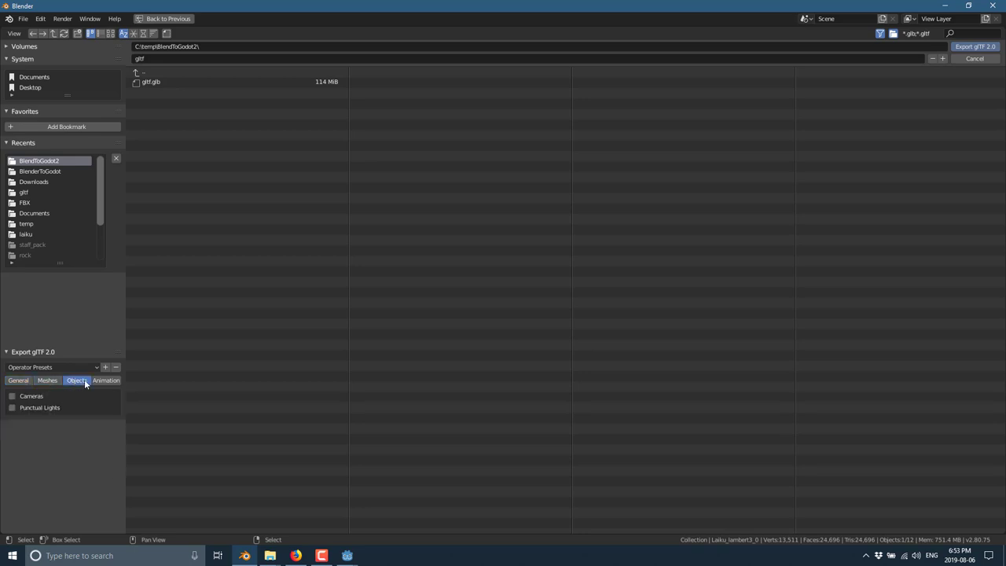
click(107, 381)
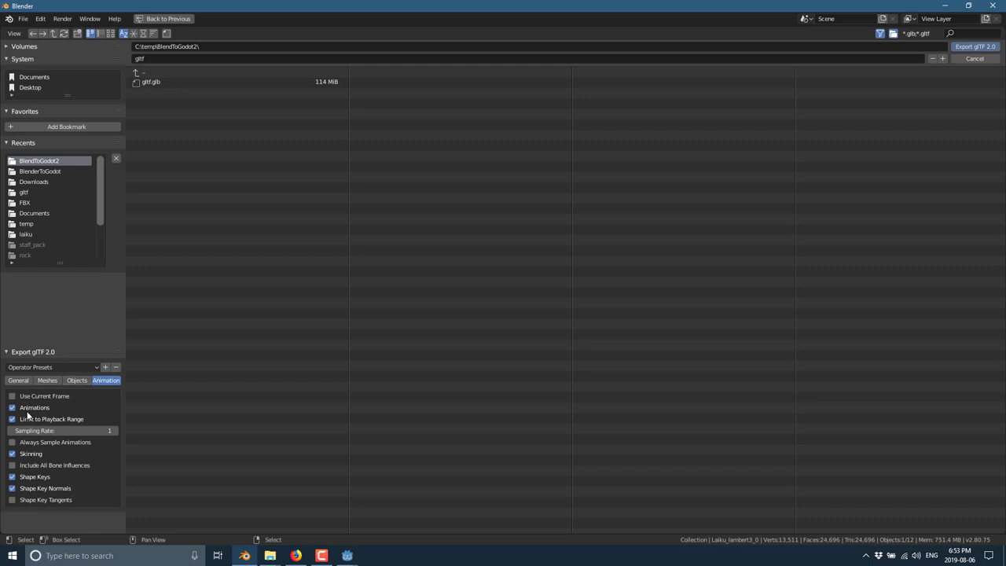
click(19, 380)
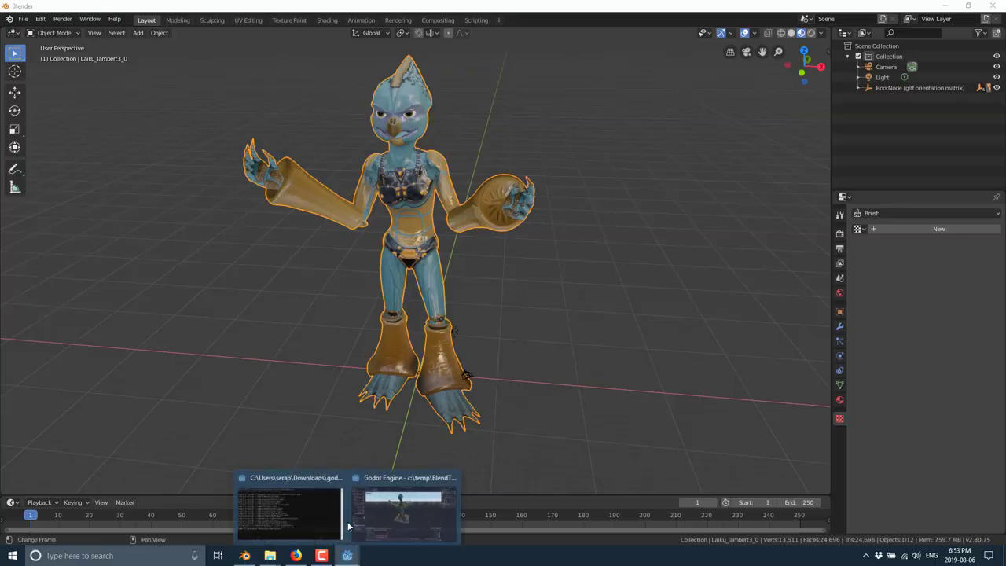
Glance at the glTF import in Godot, then show Blender's export format list.
click(405, 511)
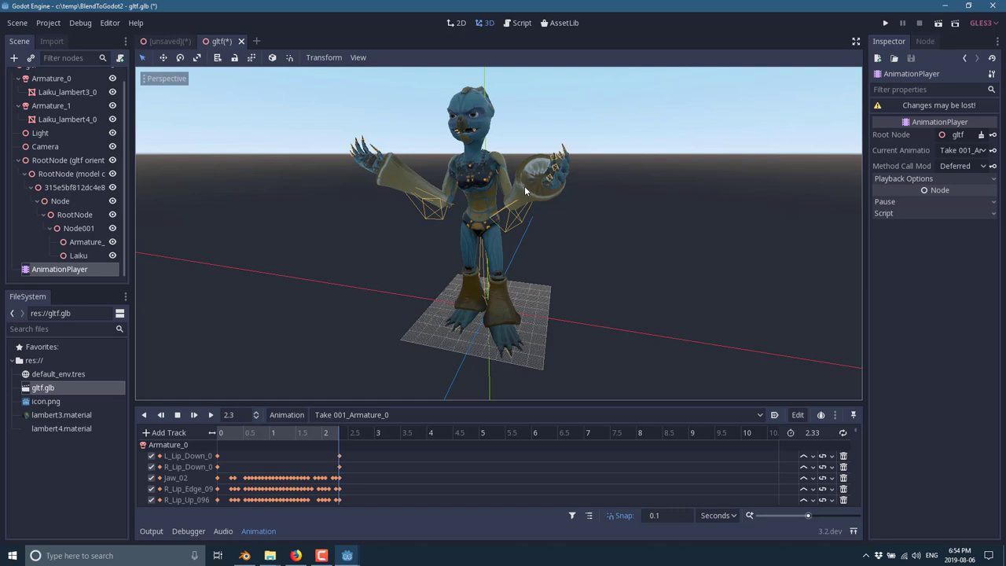
key(alt+Tab)
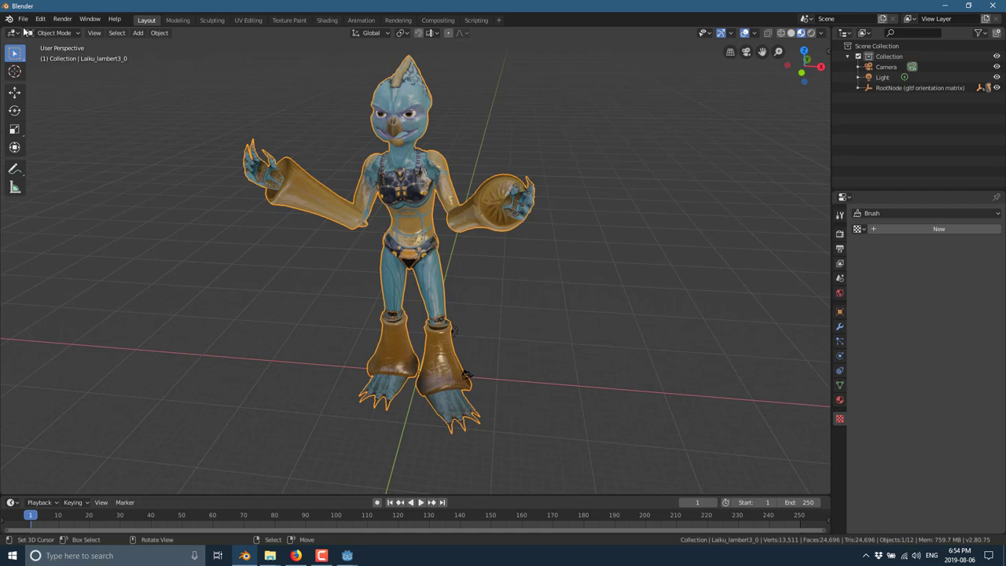
click(22, 19)
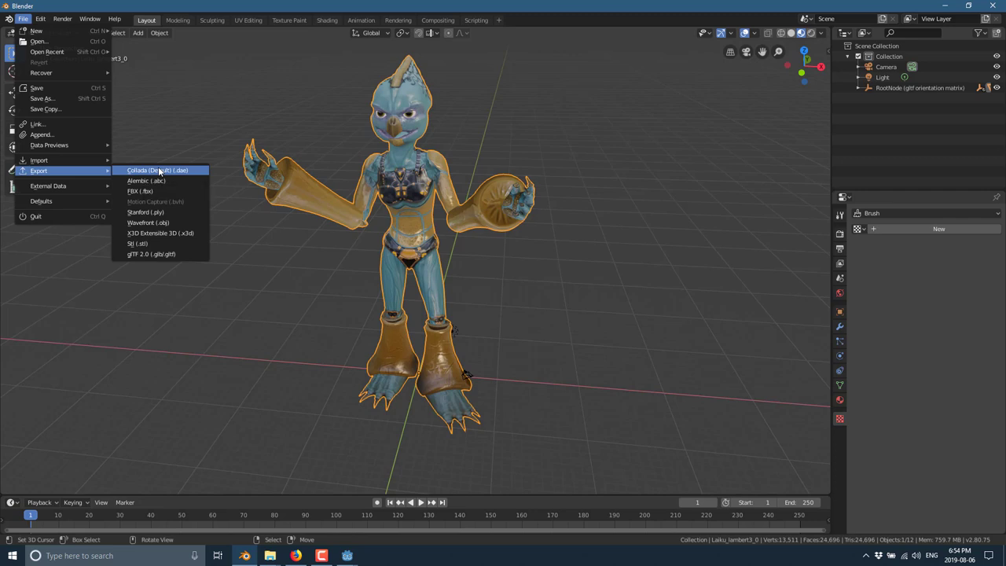
Start a Collada export named COLLADA.dae and show its Main settings.
click(157, 169)
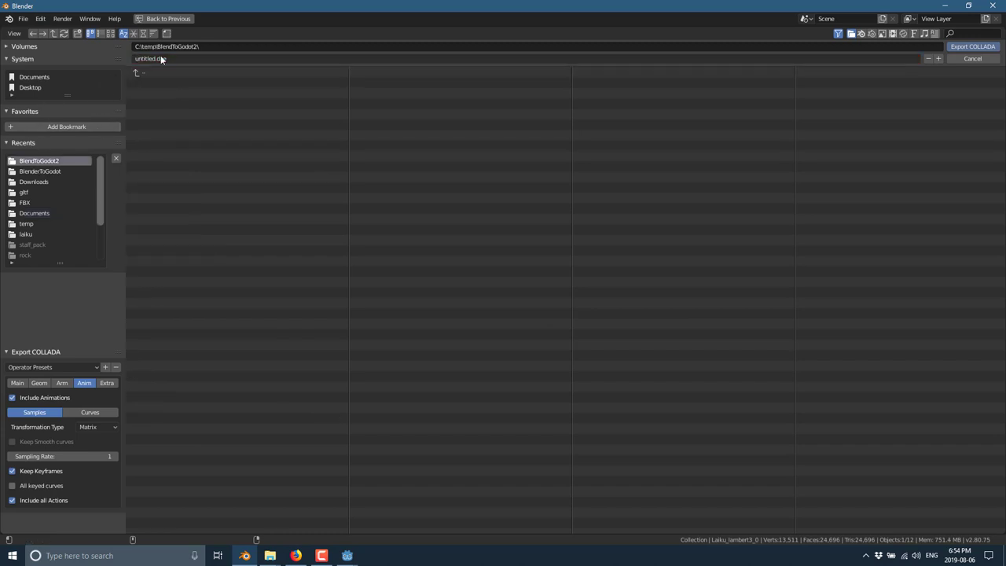
text(COLLADA)
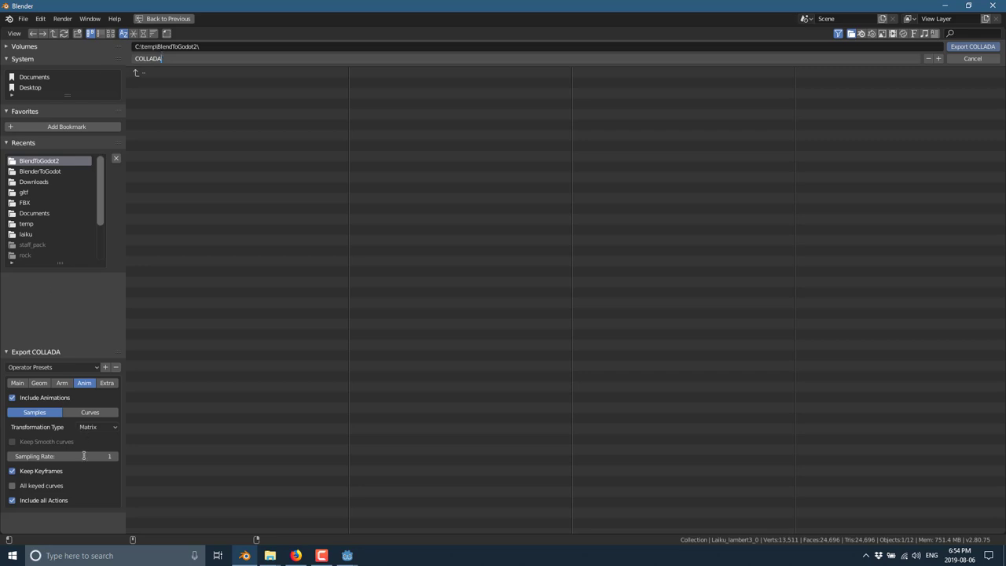
click(17, 384)
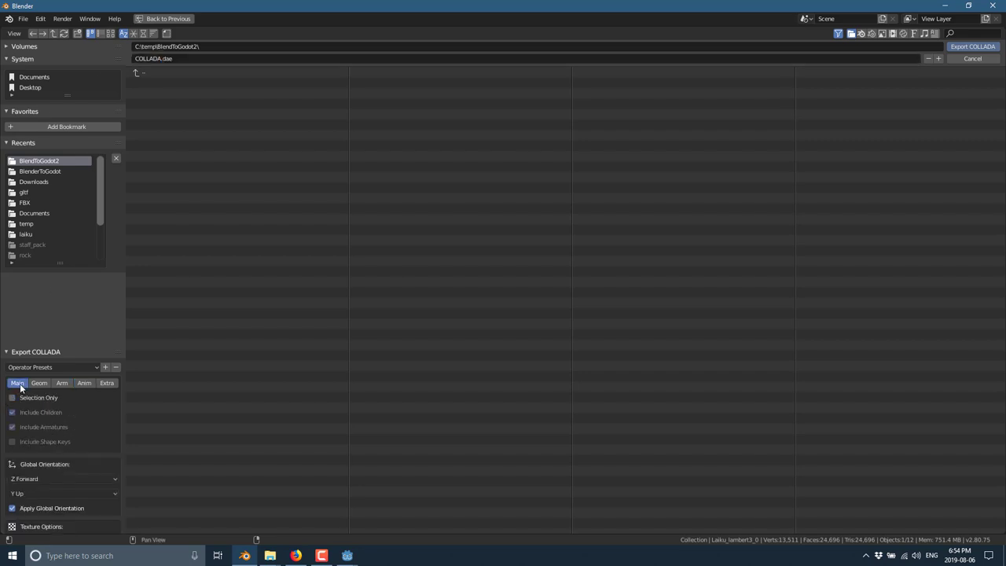
mouse_move(13, 396)
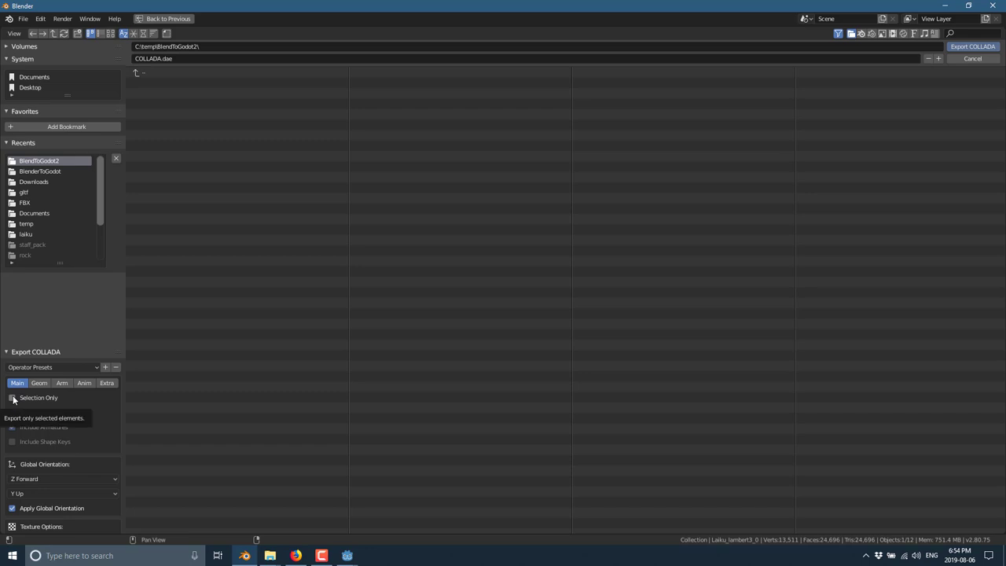
mouse_move(131, 418)
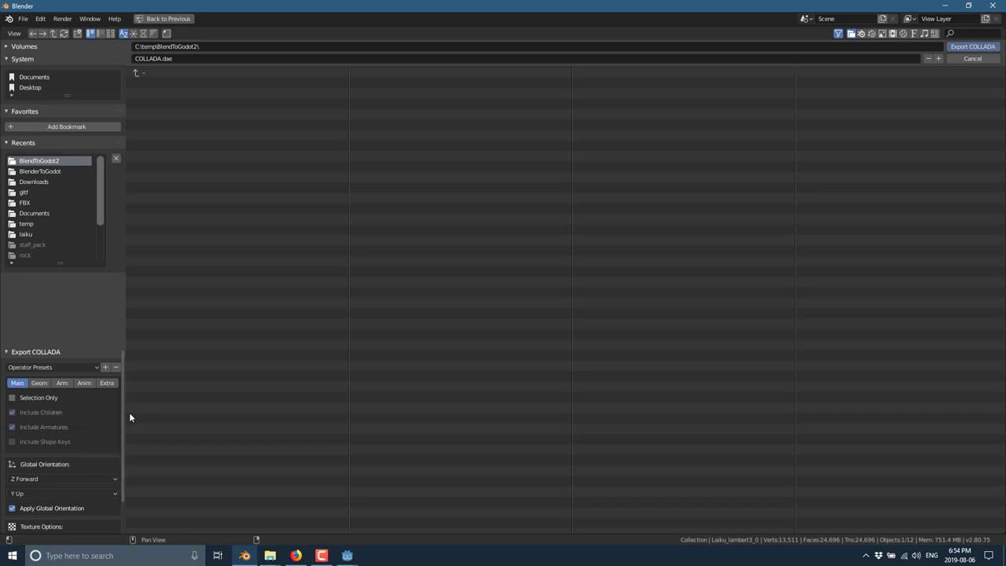
mouse_move(55, 478)
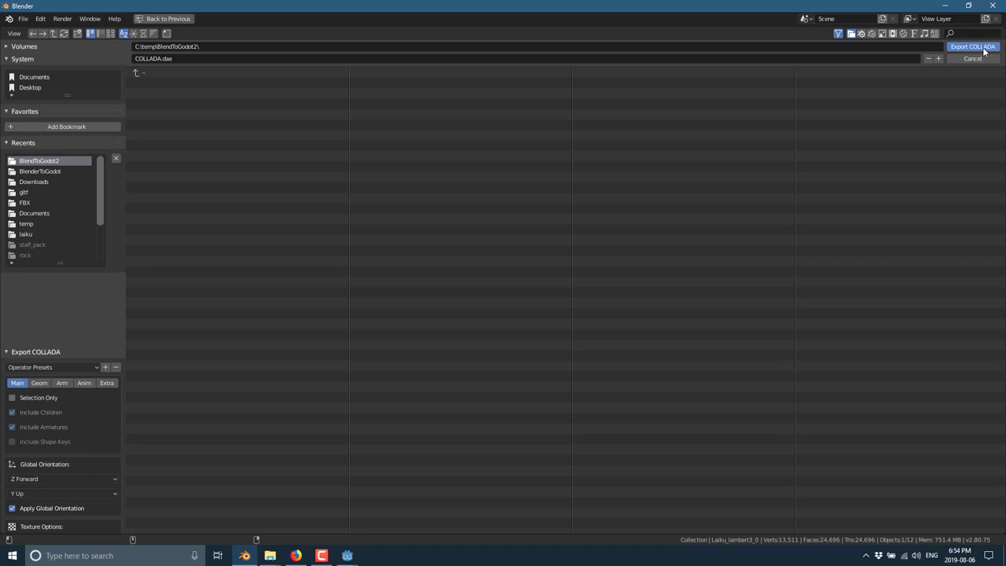
Run the Collada export, writing COLLADA.dae and returning to the Laiku scene.
click(971, 47)
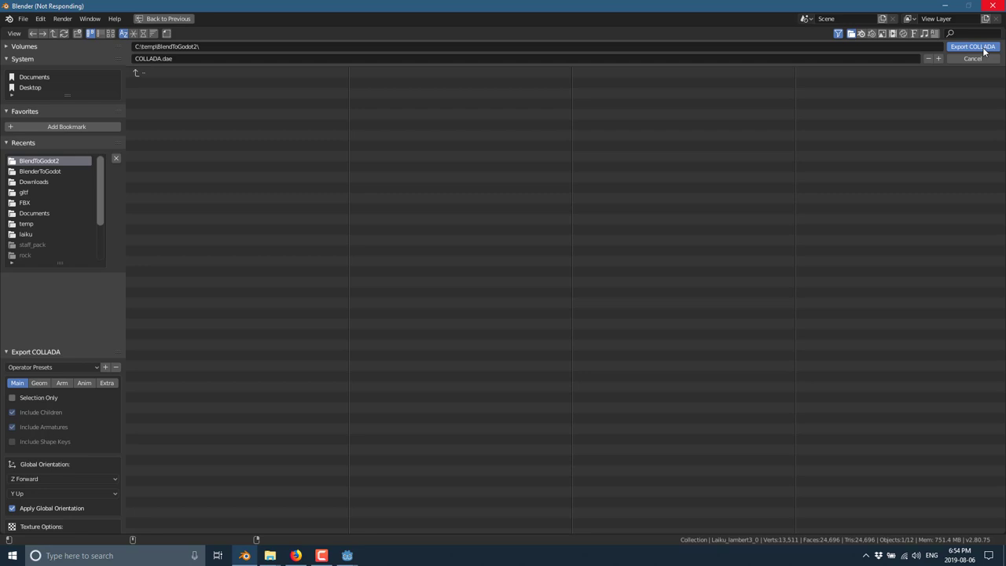
click(973, 47)
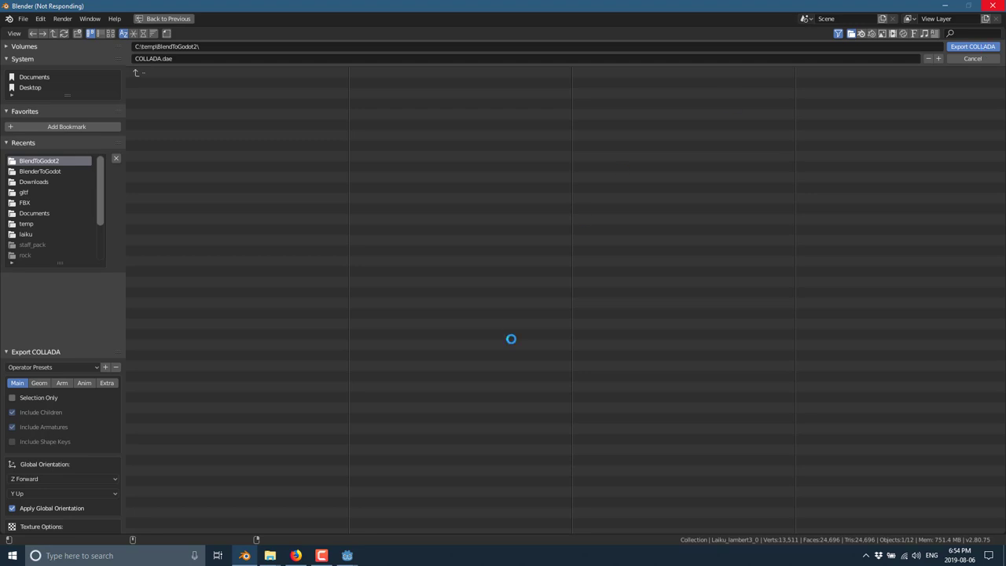
click(971, 47)
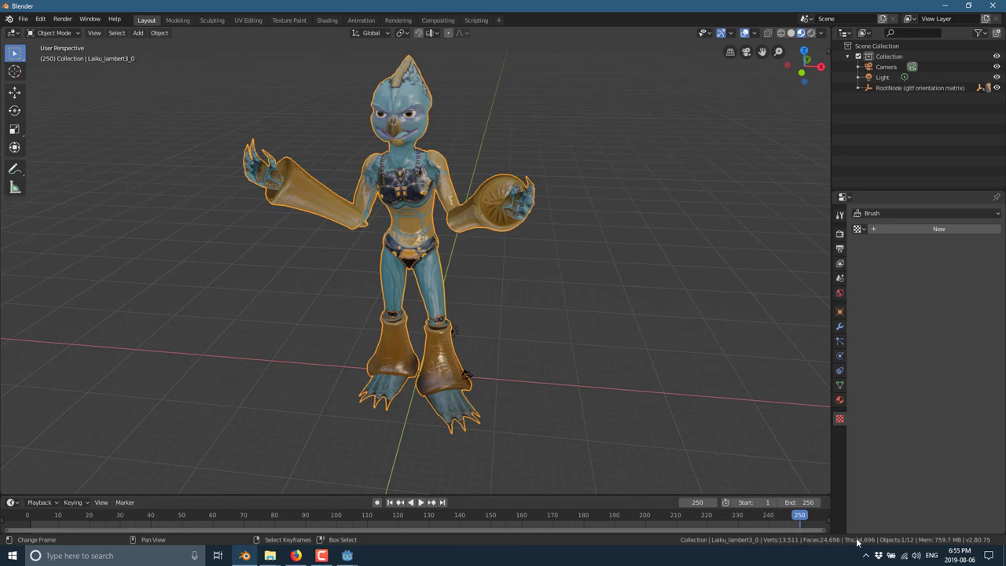
mouse_move(378, 182)
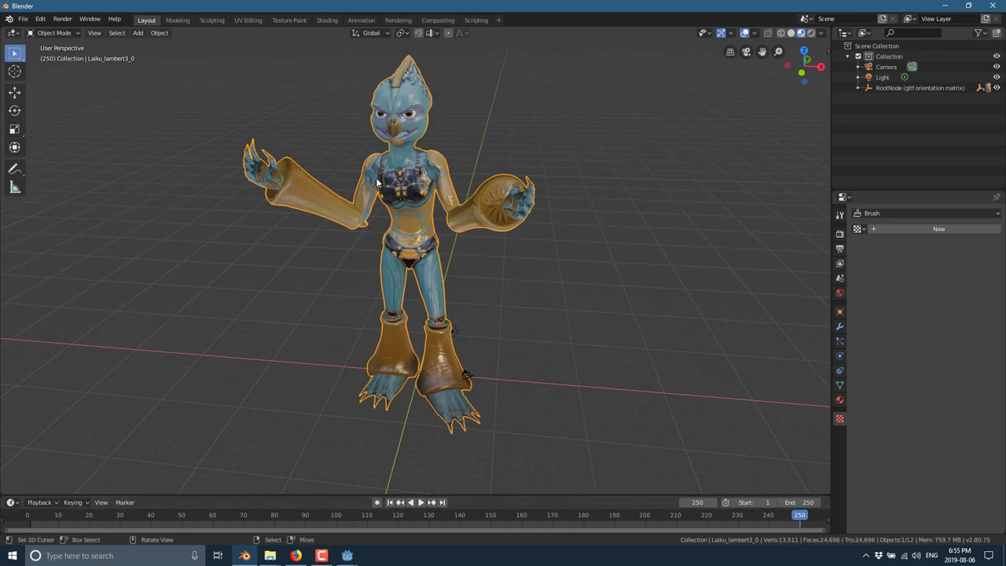
Switch from Blender over to the Godot editor.
key(alt+tab)
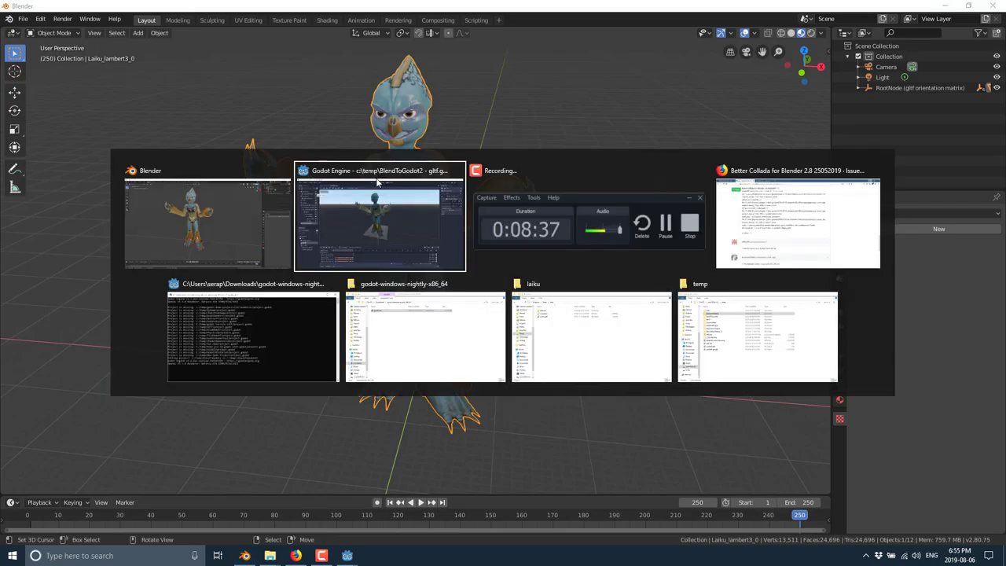
click(381, 170)
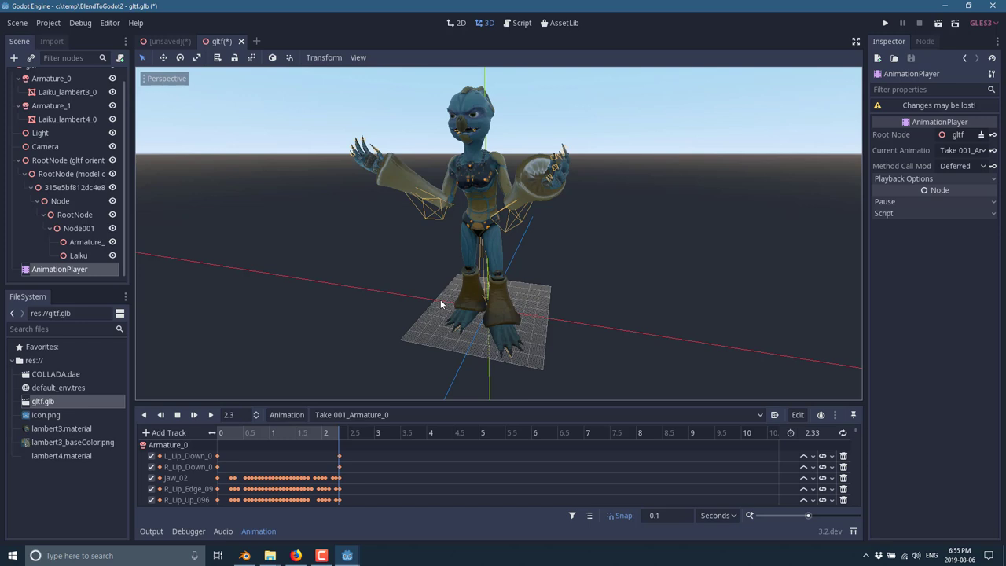
mouse_move(11, 307)
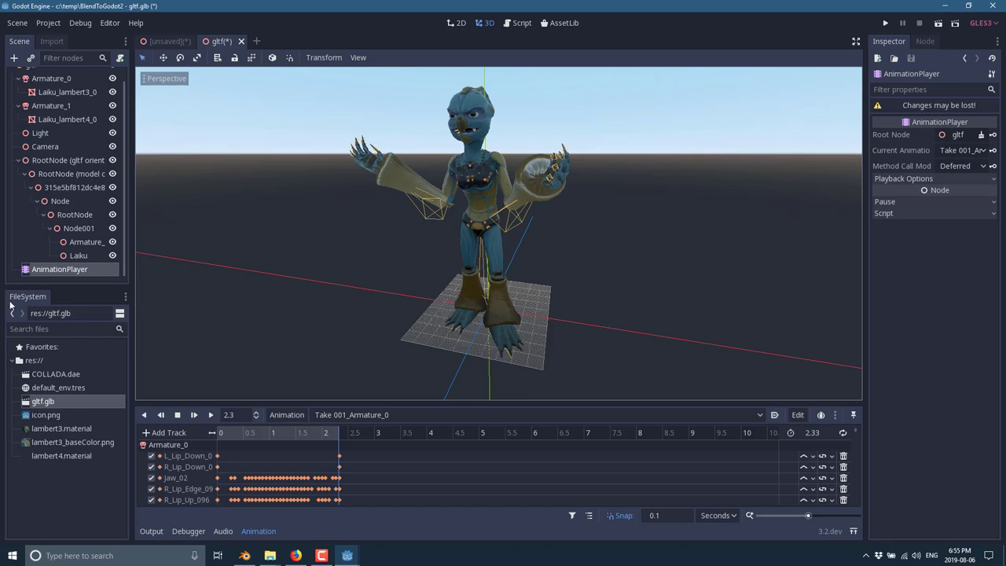
Open the imported COLLADA.dae as a scene via Open Anyway, then return to Blender.
click(55, 374)
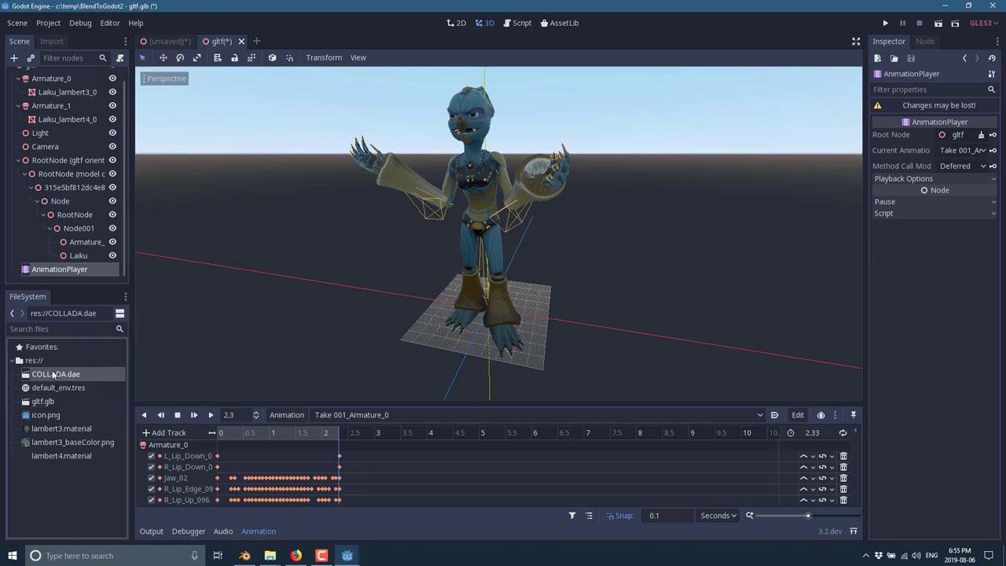
double_click(55, 374)
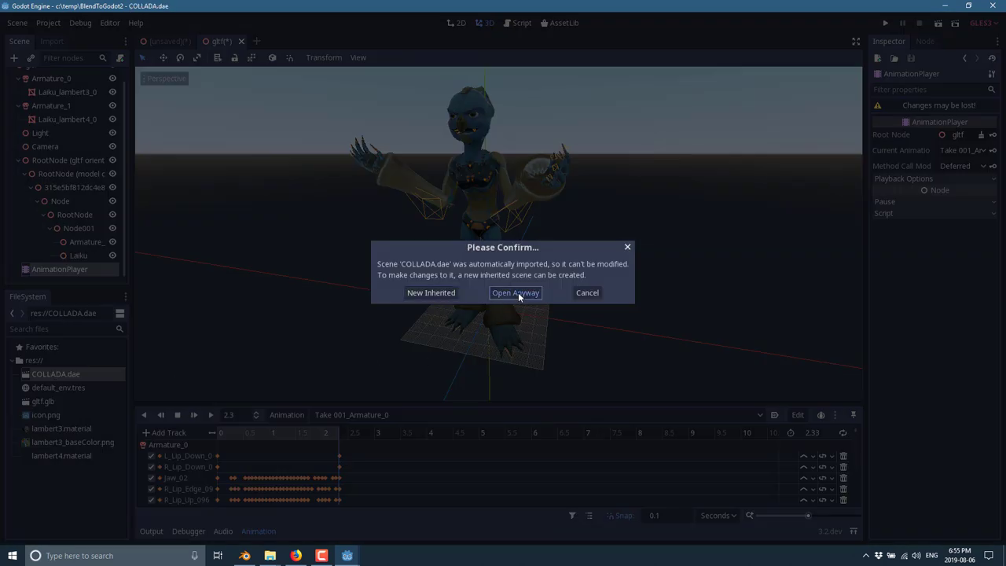
click(516, 293)
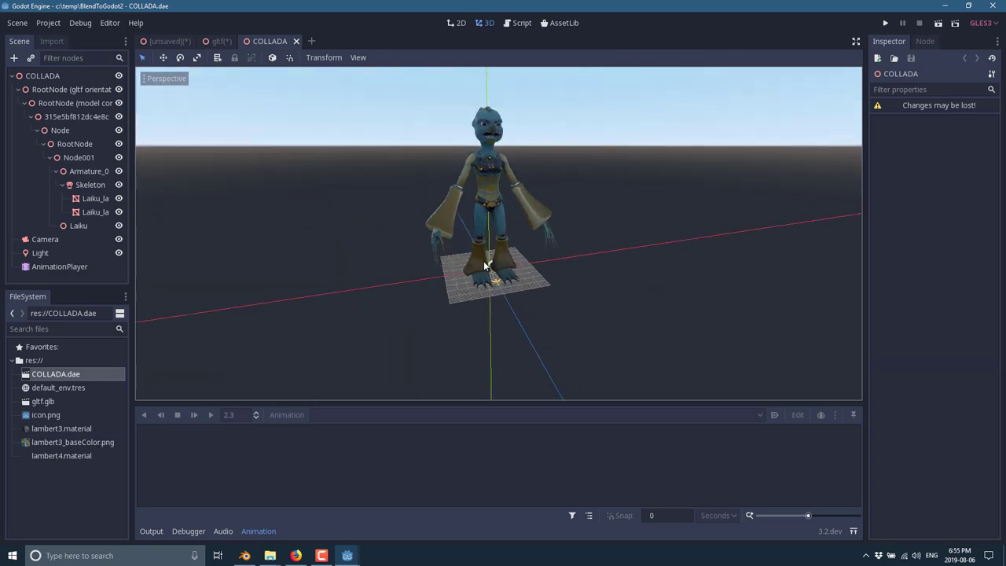
mouse_move(562, 214)
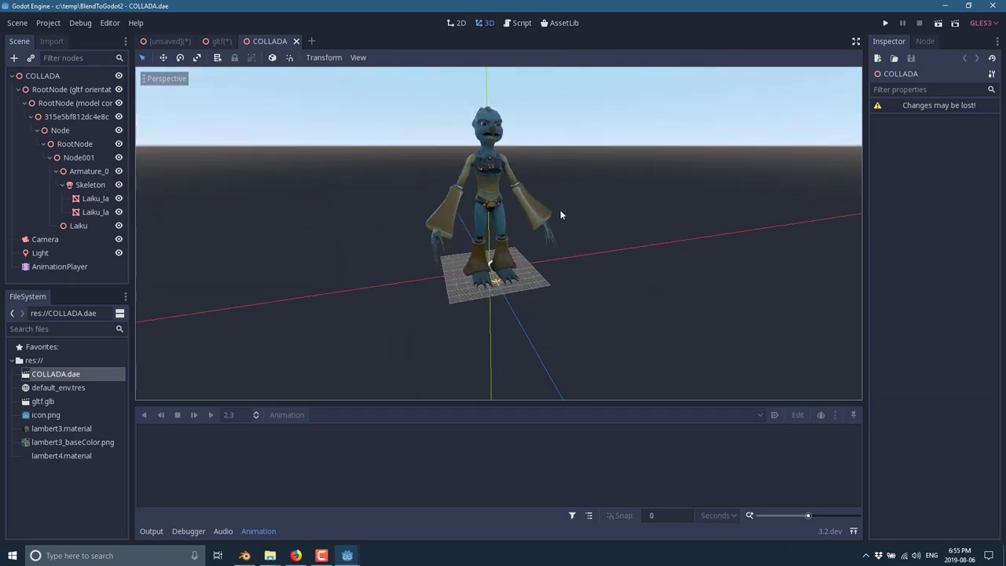
key(alt+tab)
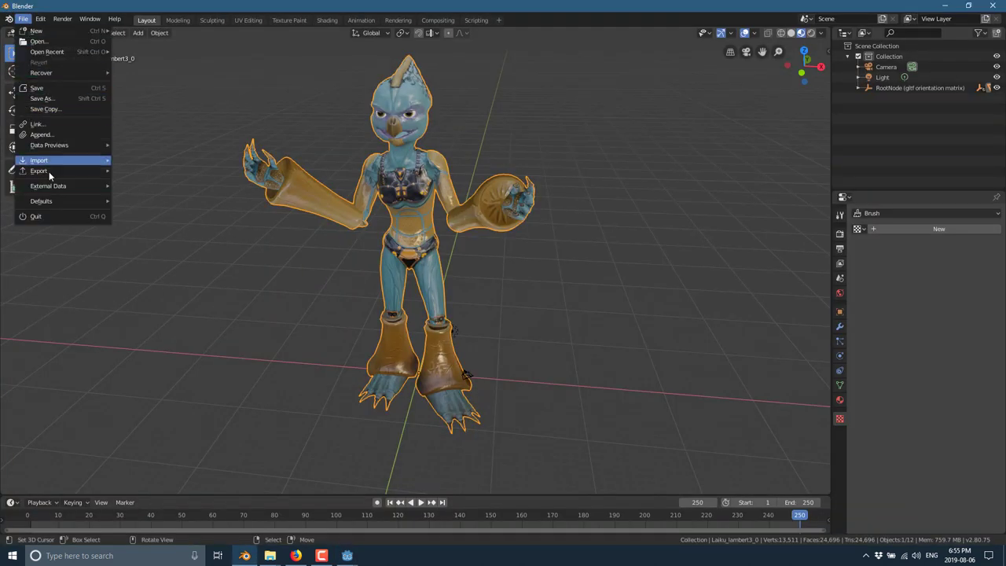
Leave Blender's menu and show the COLLADA.dae scene in Godot again.
click(38, 170)
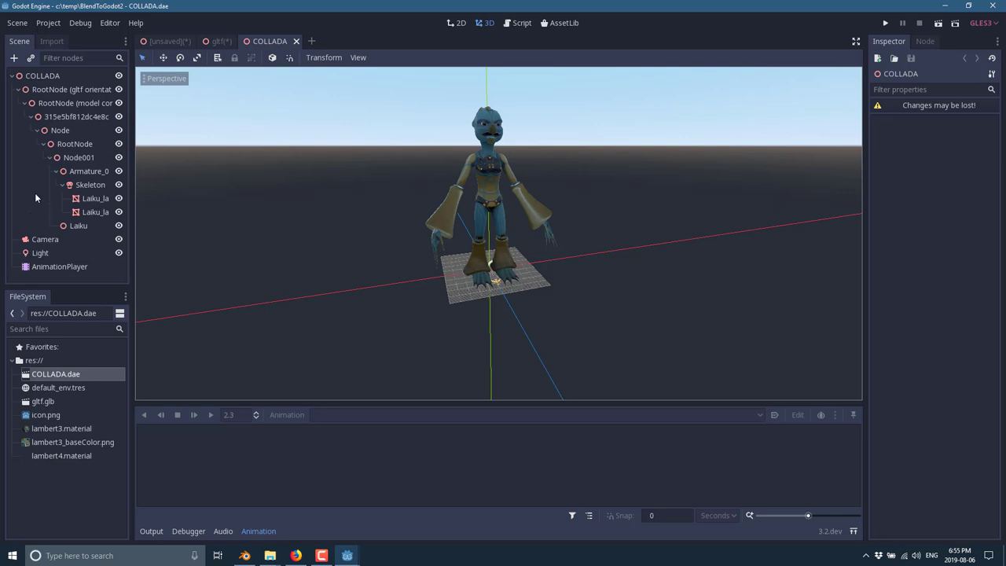
Show COLLADA.dae's import settings for nodes, materials and meshes.
click(52, 41)
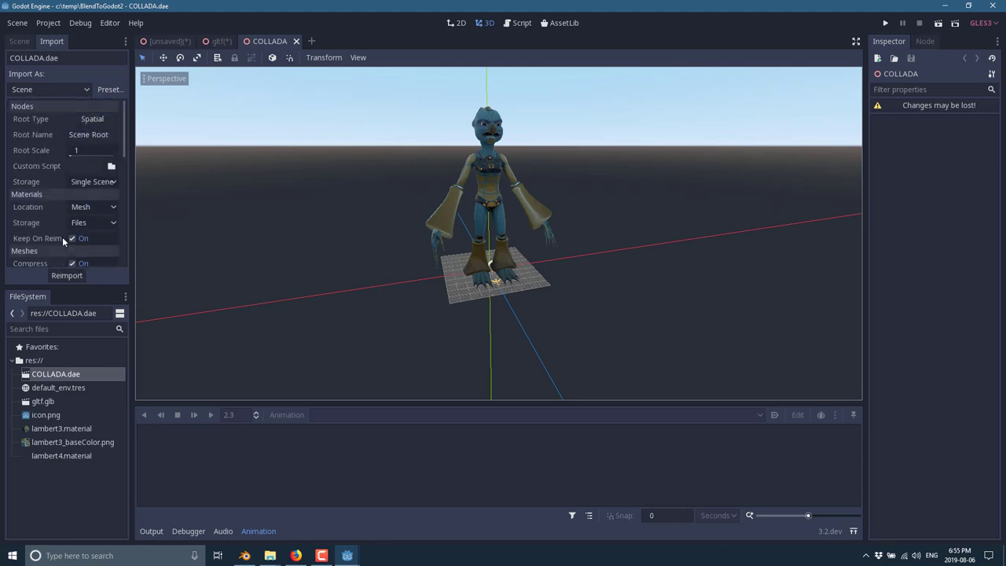
mouse_move(54, 151)
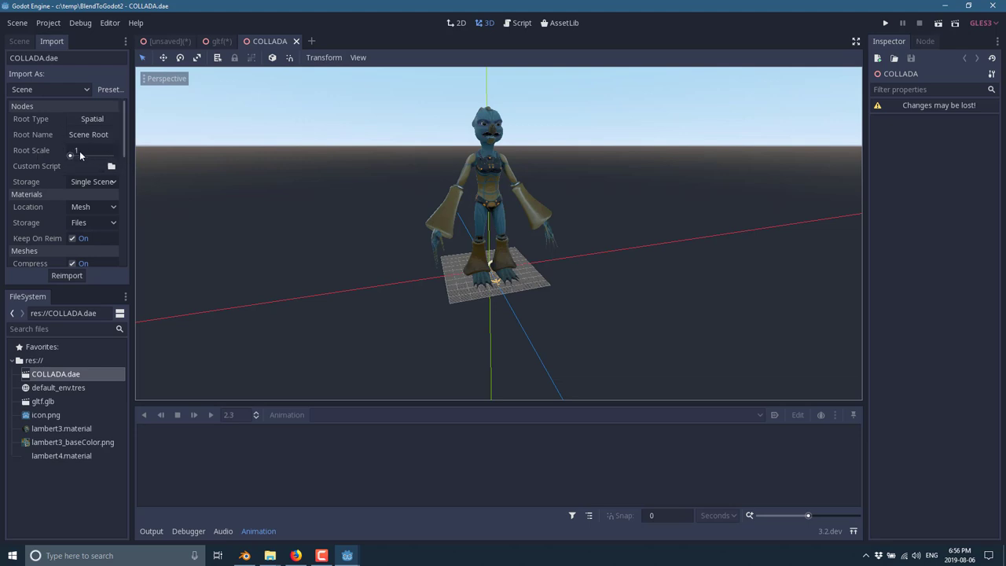
mouse_move(226, 160)
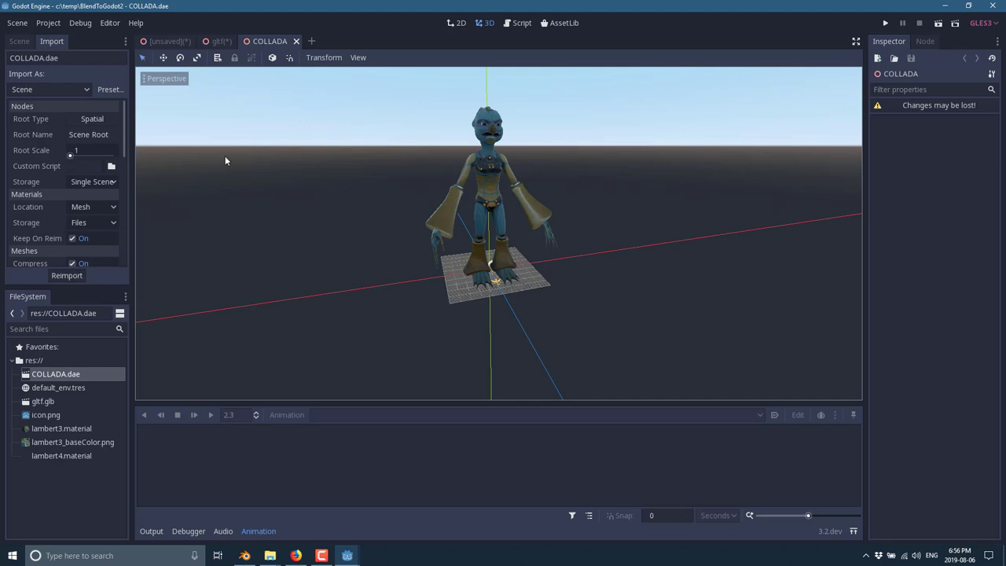
mouse_move(376, 326)
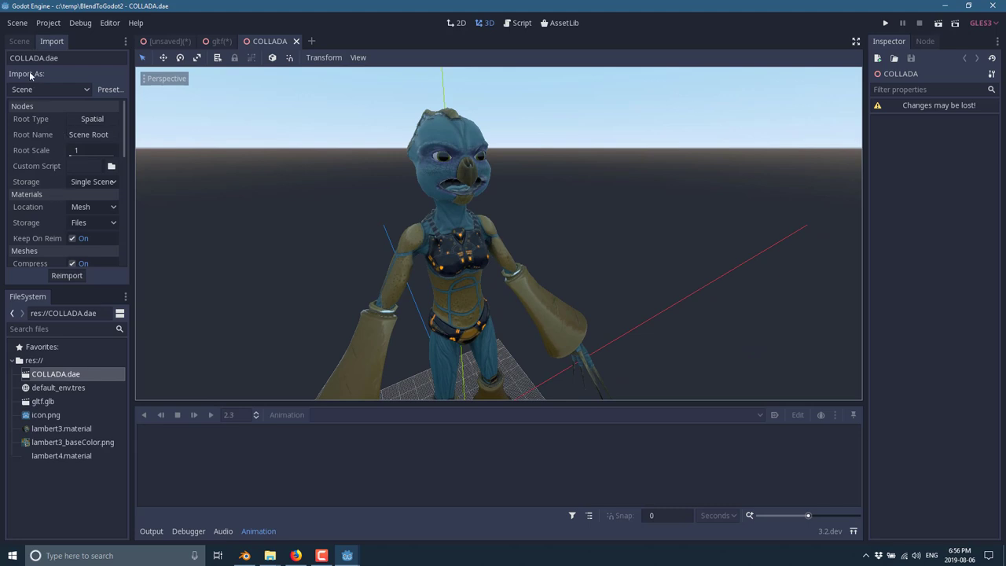
Play the COLLADA AnimationPlayer's 'default' animation forward and backward on Laiku.
click(18, 41)
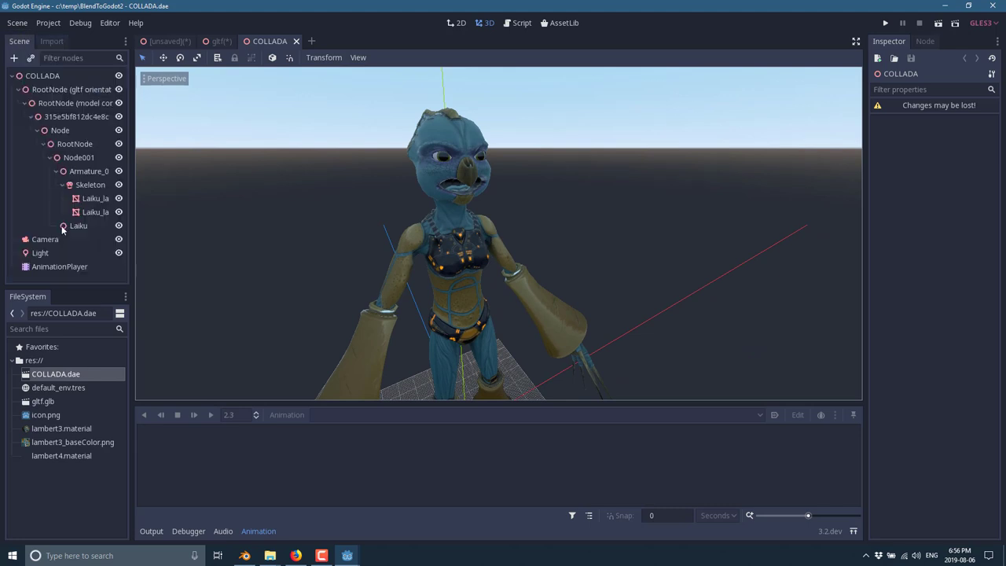
click(60, 266)
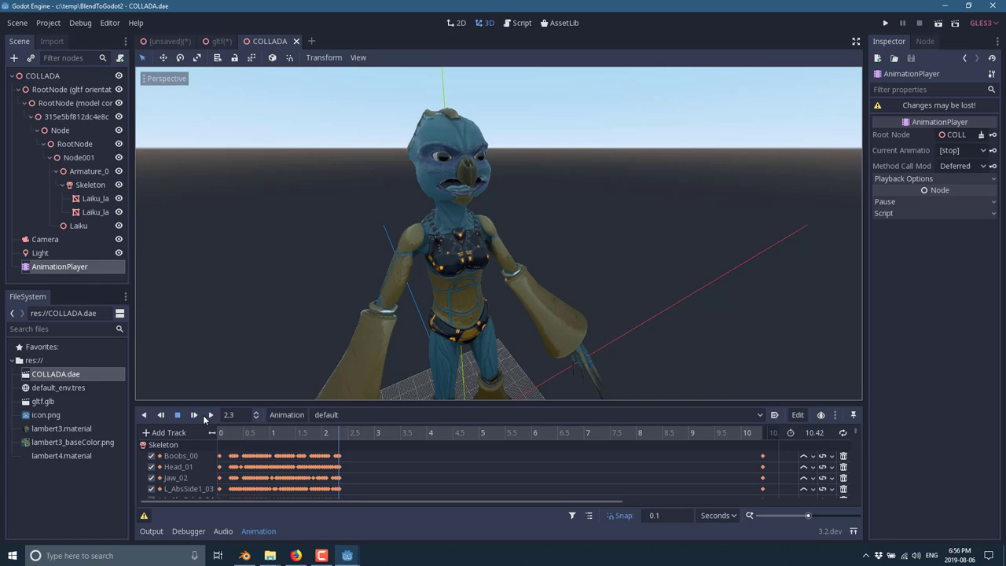
click(193, 415)
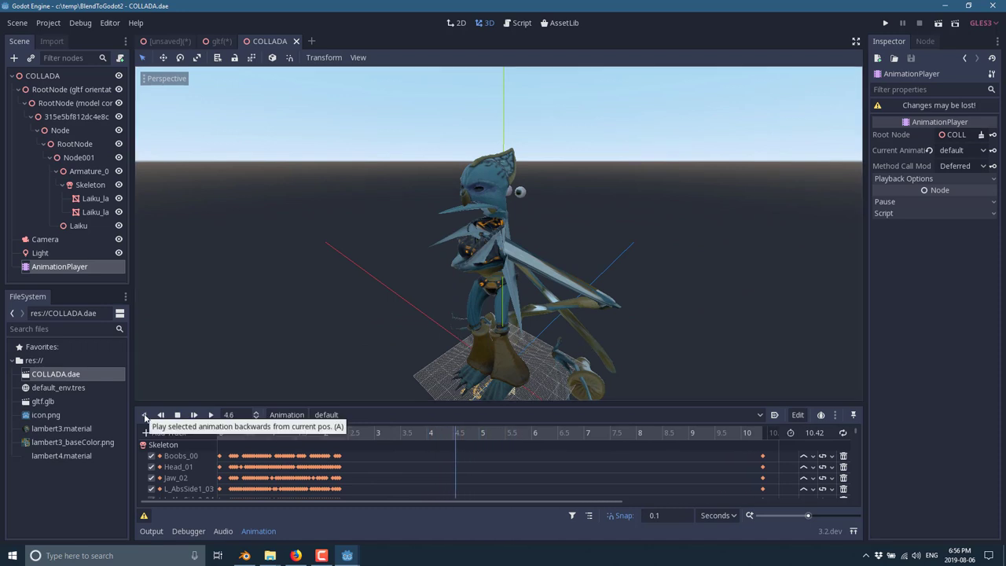
click(160, 415)
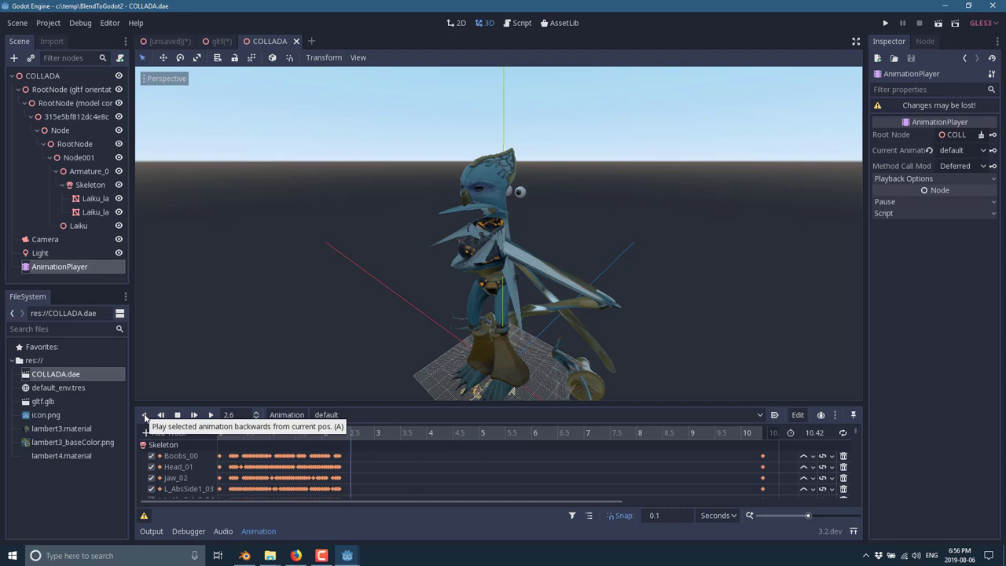
click(144, 415)
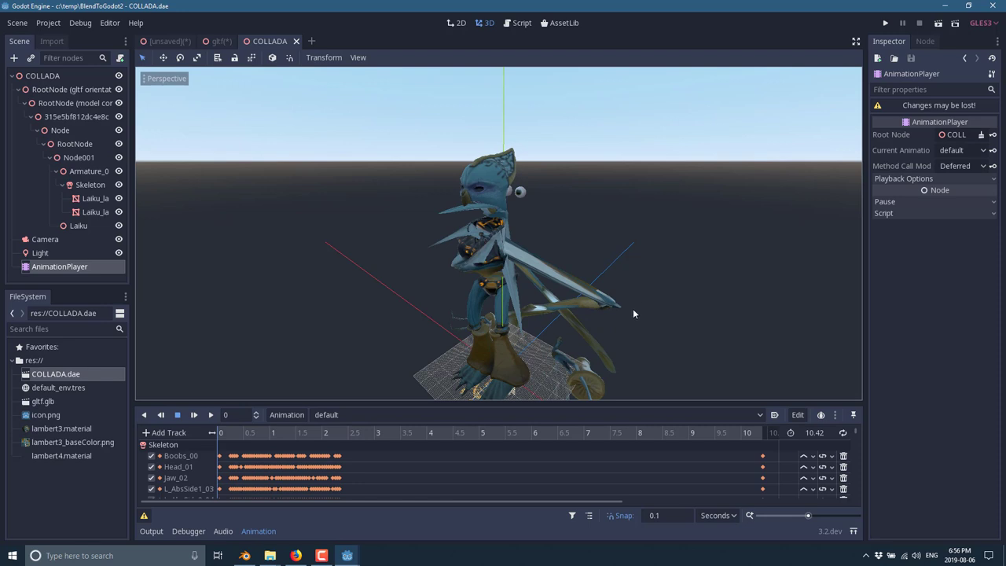
mouse_move(515, 217)
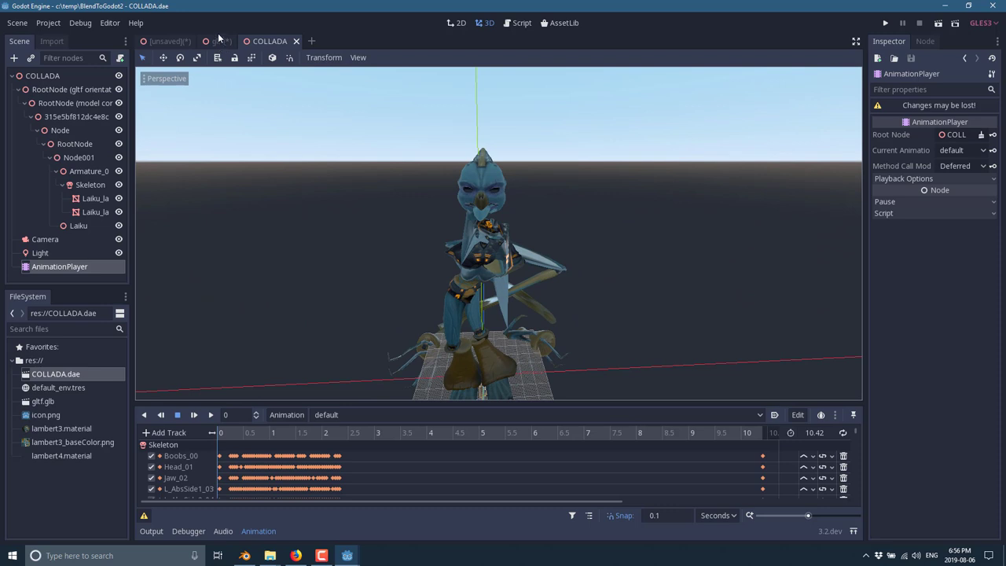
Play and stop the gltf.glb scene's Take 001_Armature_0 animation.
click(220, 41)
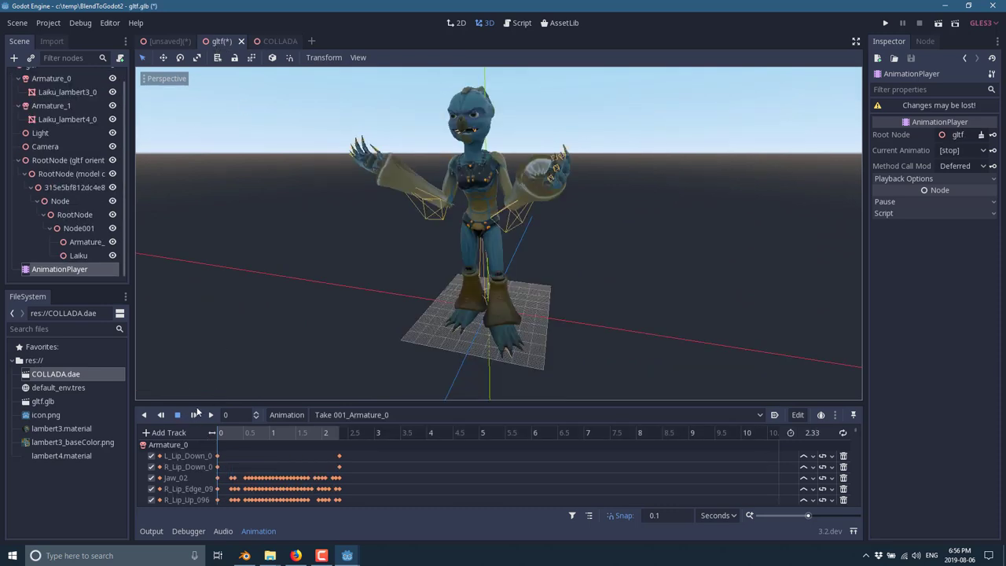
click(195, 415)
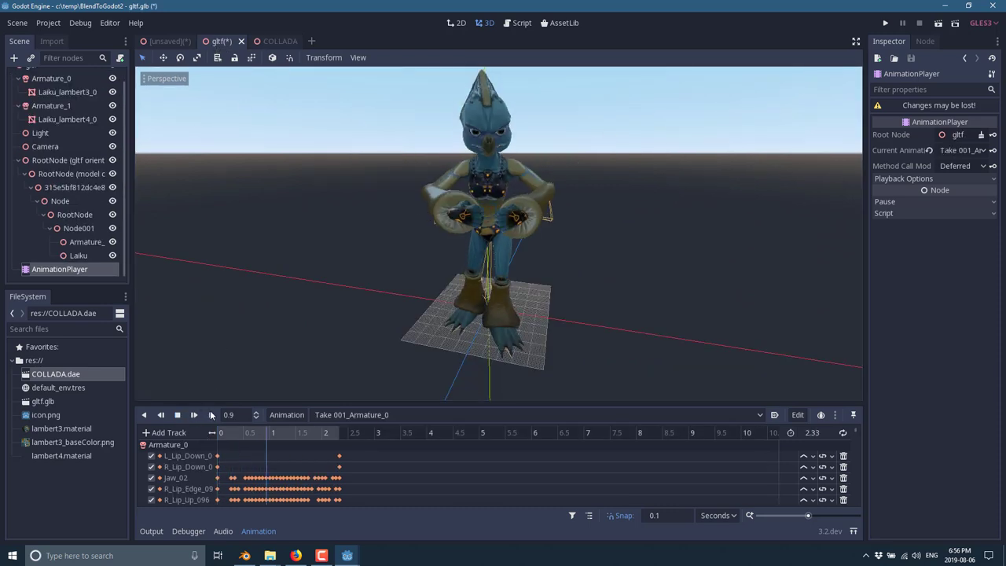
click(193, 415)
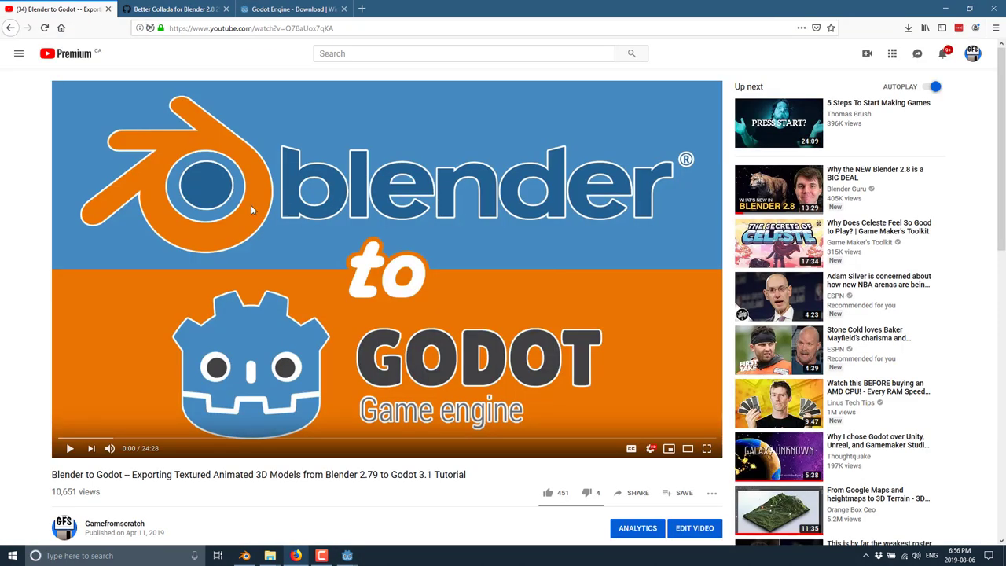
mouse_move(486, 198)
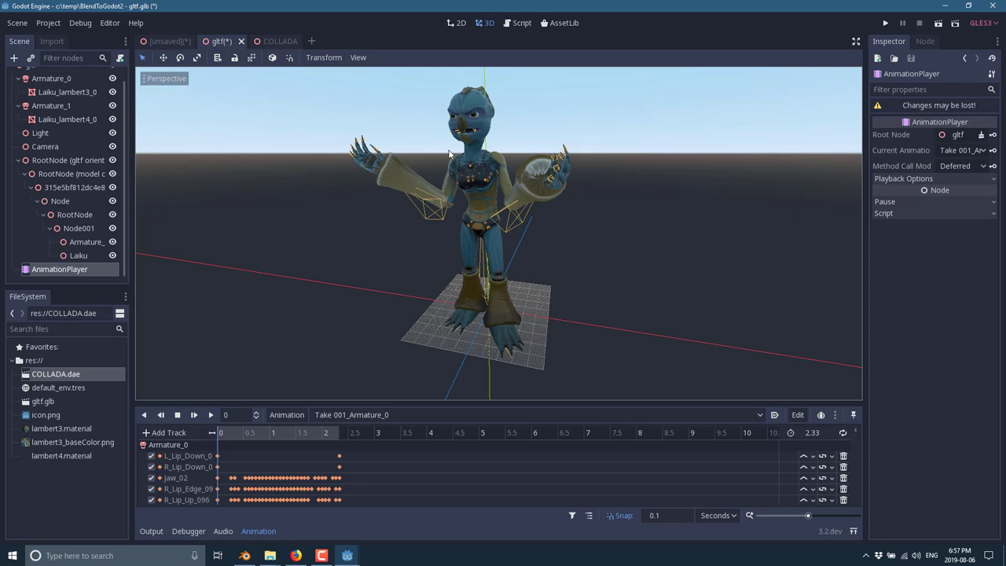
mouse_move(448, 170)
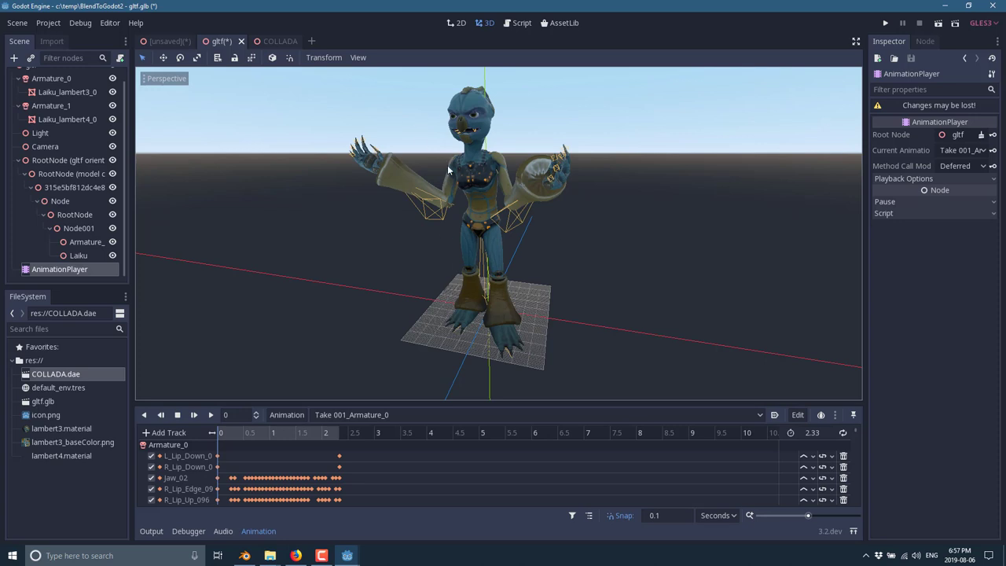
mouse_move(365, 310)
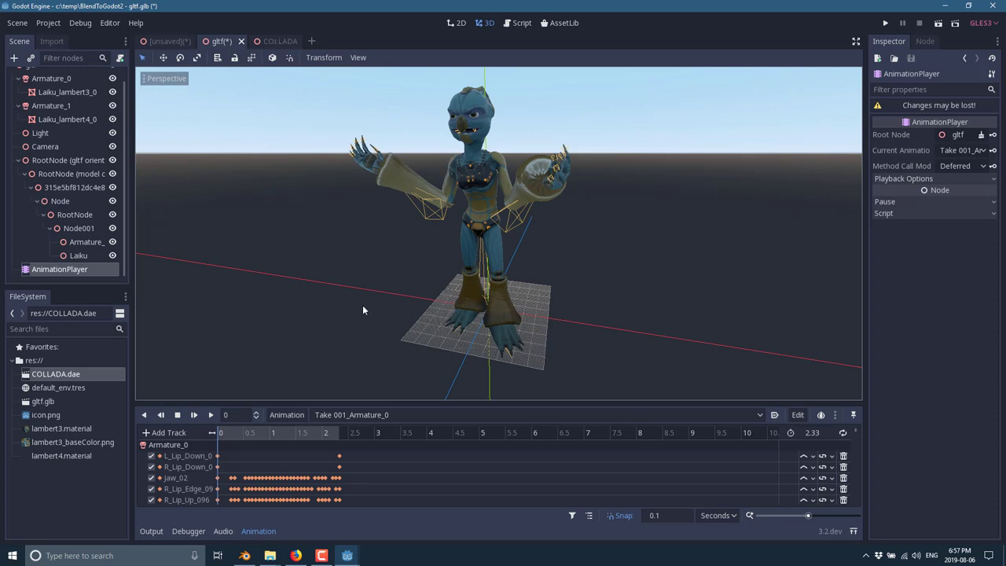
mouse_move(227, 424)
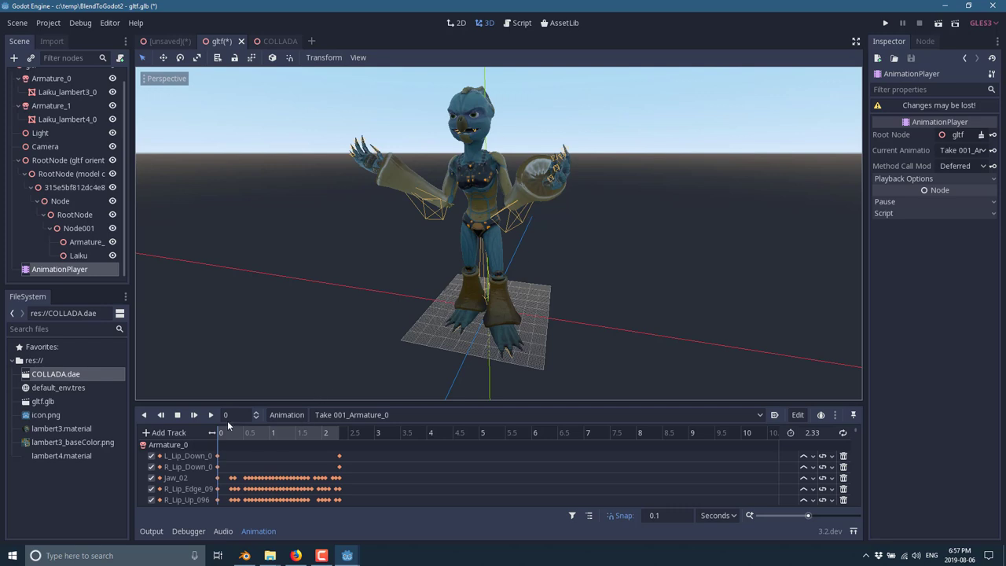
mouse_move(449, 166)
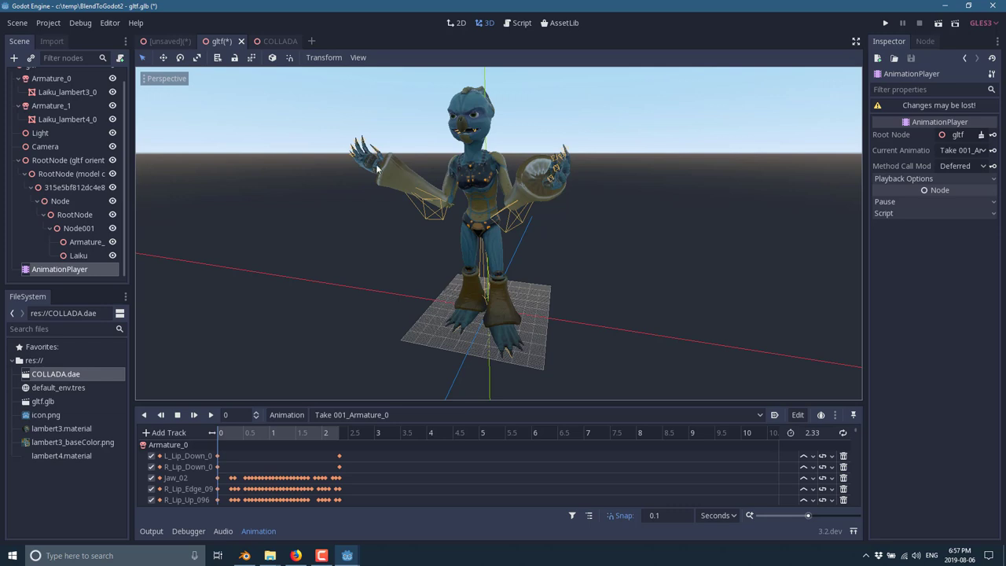
mouse_move(340, 173)
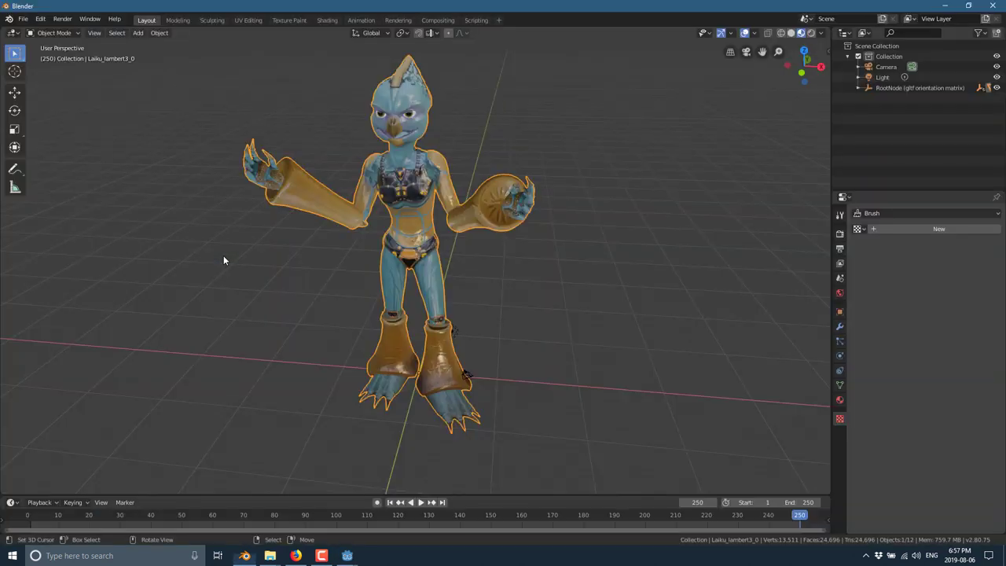
Export the character from Blender as FBX.fbx with Path Mode Copy.
click(22, 19)
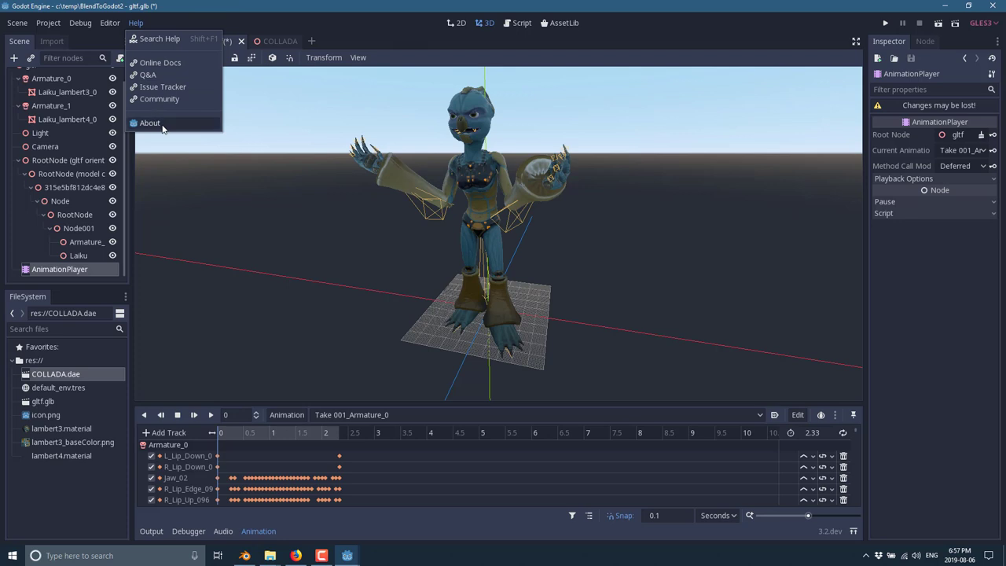
click(149, 123)
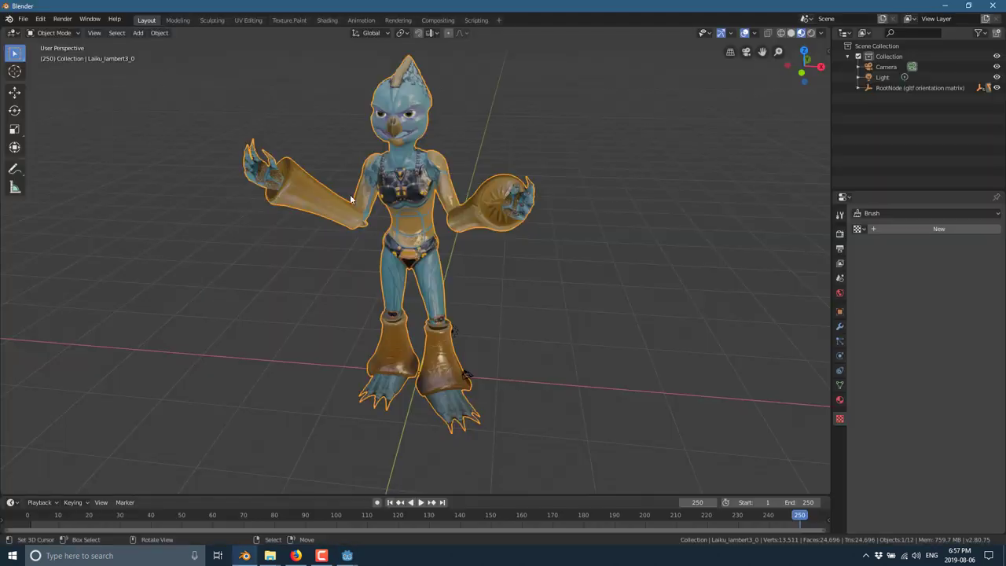
mouse_move(286, 96)
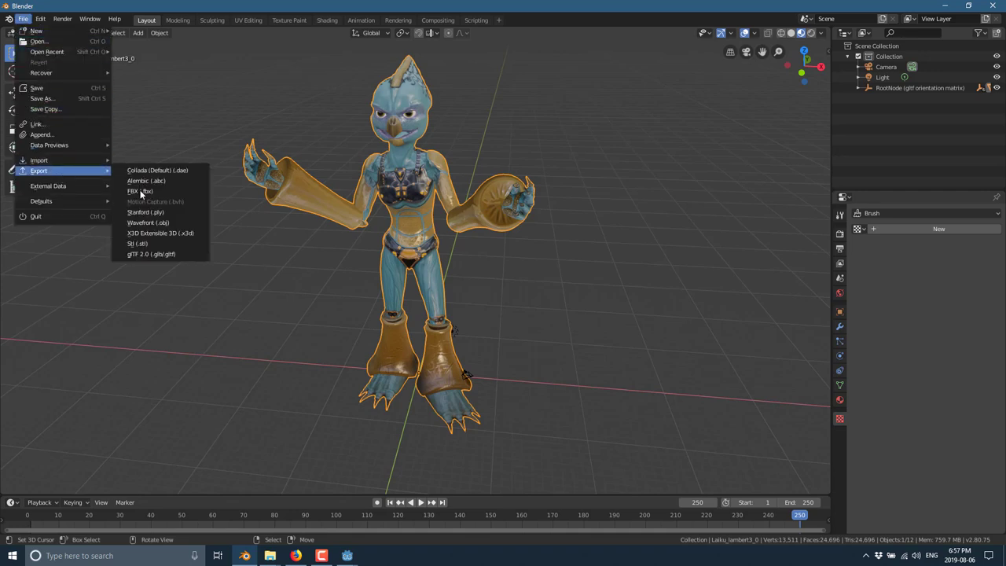
click(140, 192)
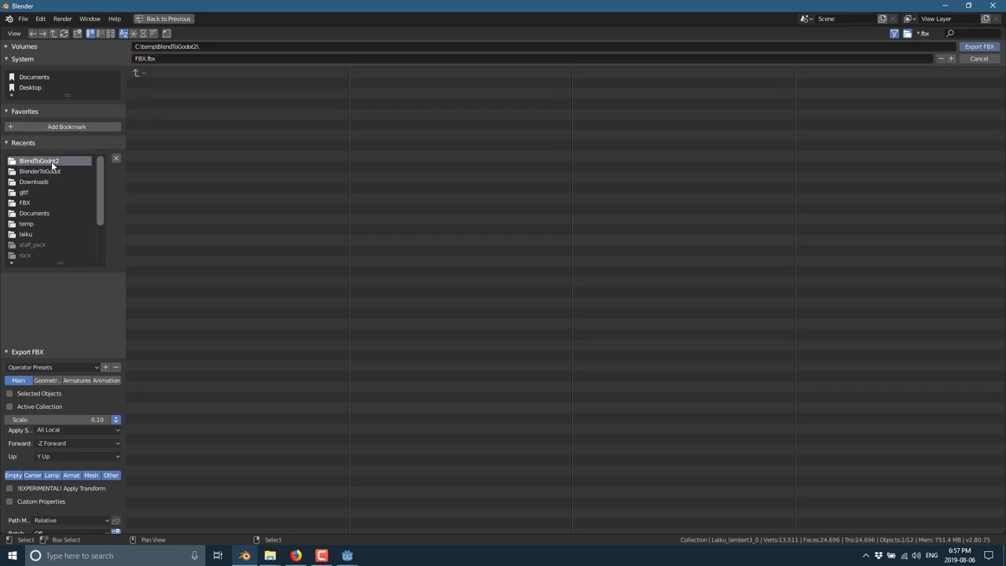
mouse_move(144, 82)
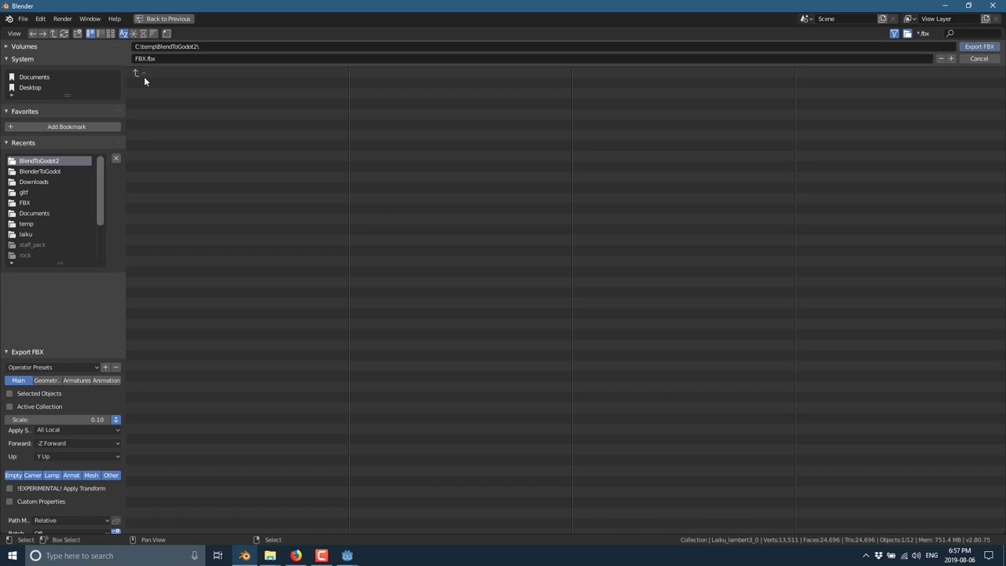
mouse_move(98, 312)
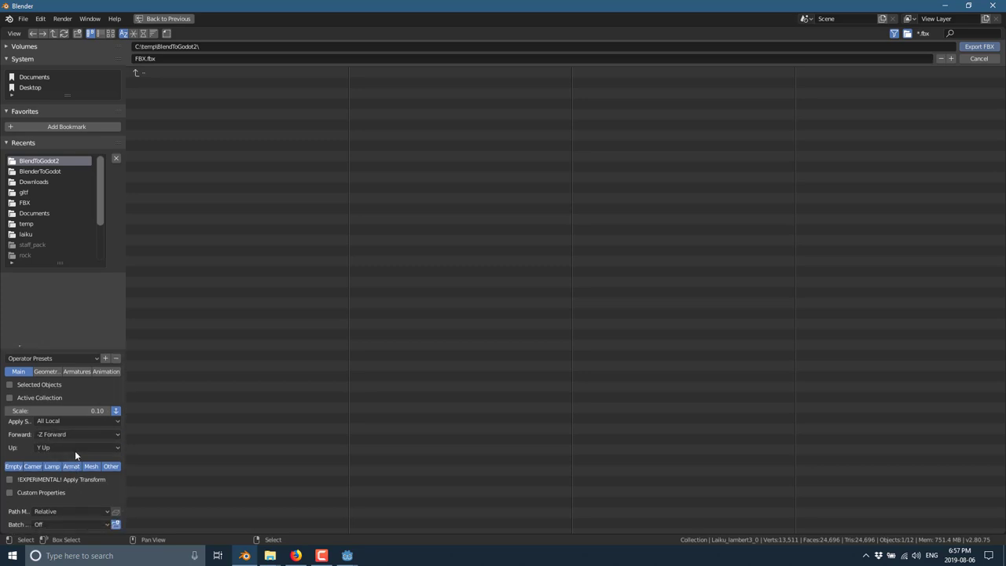
mouse_move(11, 480)
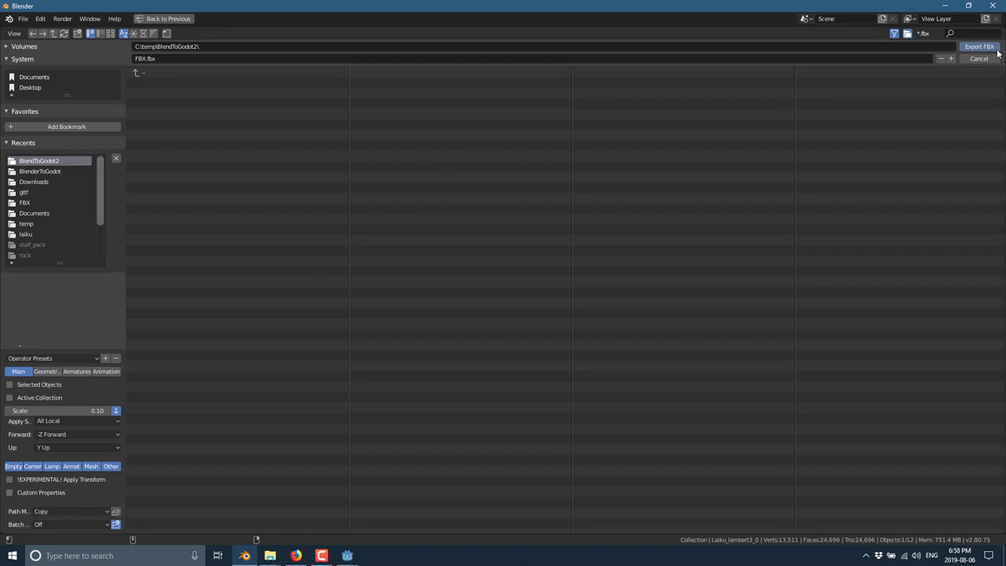
mouse_move(978, 47)
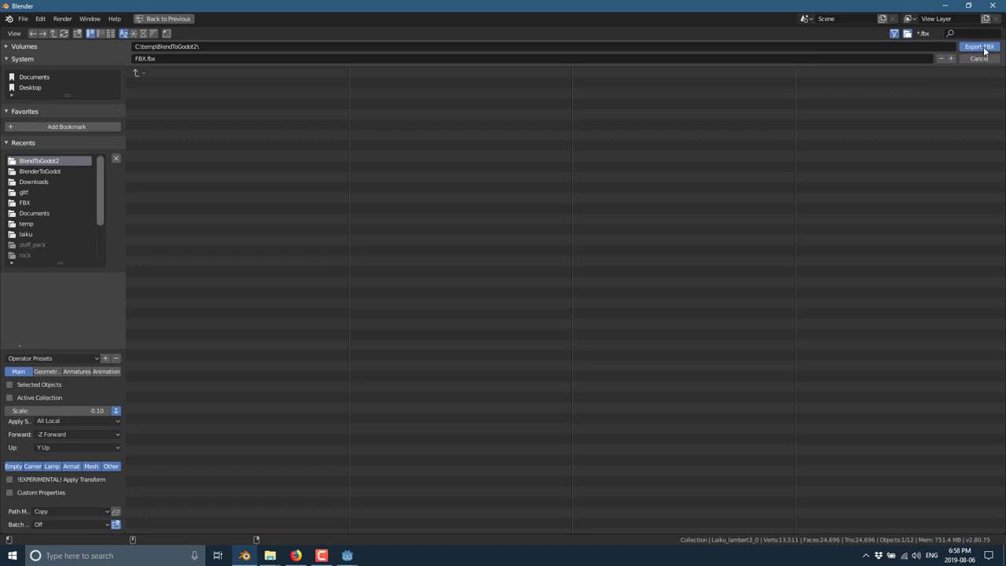
click(978, 47)
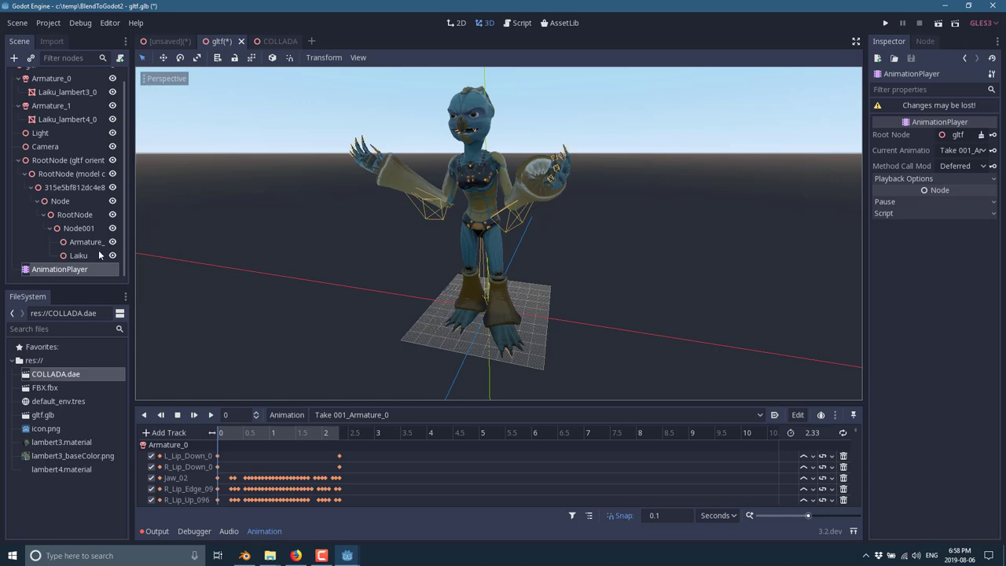
Open the imported FBX.fbx as a scene in Godot via Open Anyway.
double_click(44, 387)
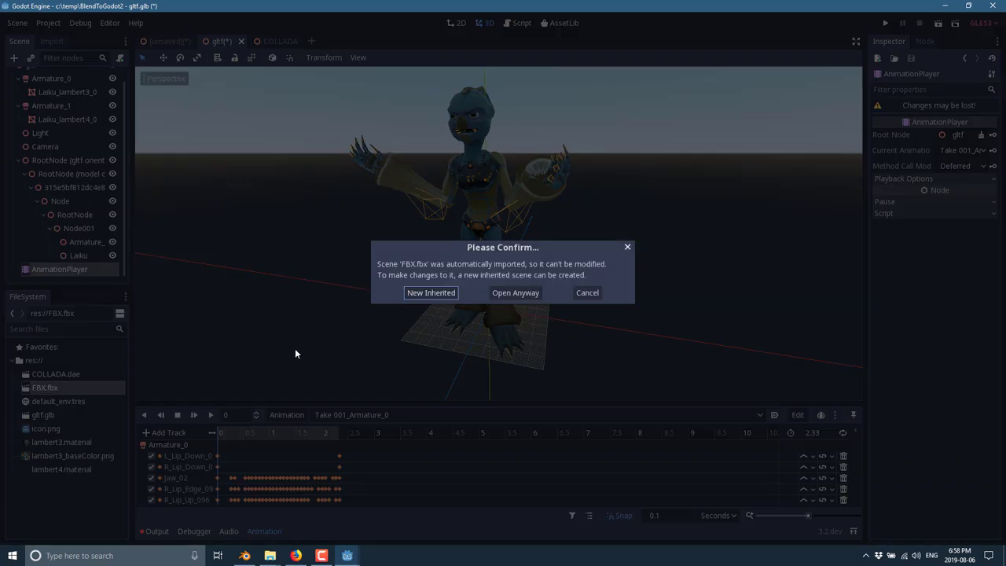
click(515, 292)
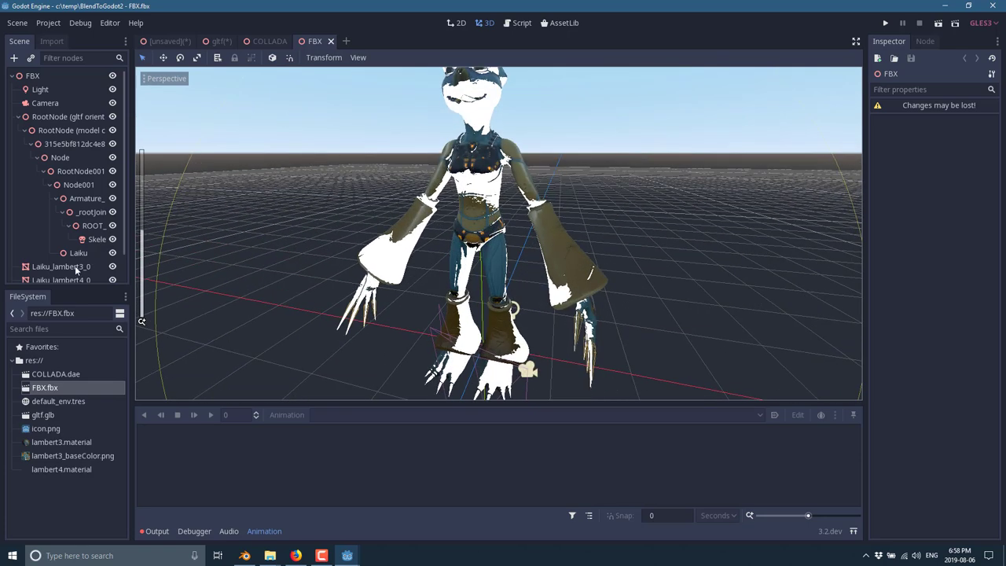
Play the Take 001 animation via the AnimationPlayer node, then delete the Light node.
click(59, 269)
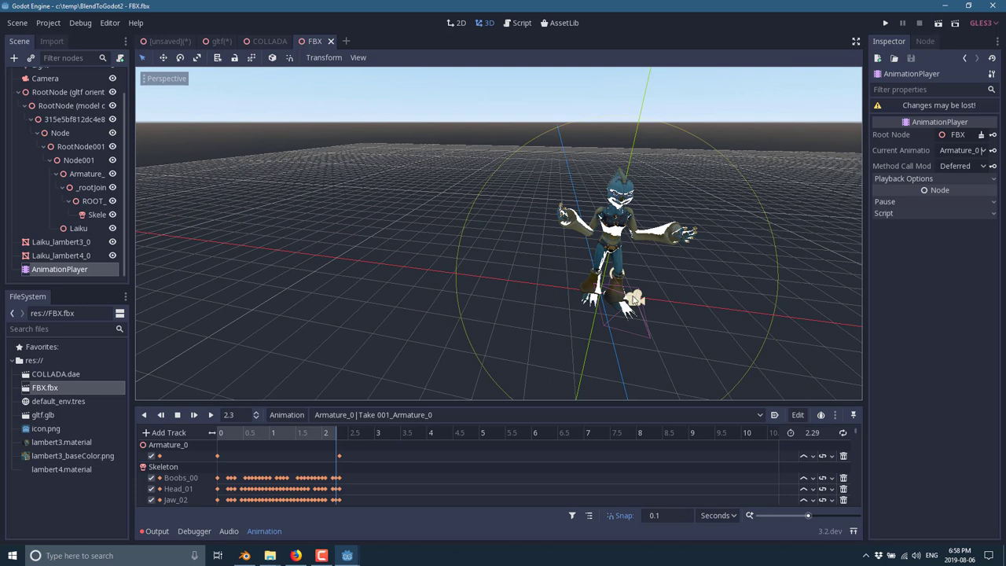
mouse_move(88, 198)
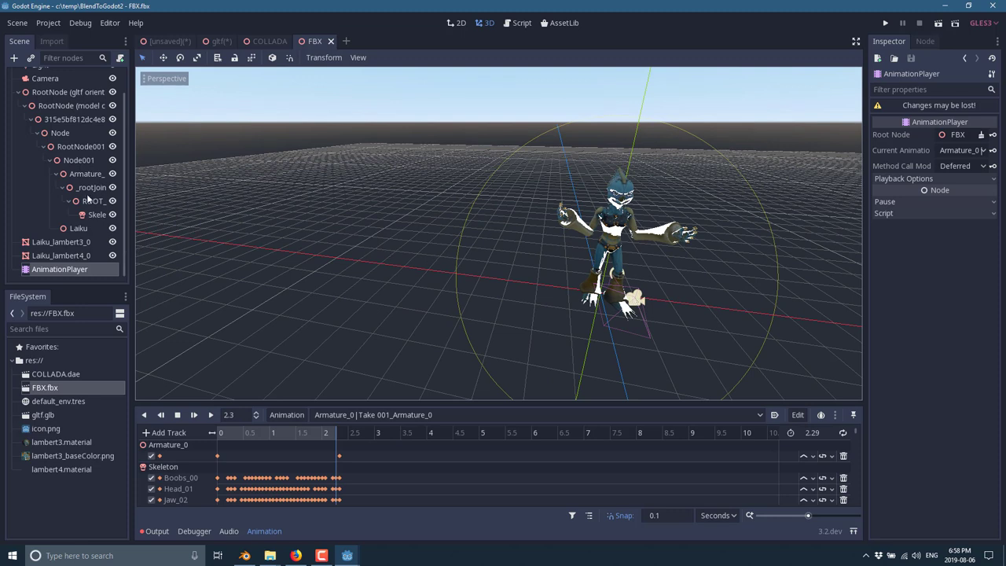
click(41, 88)
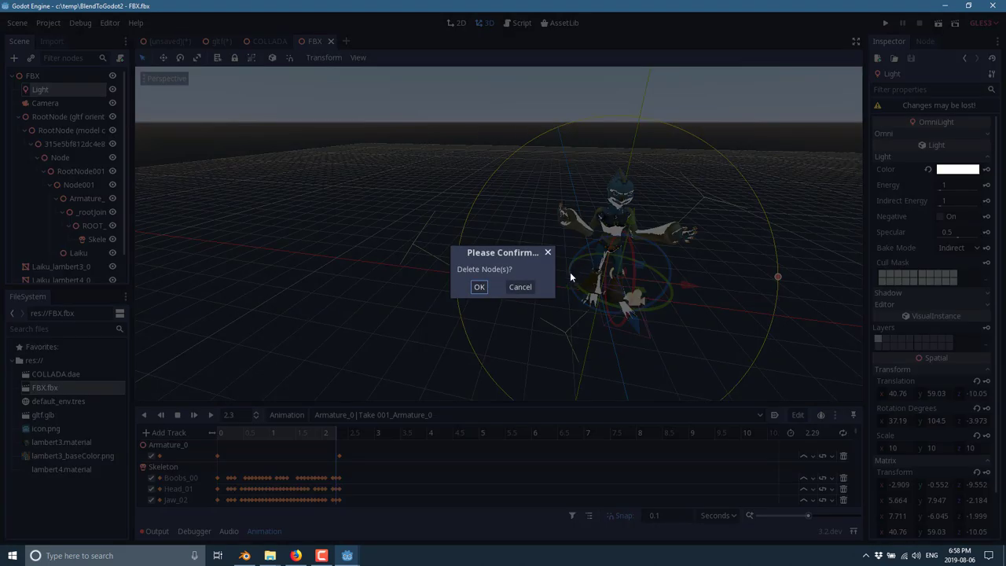
click(480, 286)
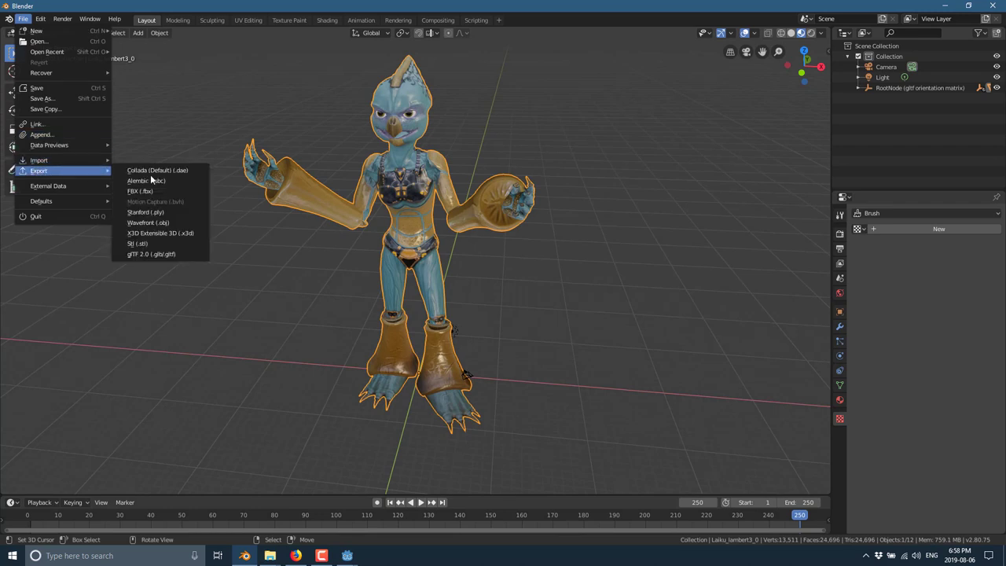
Start another FBX export over FBX.fbx at scale 1.00 and browse File Explorer into C:\temp.
click(139, 192)
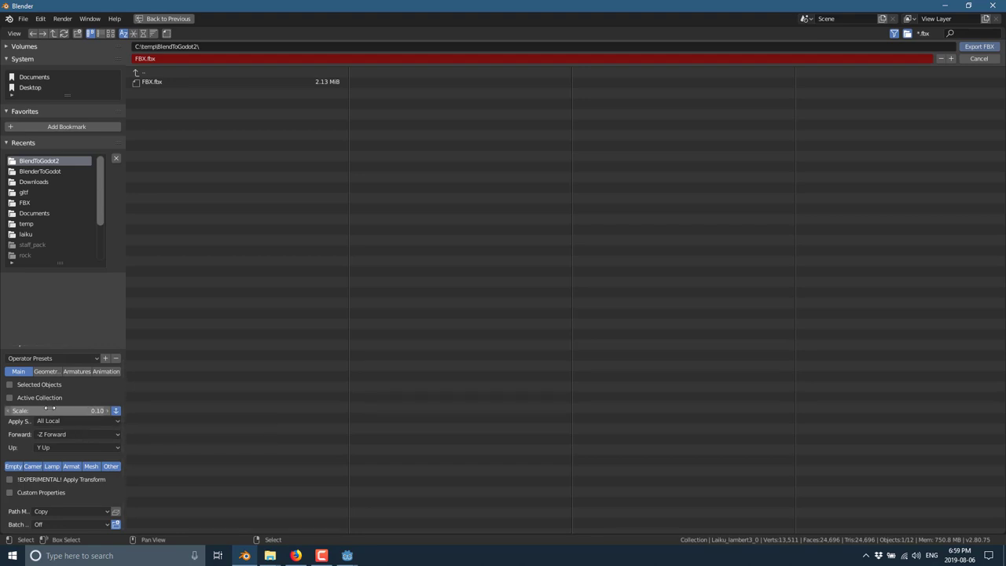
click(55, 410)
text(1)
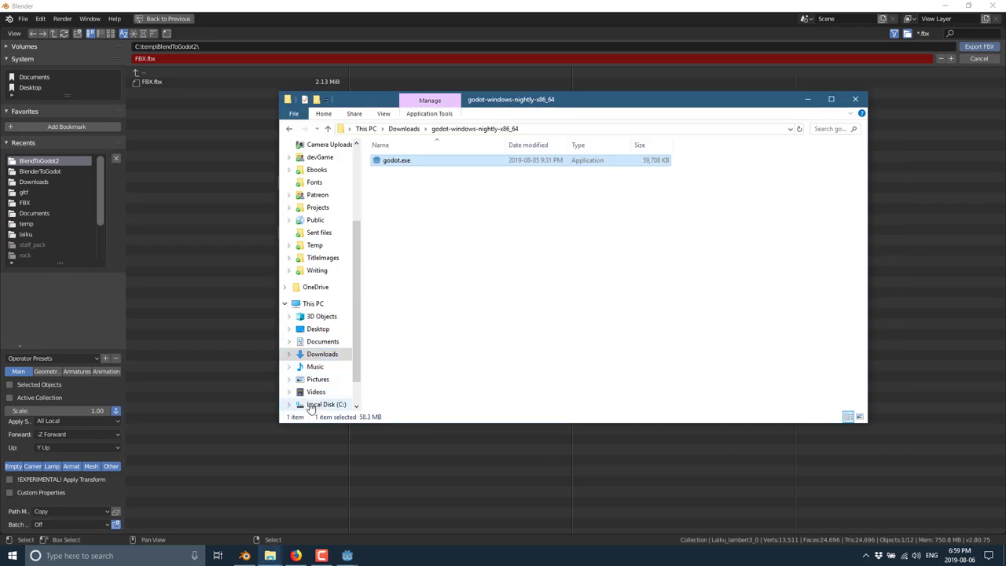
click(327, 404)
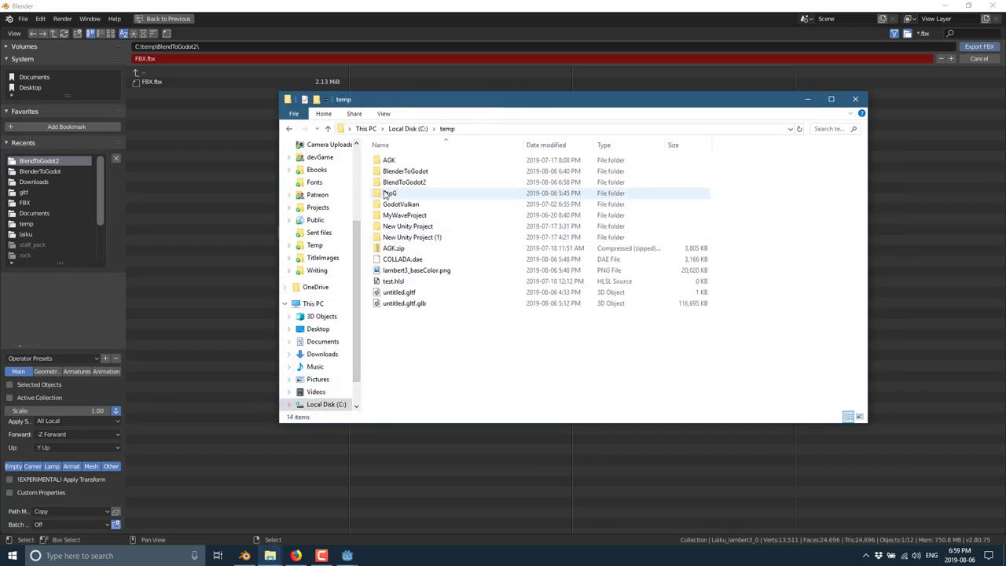
double_click(405, 183)
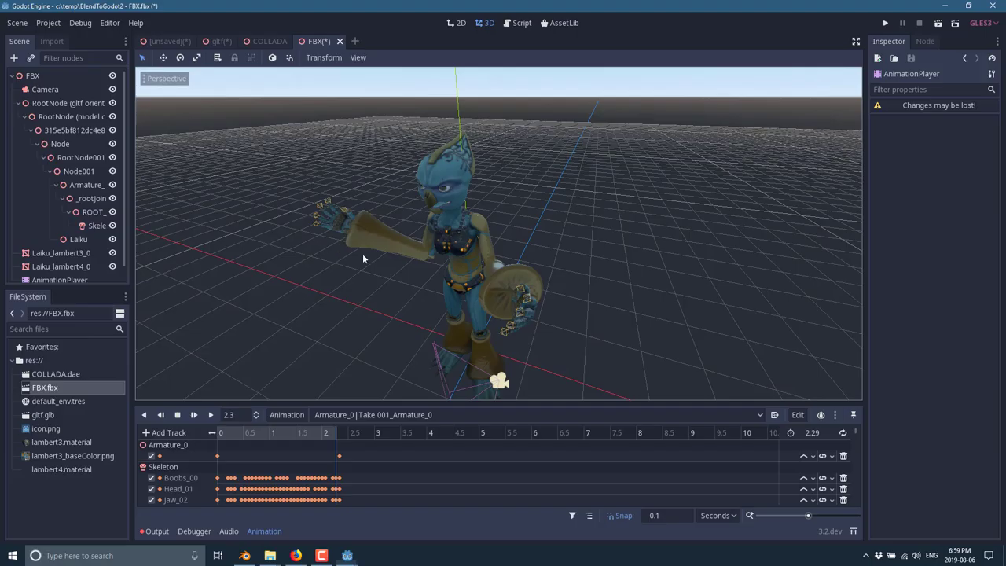
mouse_move(550, 250)
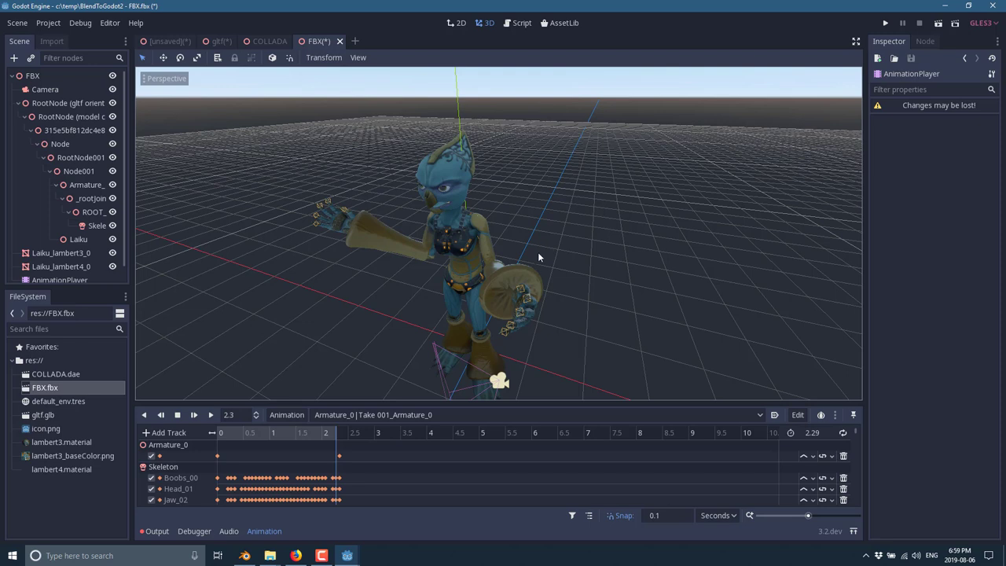
mouse_move(450, 264)
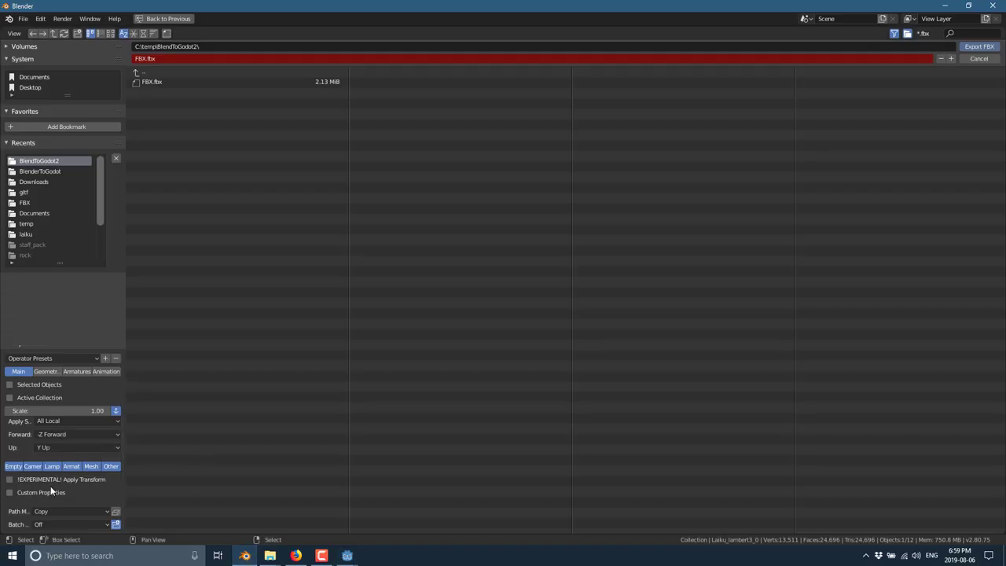
Export the character to FBX.fbx from Blender's file browser.
click(70, 511)
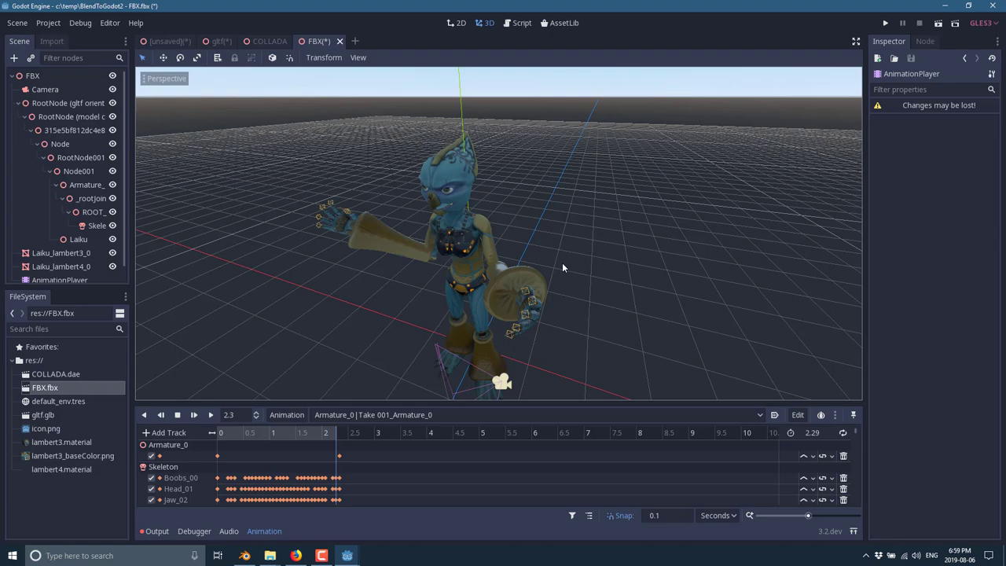
Pull the 3D view back to see the whole re-exported FBX character.
drag(562, 267, 600, 197)
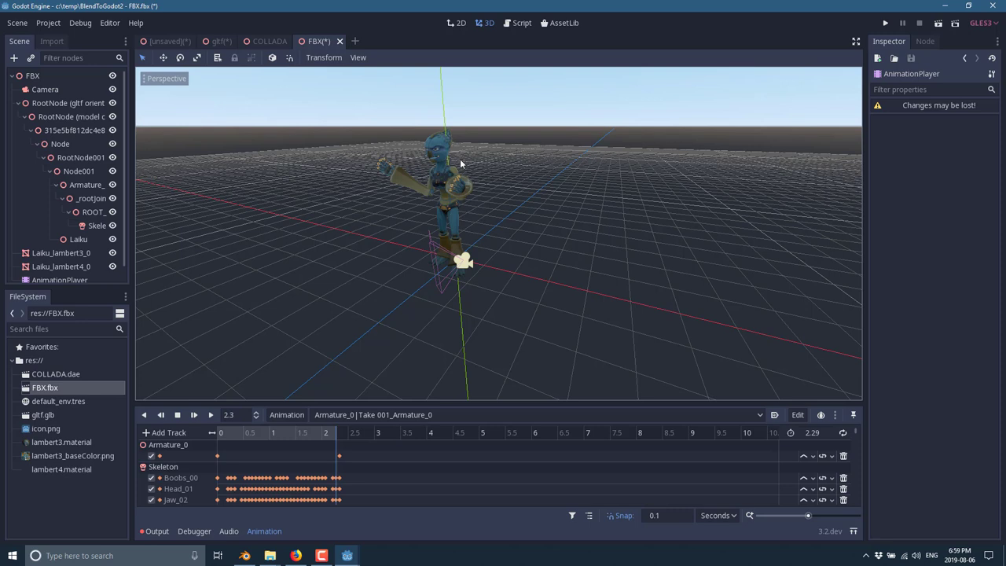
mouse_move(462, 199)
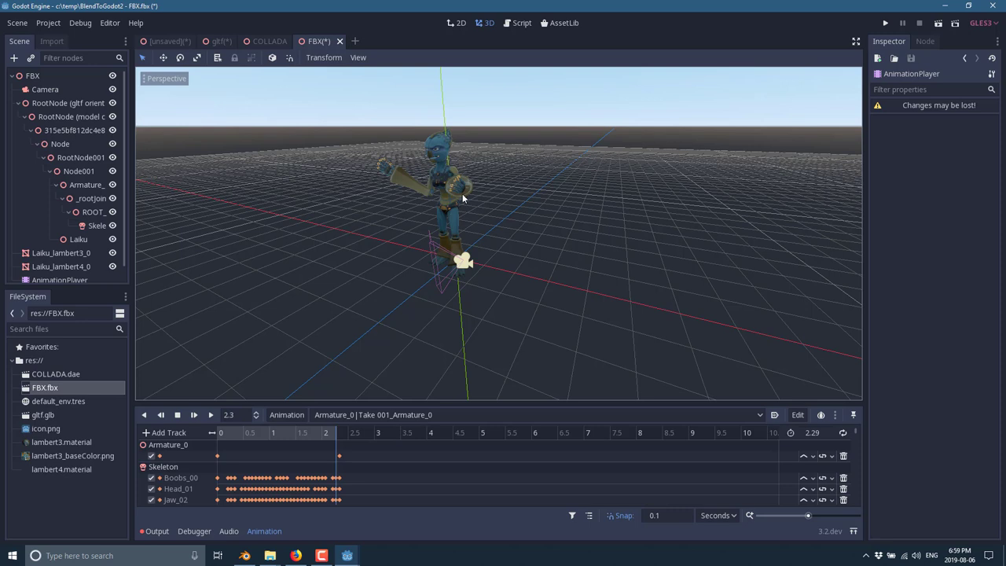
mouse_move(280, 311)
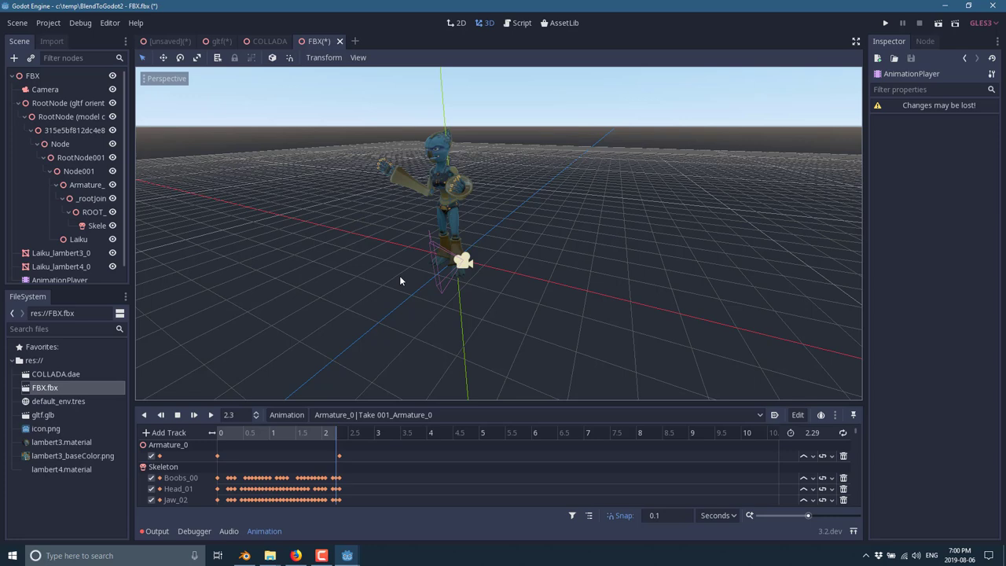
mouse_move(291, 500)
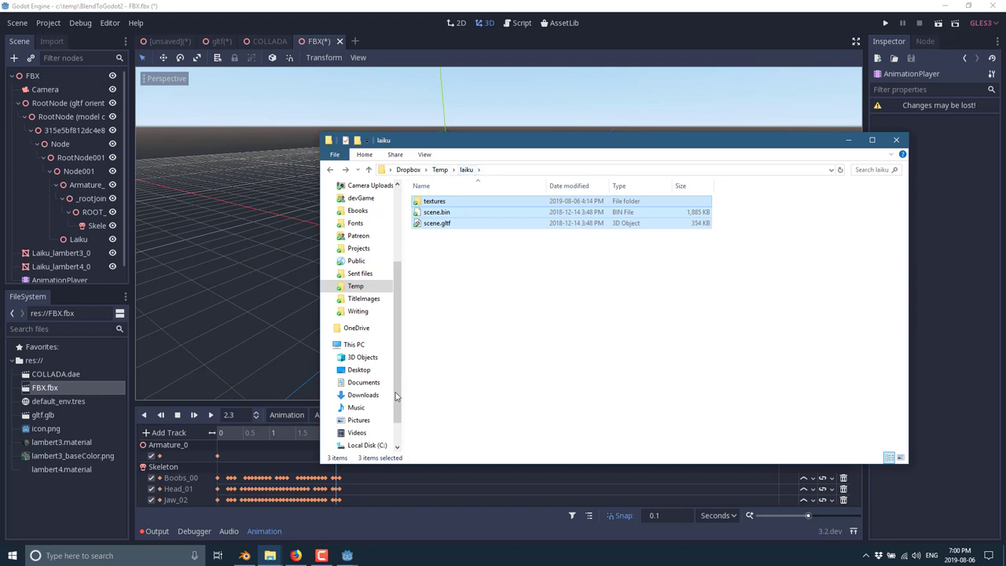
Drop the laiku textures folder, scene.bin and scene.gltf into Godot's FileSystem dock.
click(368, 445)
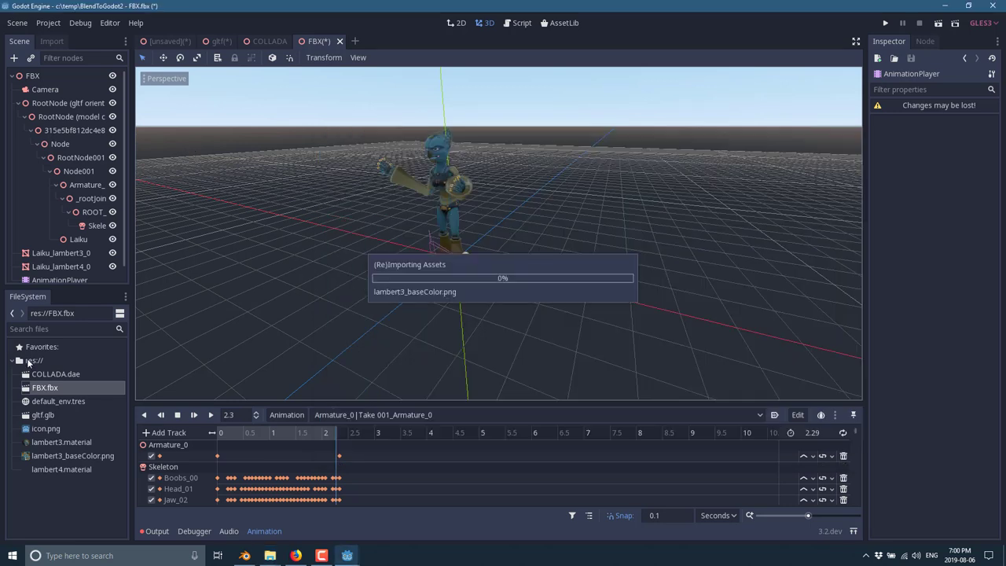
mouse_move(55, 426)
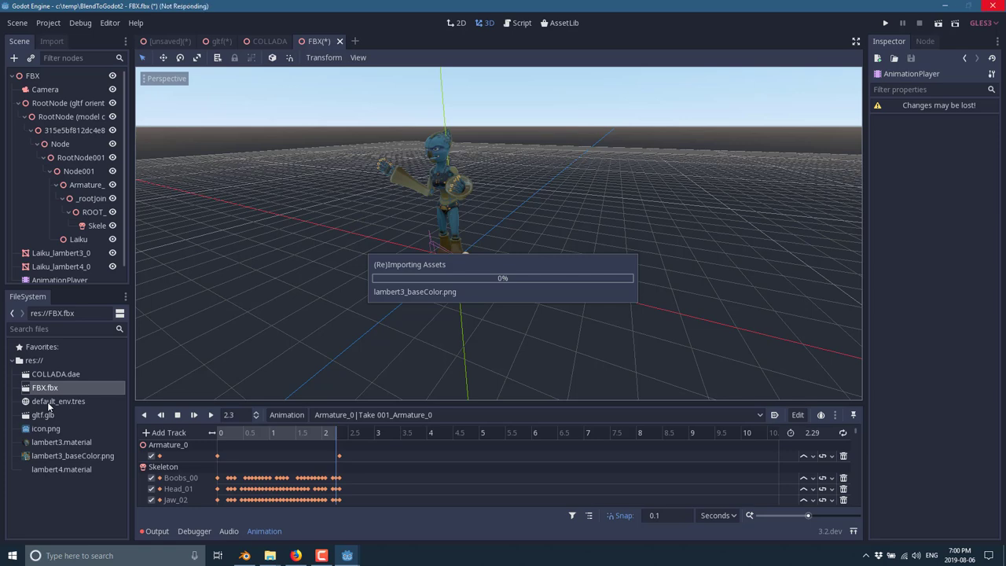
Switch back to Godot where scene.gltf is instanced under the new Spatial root.
key(alt+tab)
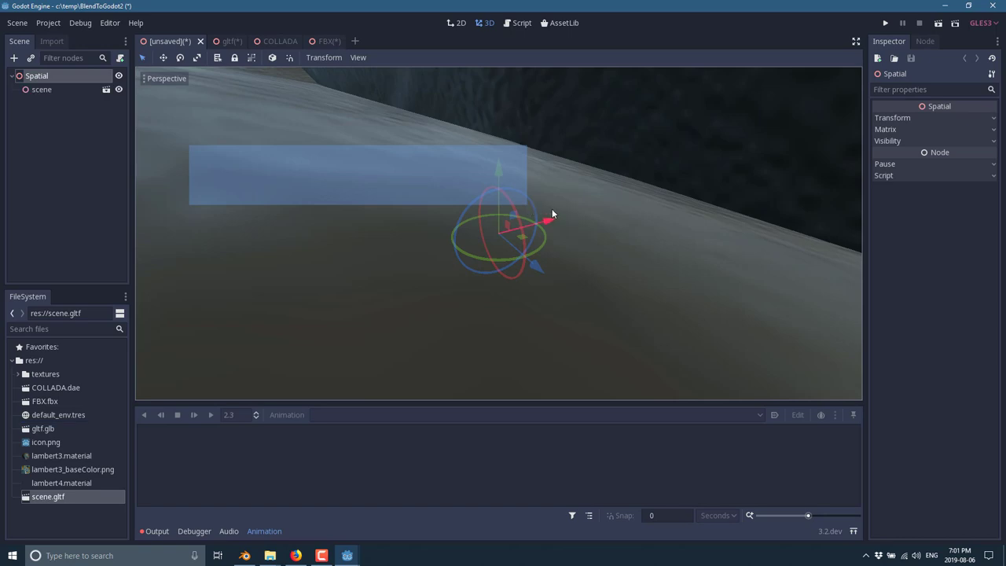
Scale the Spatial root's Transform down to 0.01 on all three axes.
click(892, 117)
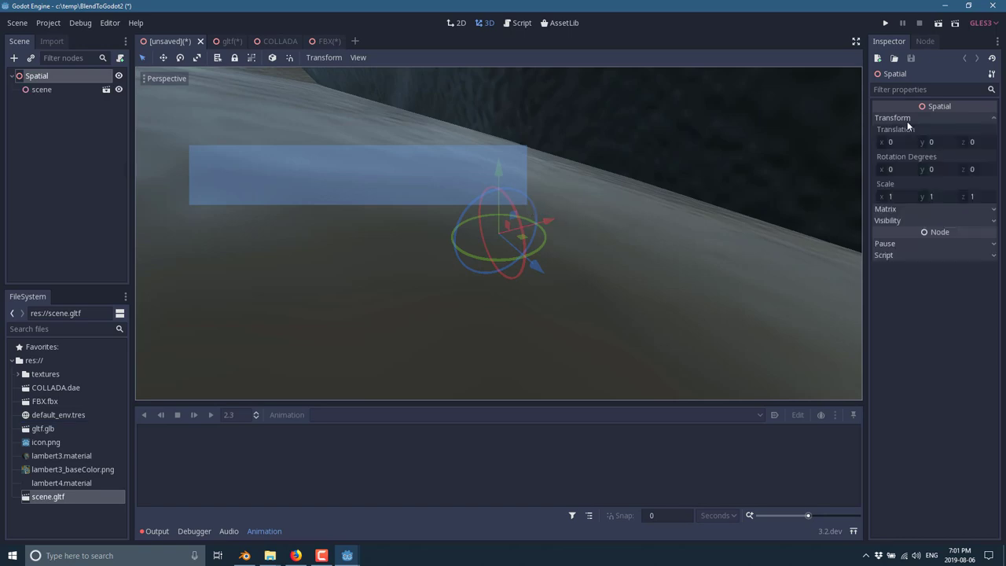
click(890, 195)
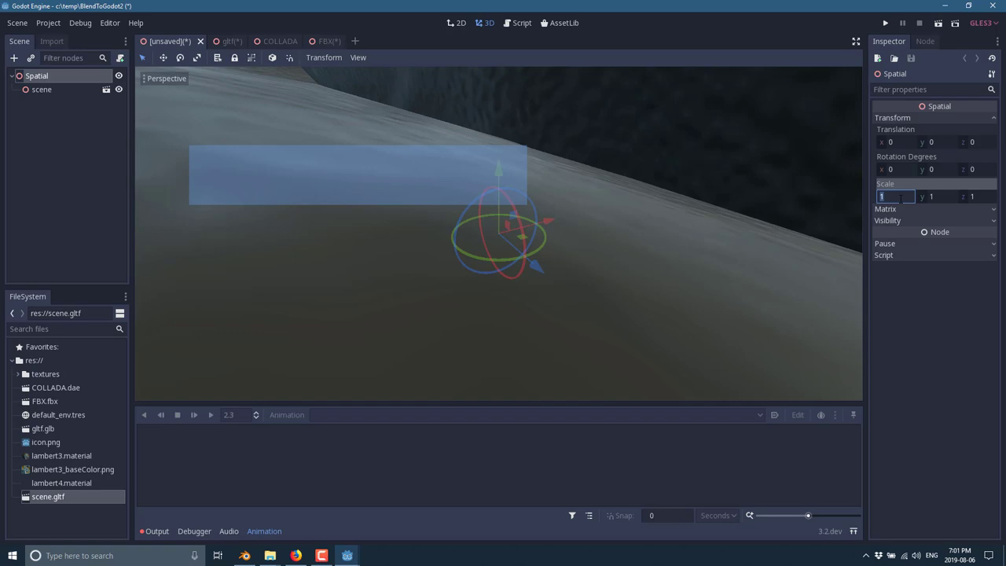
text(0.1)
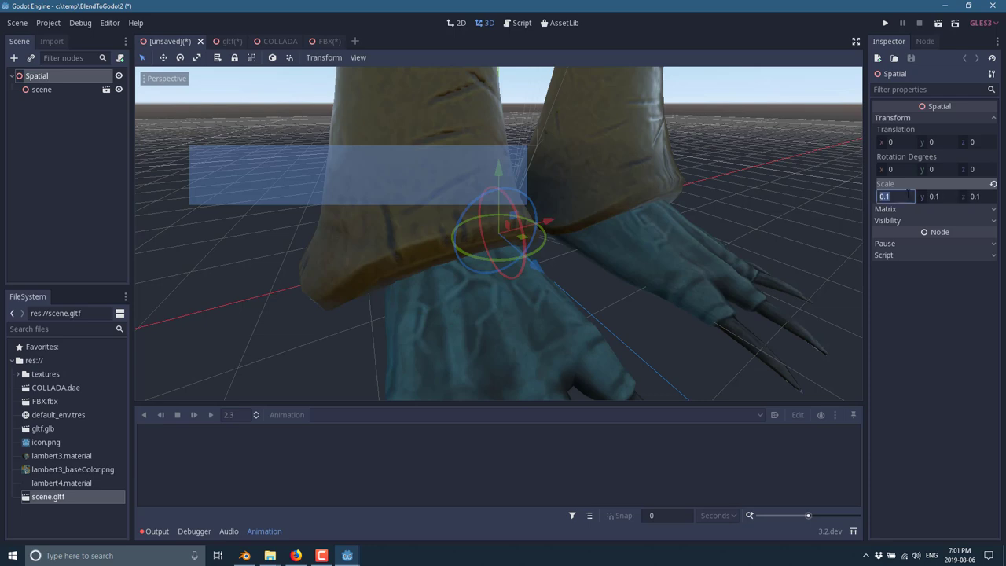
text(0.01)
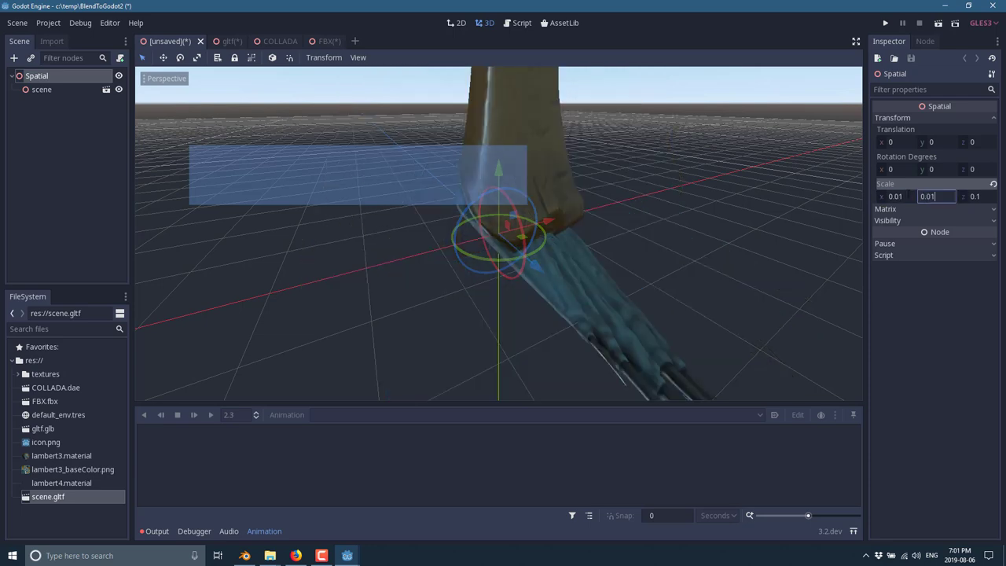
text(0.01)
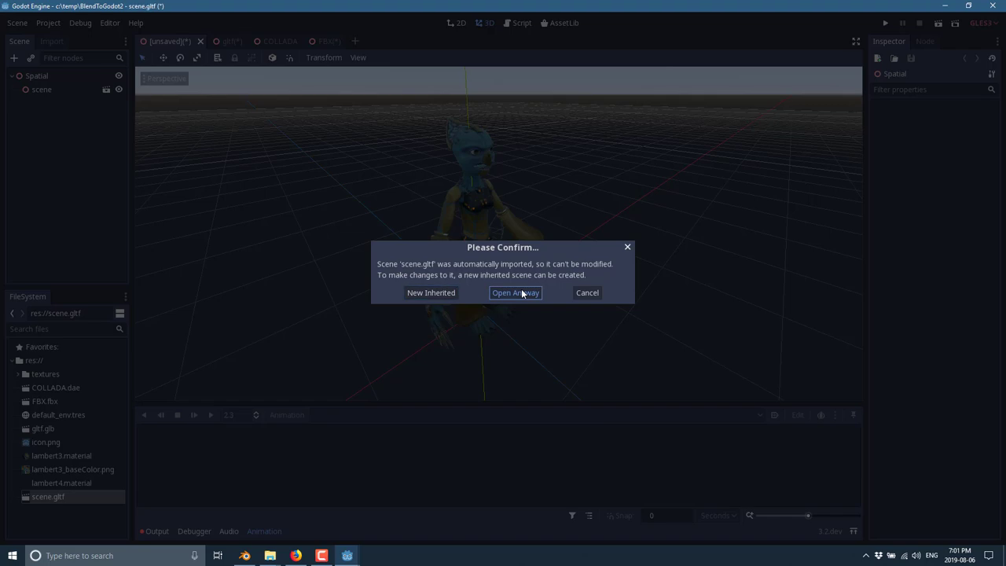
Open the auto-imported scene.gltf anyway and play its Take 001 animation.
click(516, 293)
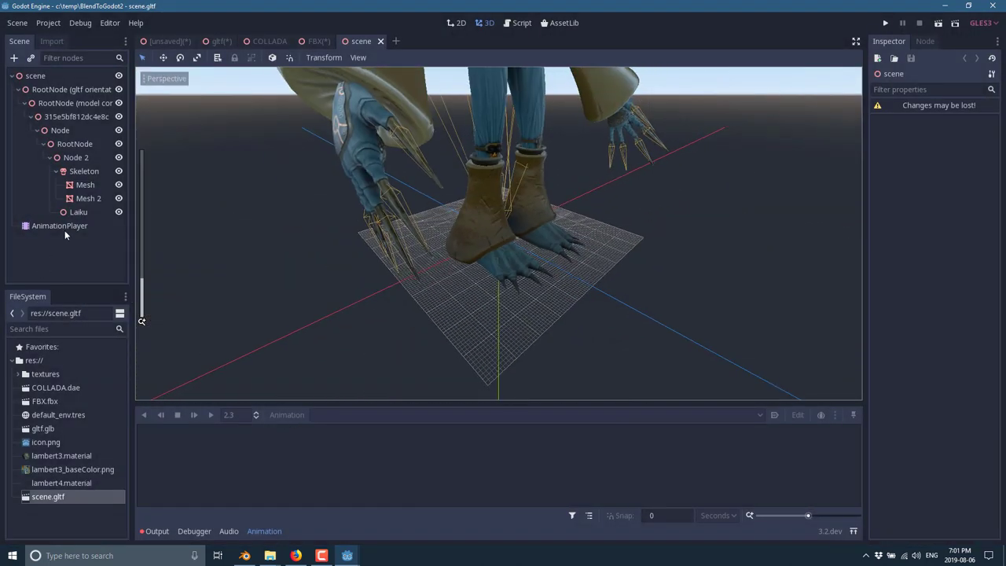
click(59, 227)
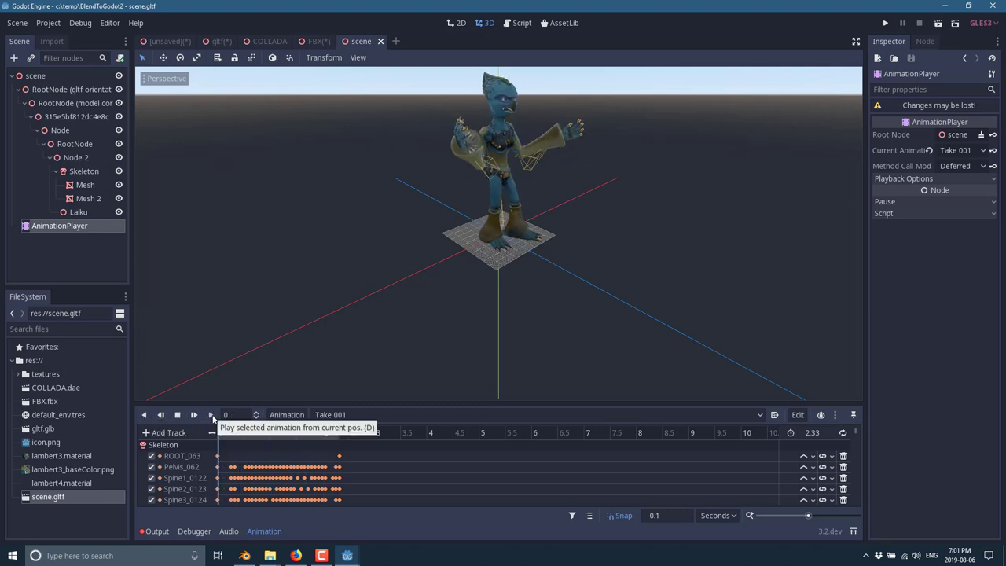
click(195, 415)
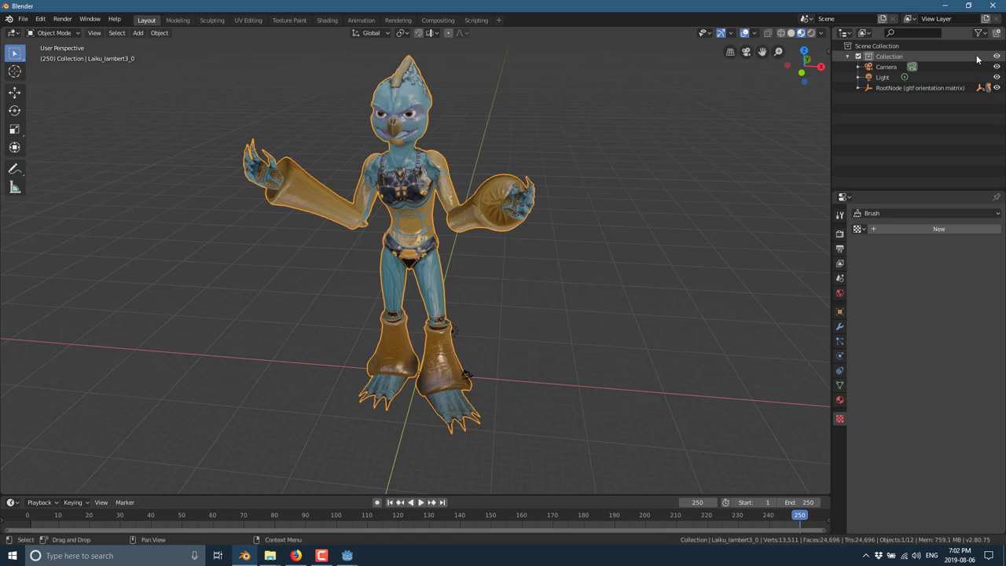
Start an FBX export at scale 0.10 and review the Geometry, Armature and Animation option groups.
click(24, 19)
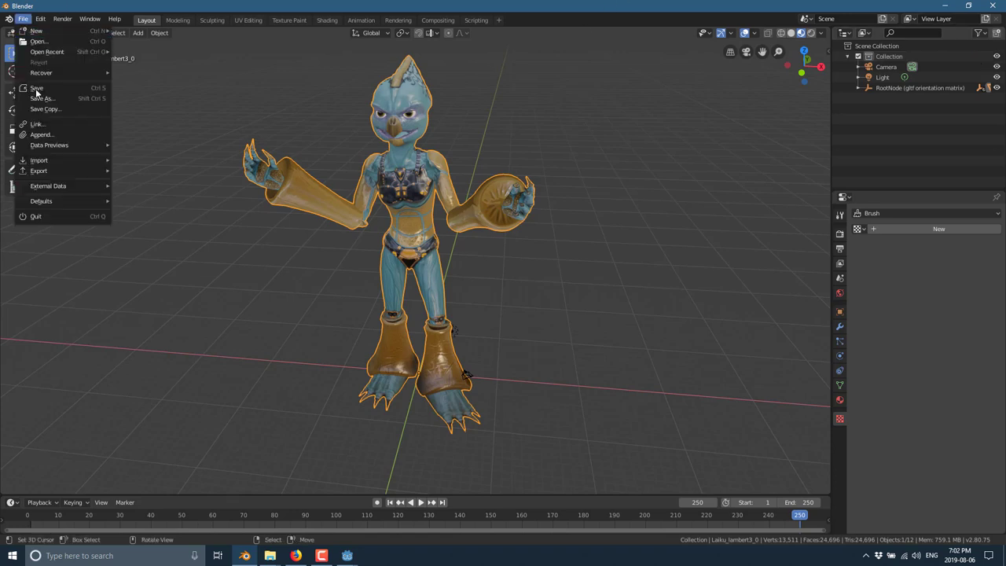
mouse_move(38, 170)
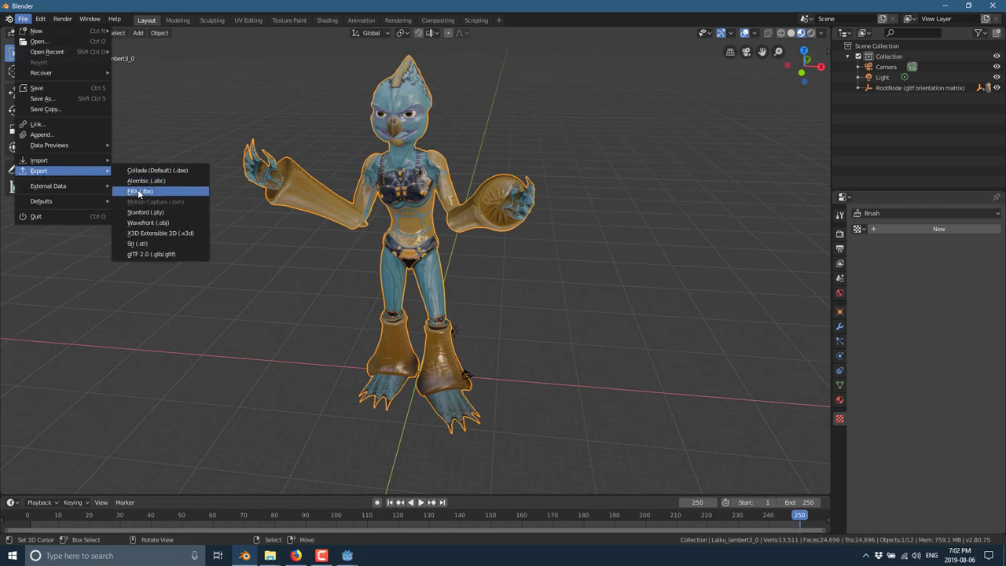
click(141, 192)
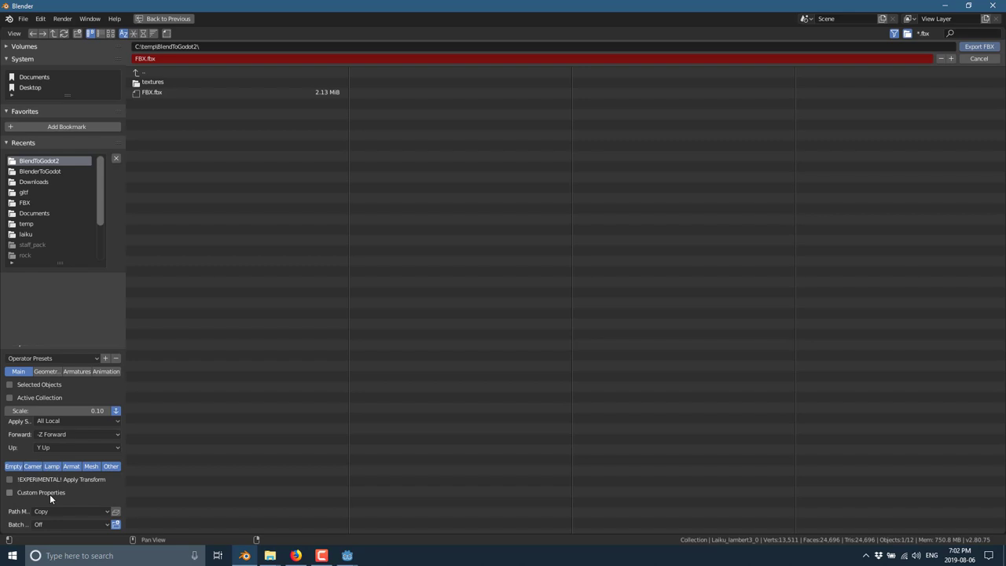
mouse_move(57, 522)
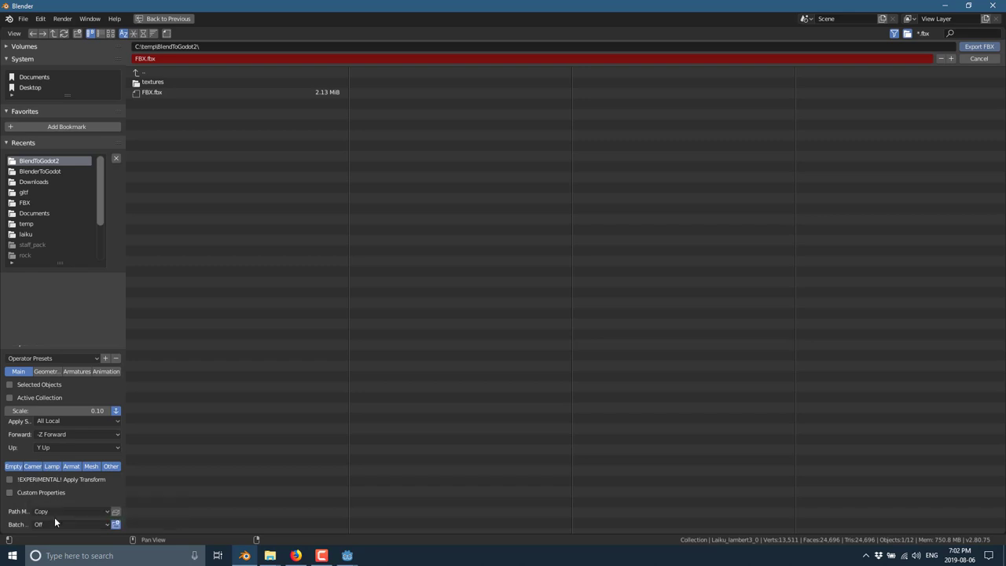
click(45, 379)
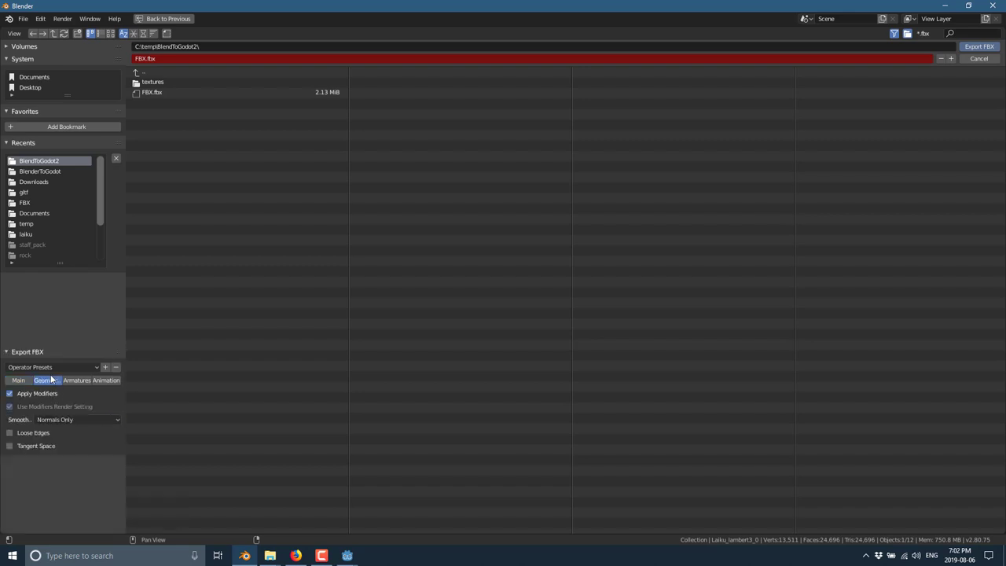
click(75, 380)
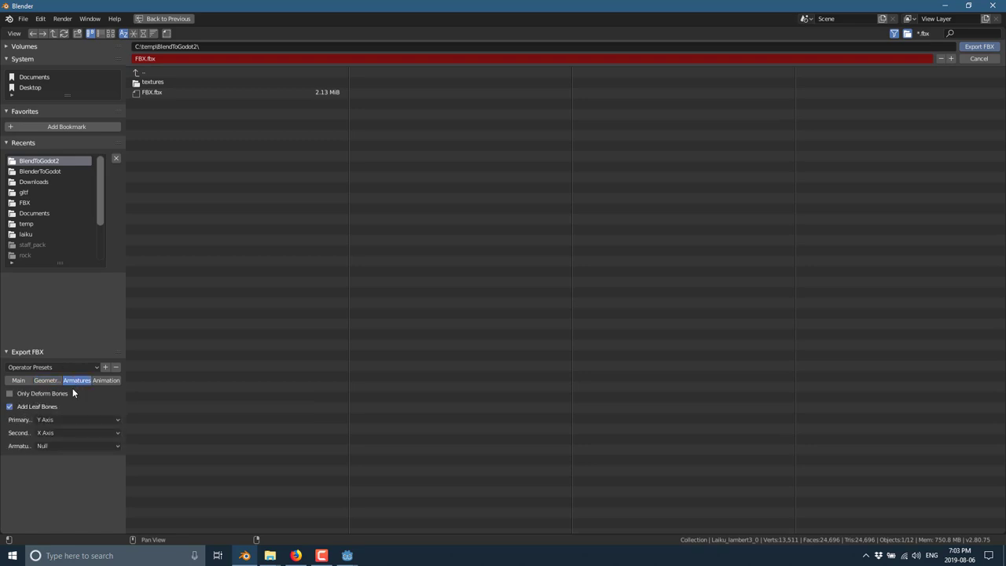
click(107, 381)
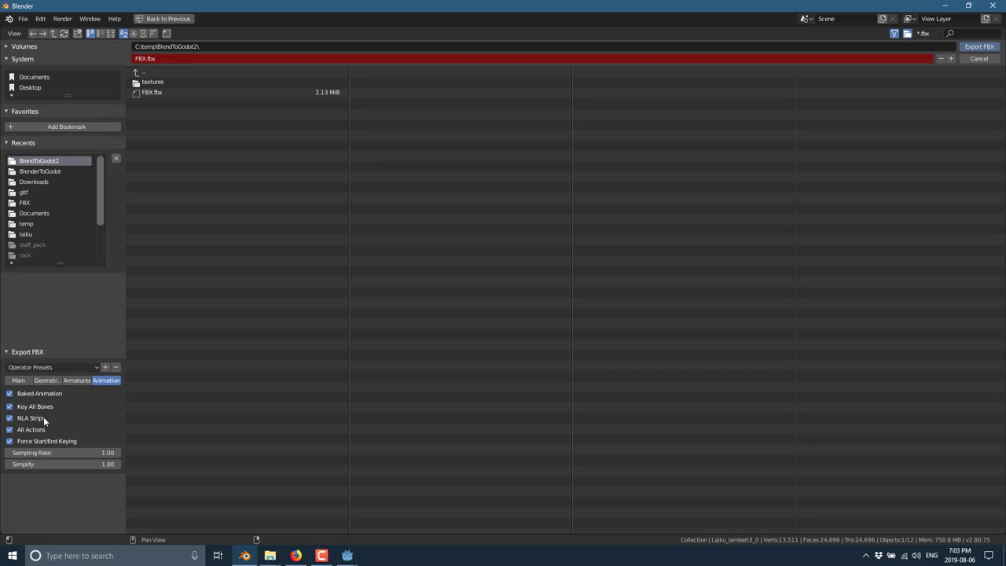
click(19, 380)
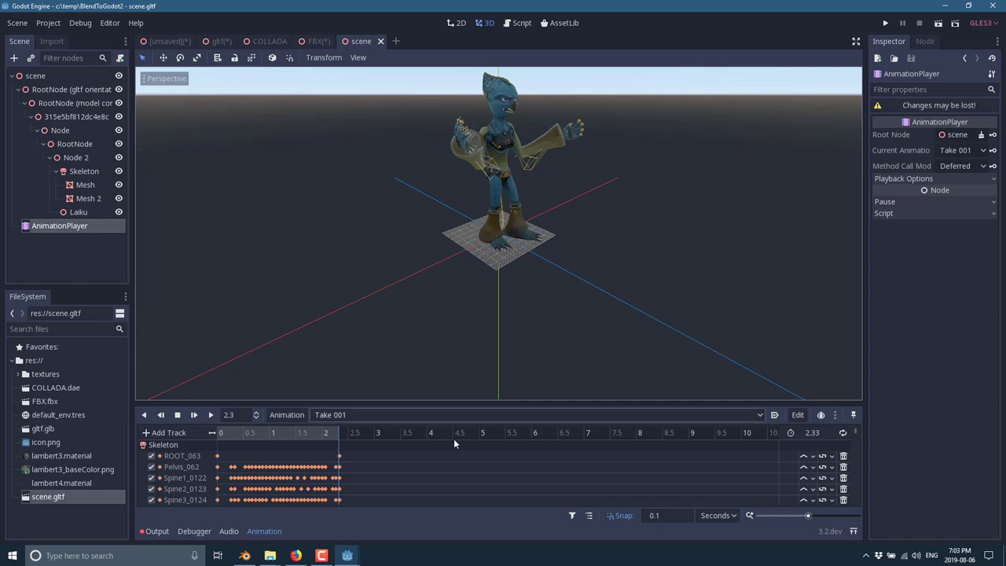
mouse_move(44, 401)
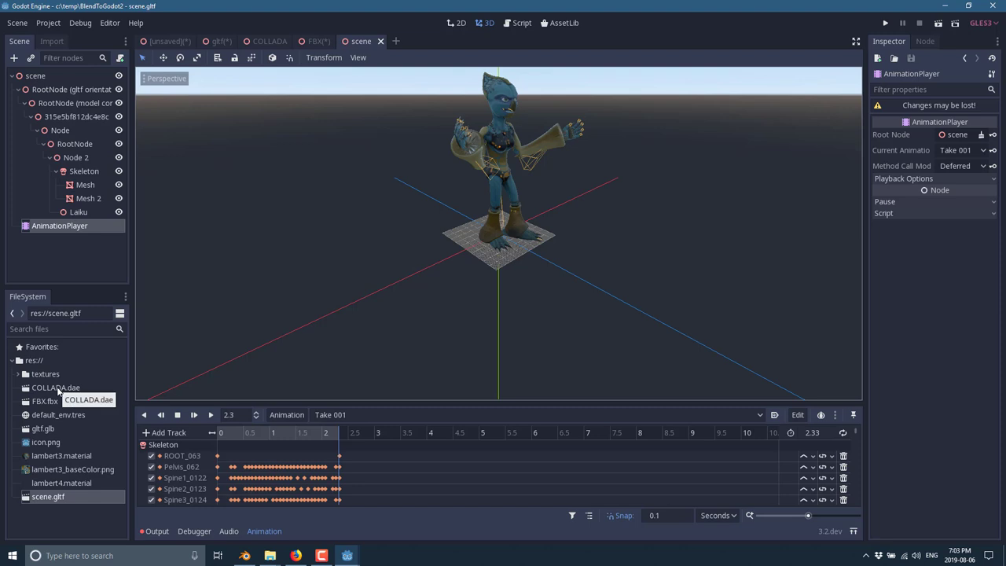
mouse_move(242, 326)
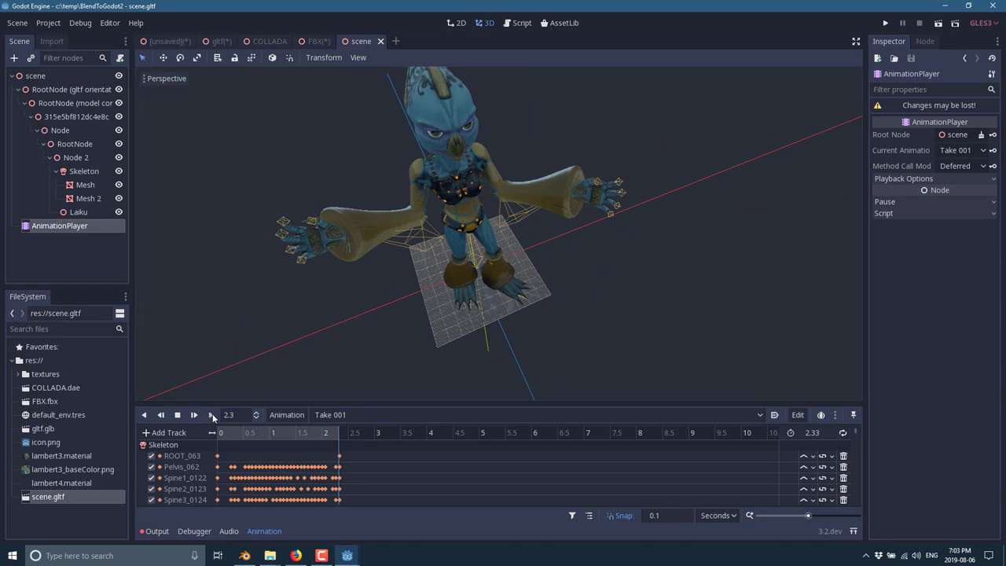
mouse_move(195, 415)
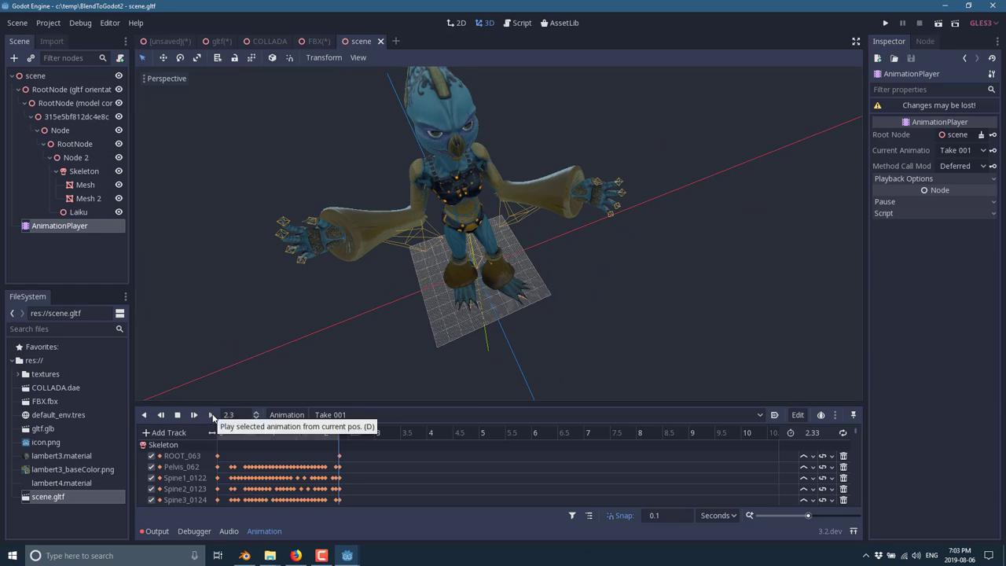